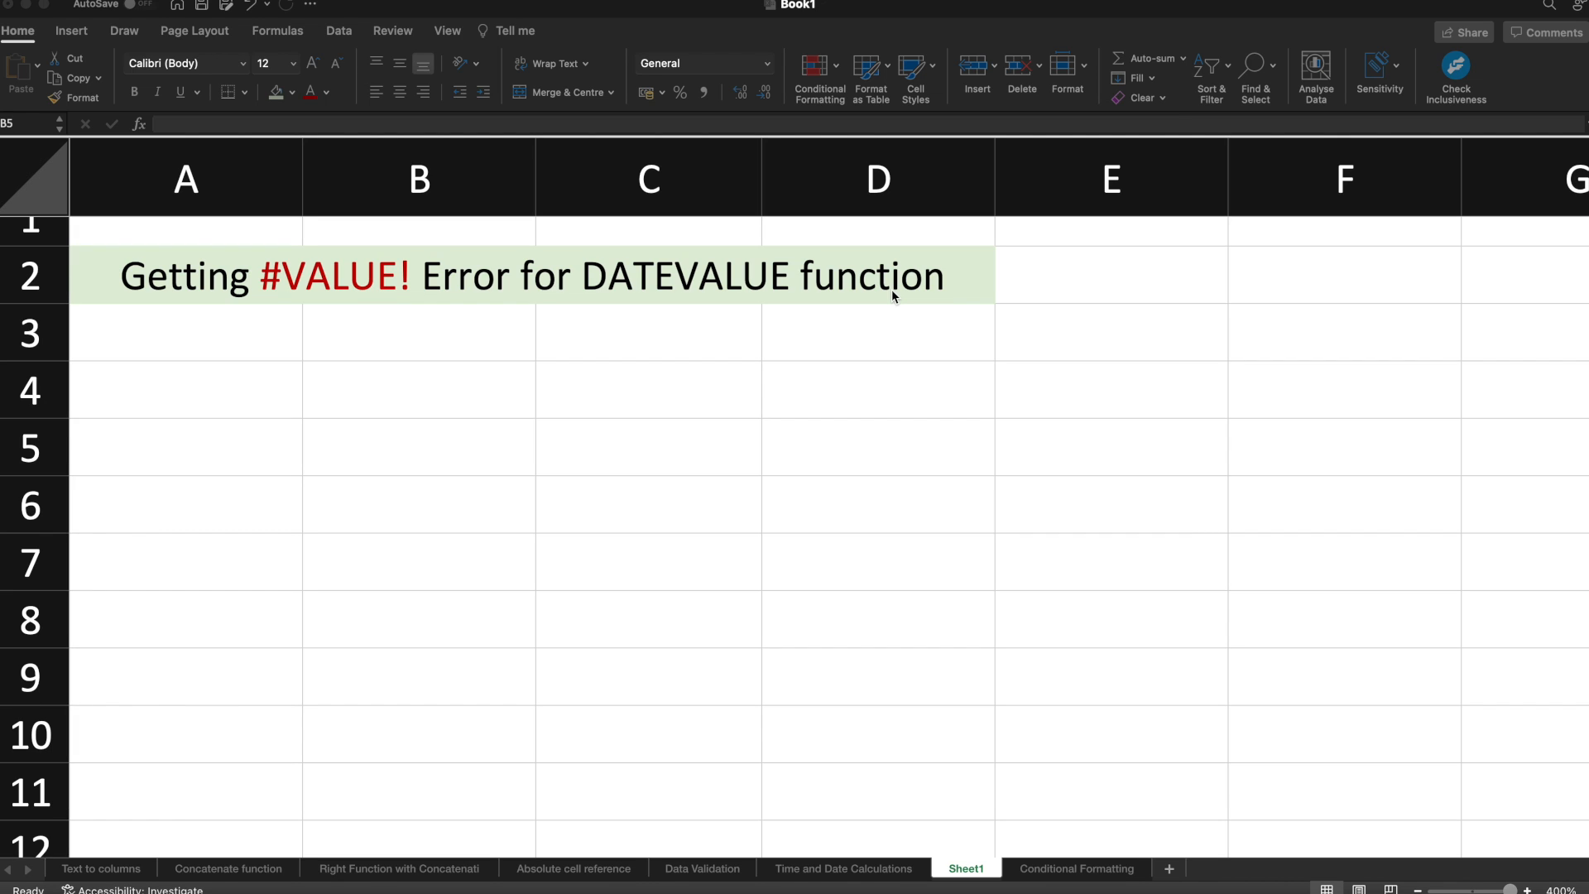
mouse_move(270, 297)
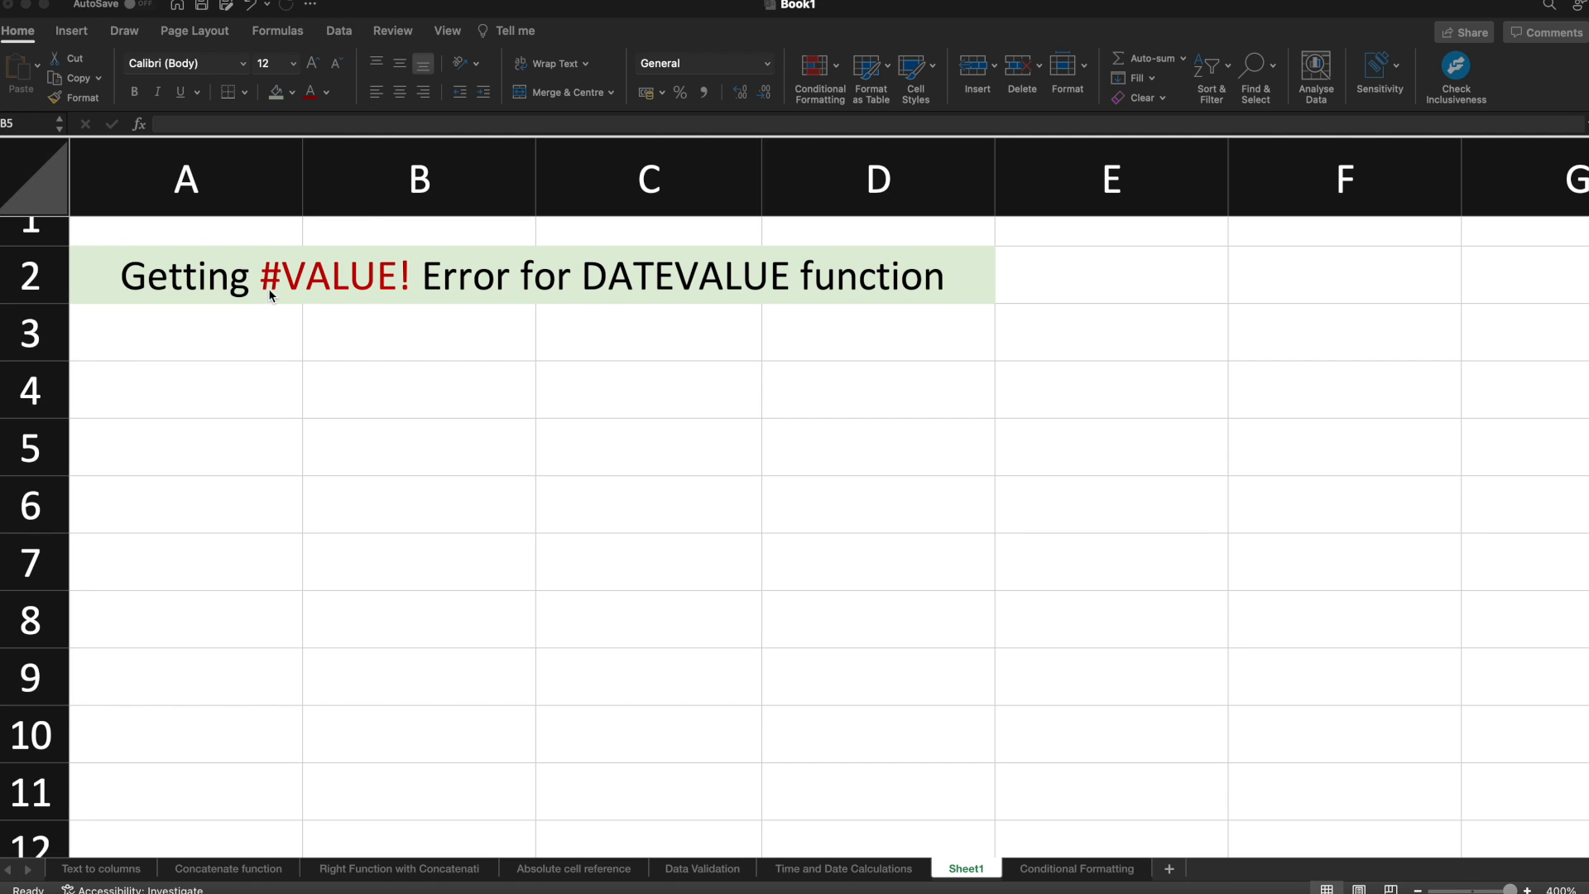
mouse_move(420, 335)
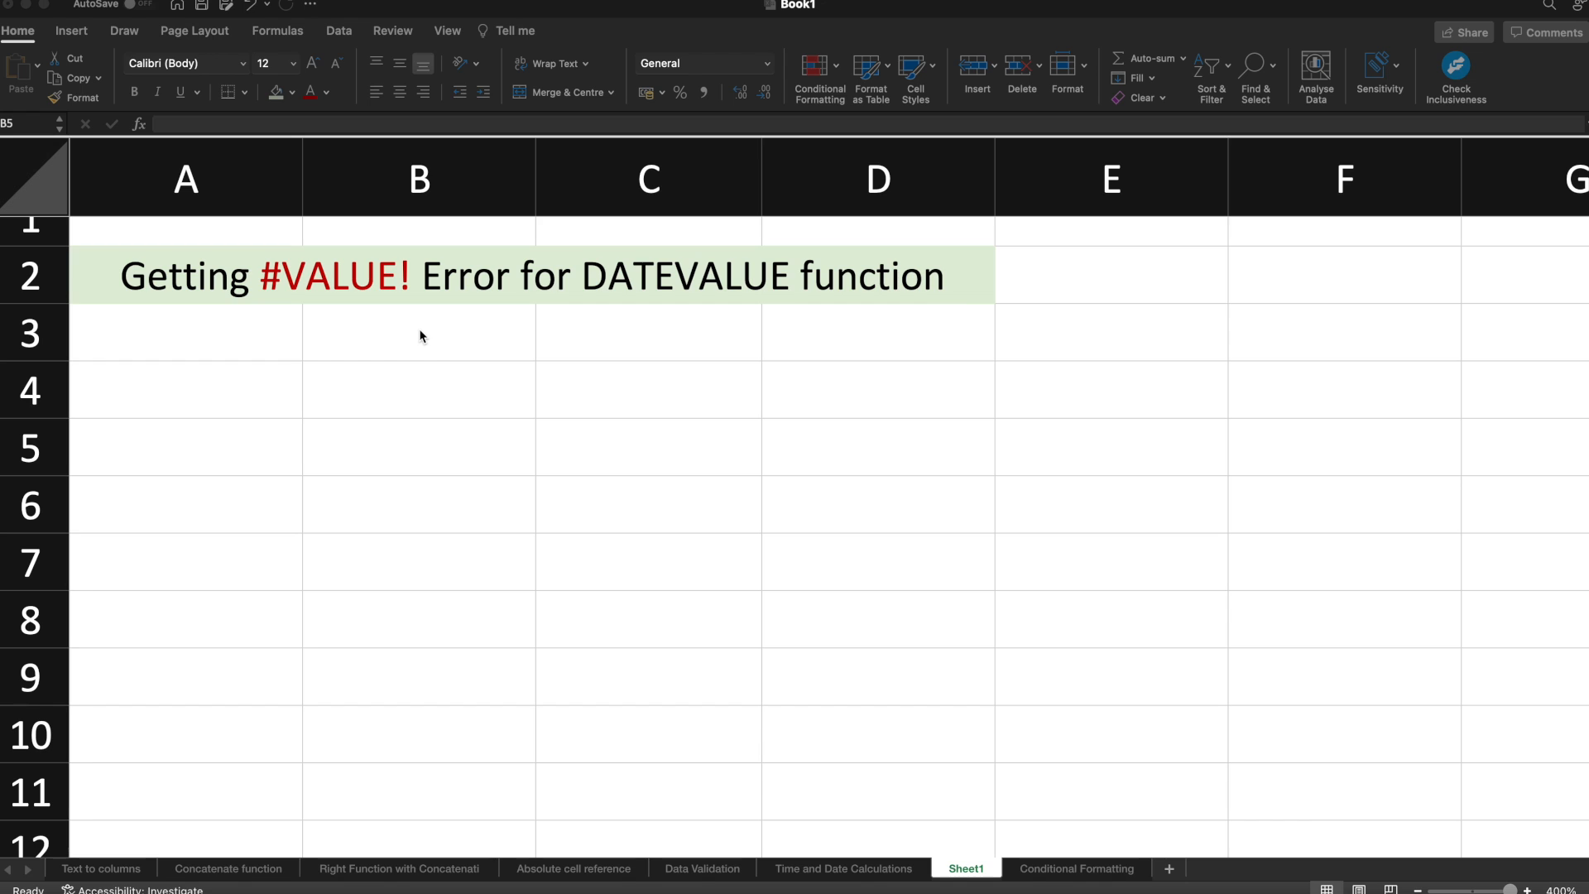
- Enter =TODAY() in B4 so it displays 10/09/22, and start a new formula beside it
click(419, 389)
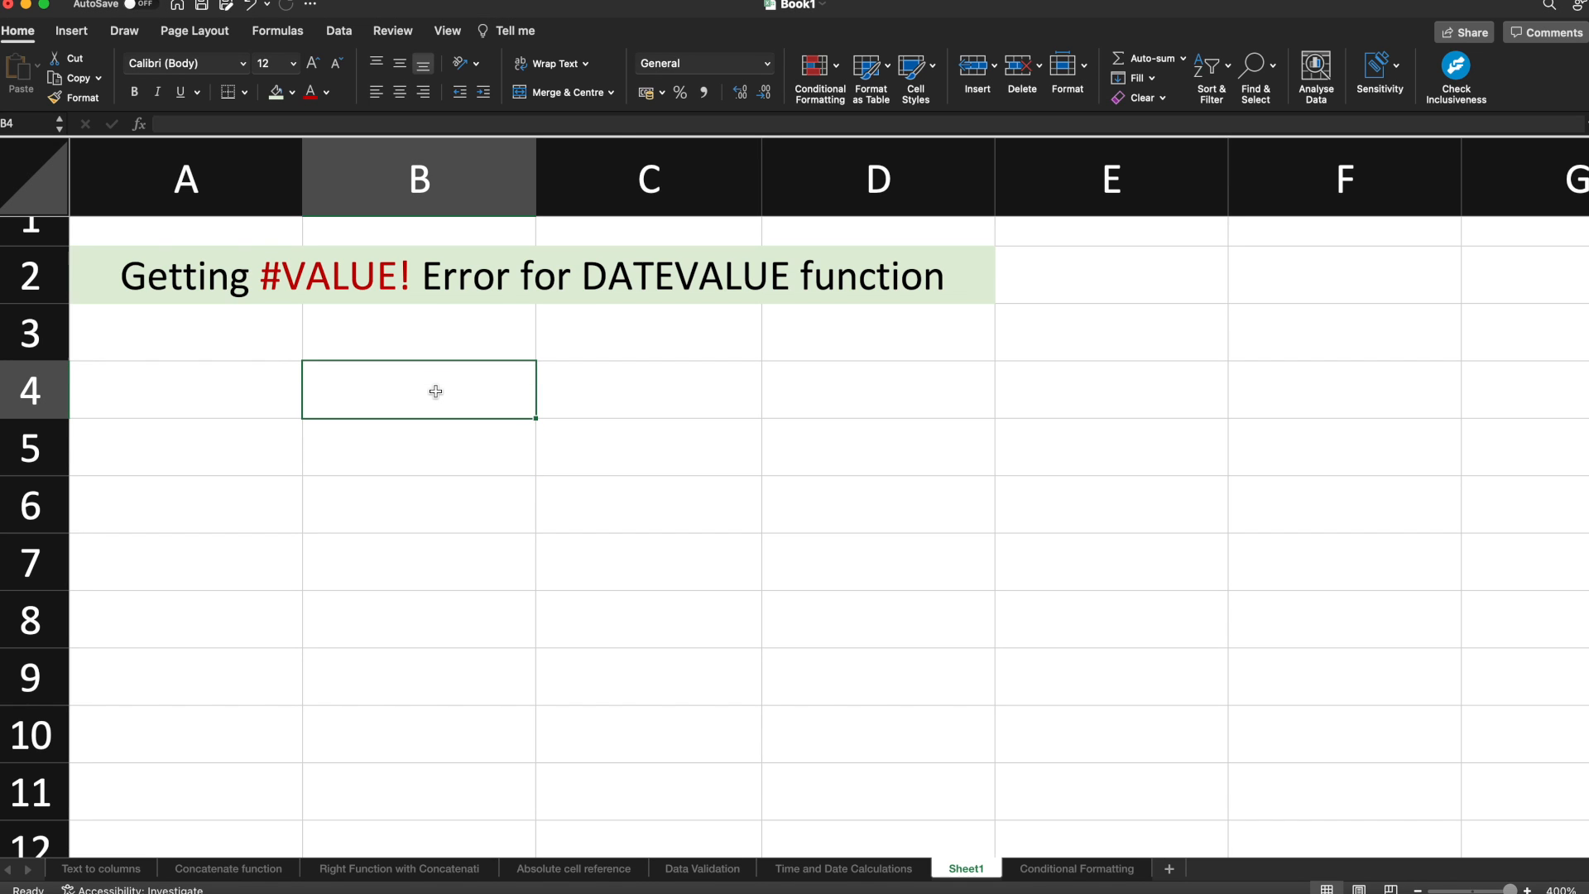
text(=t9)
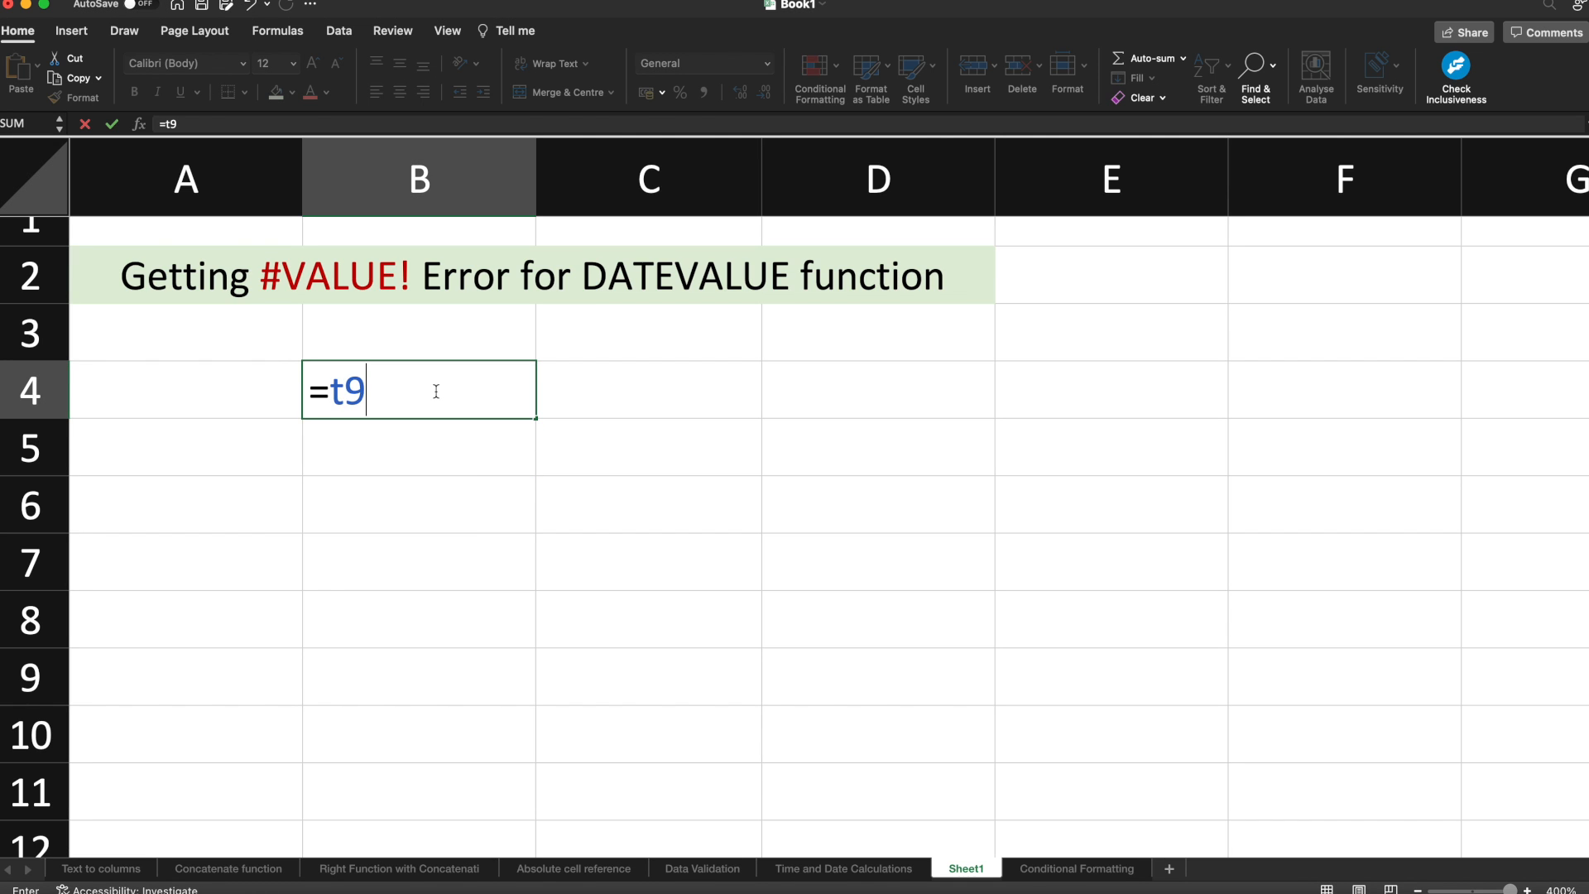
key(Backspace)
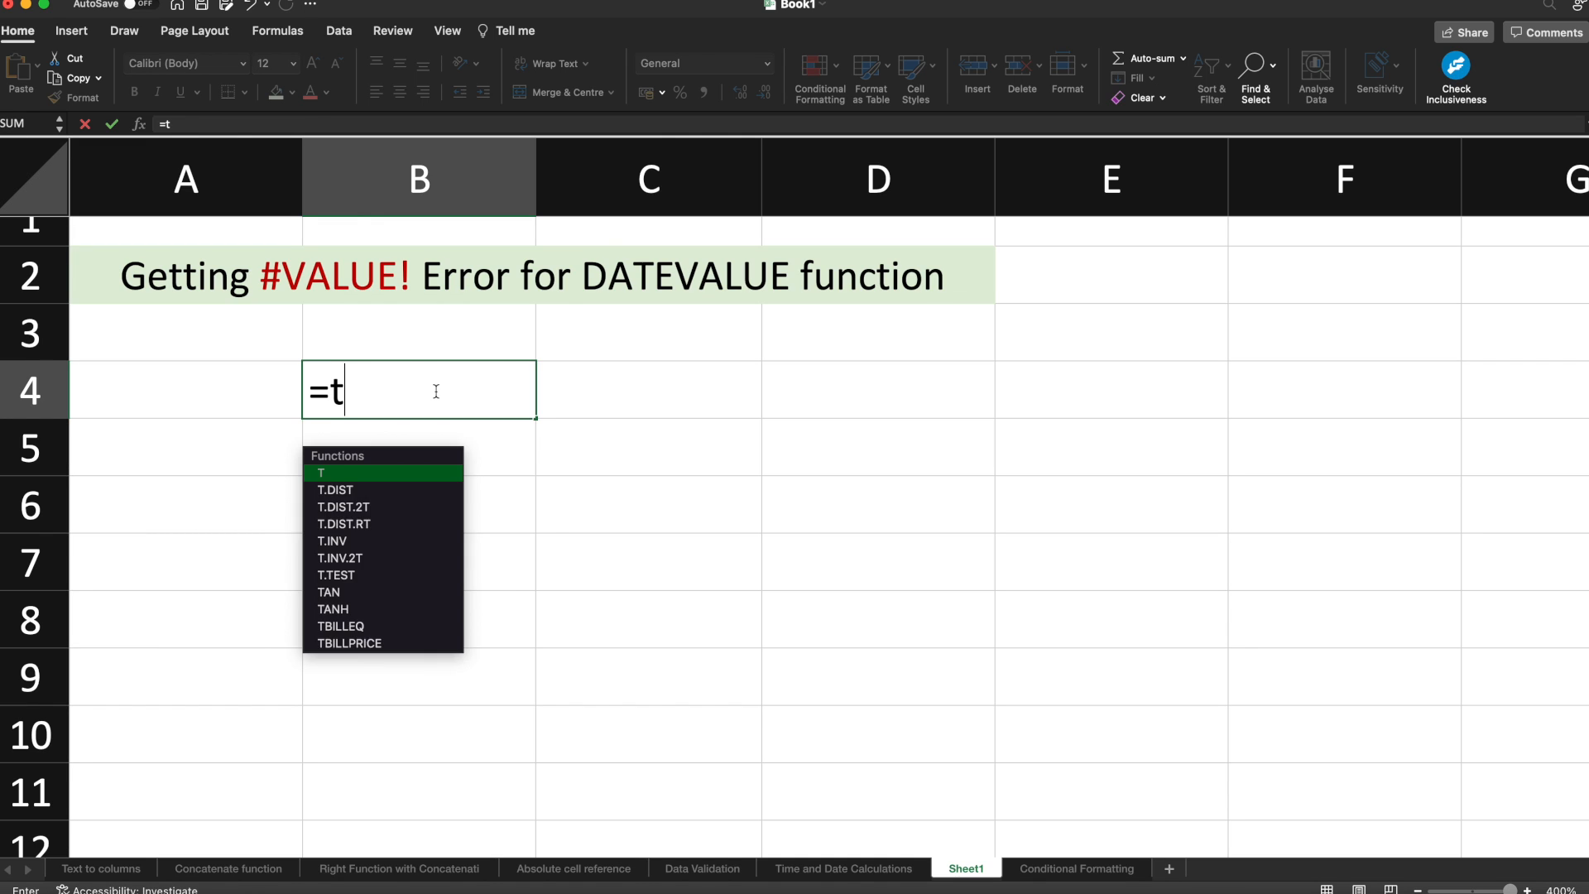
text(oday())
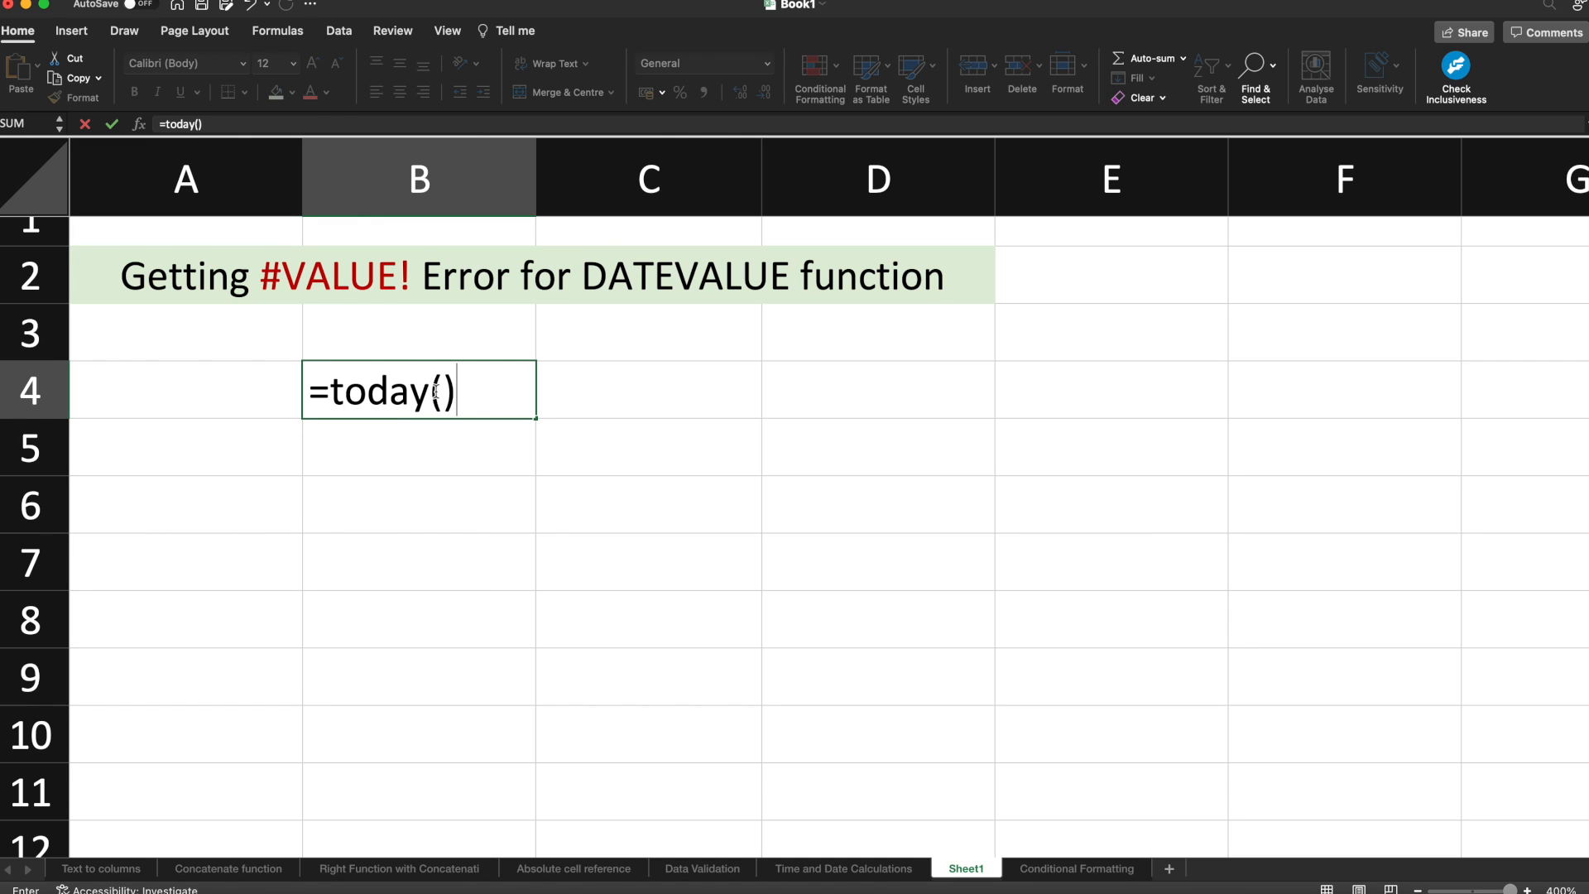
key(Return)
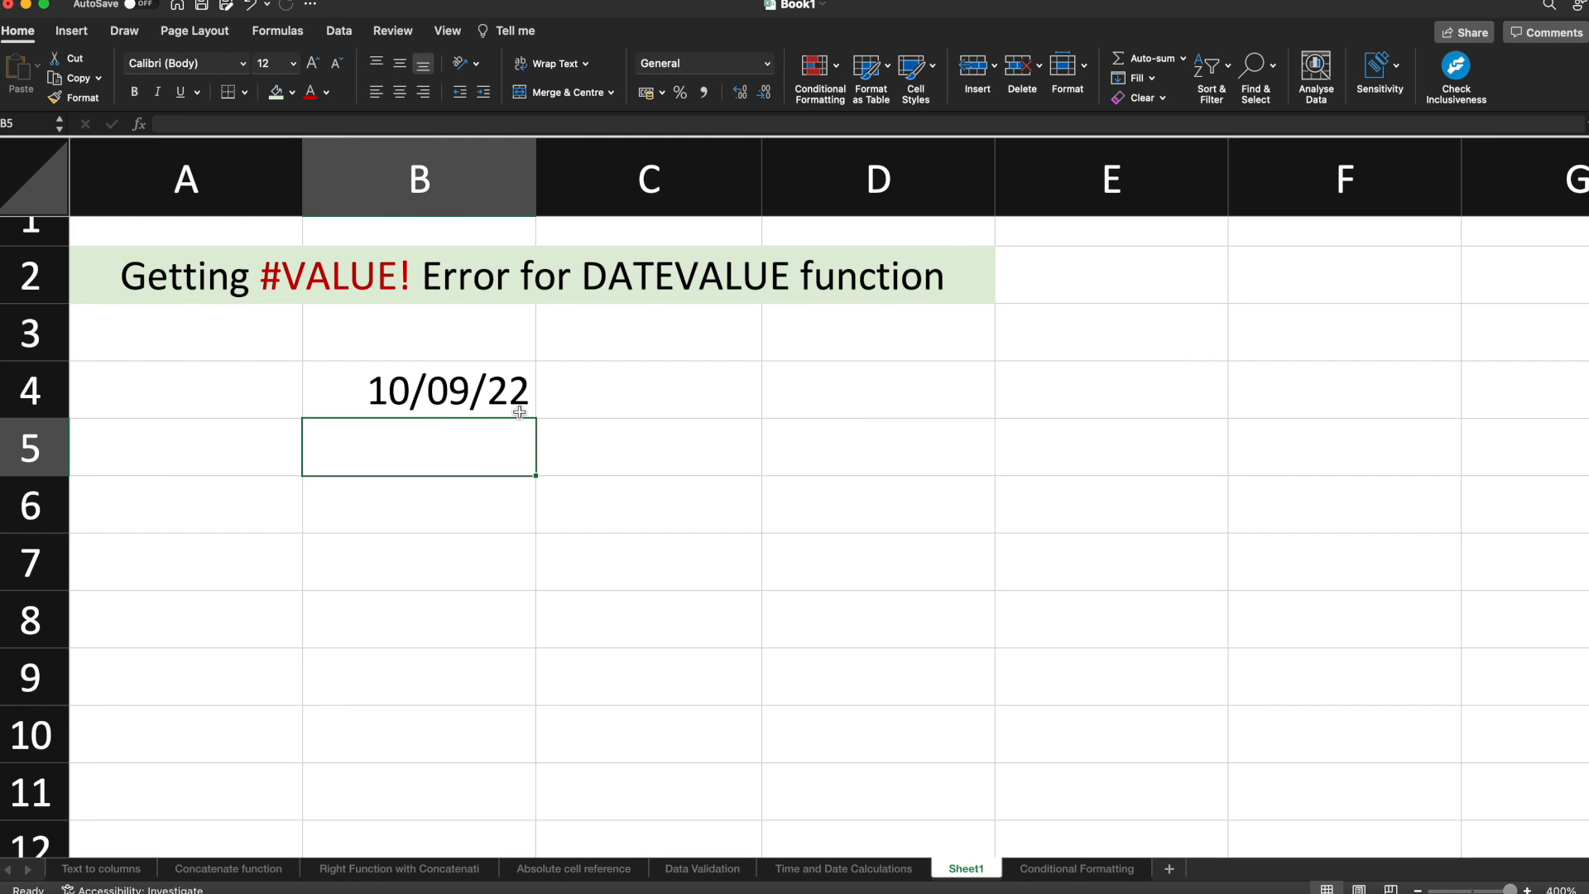
text(=)
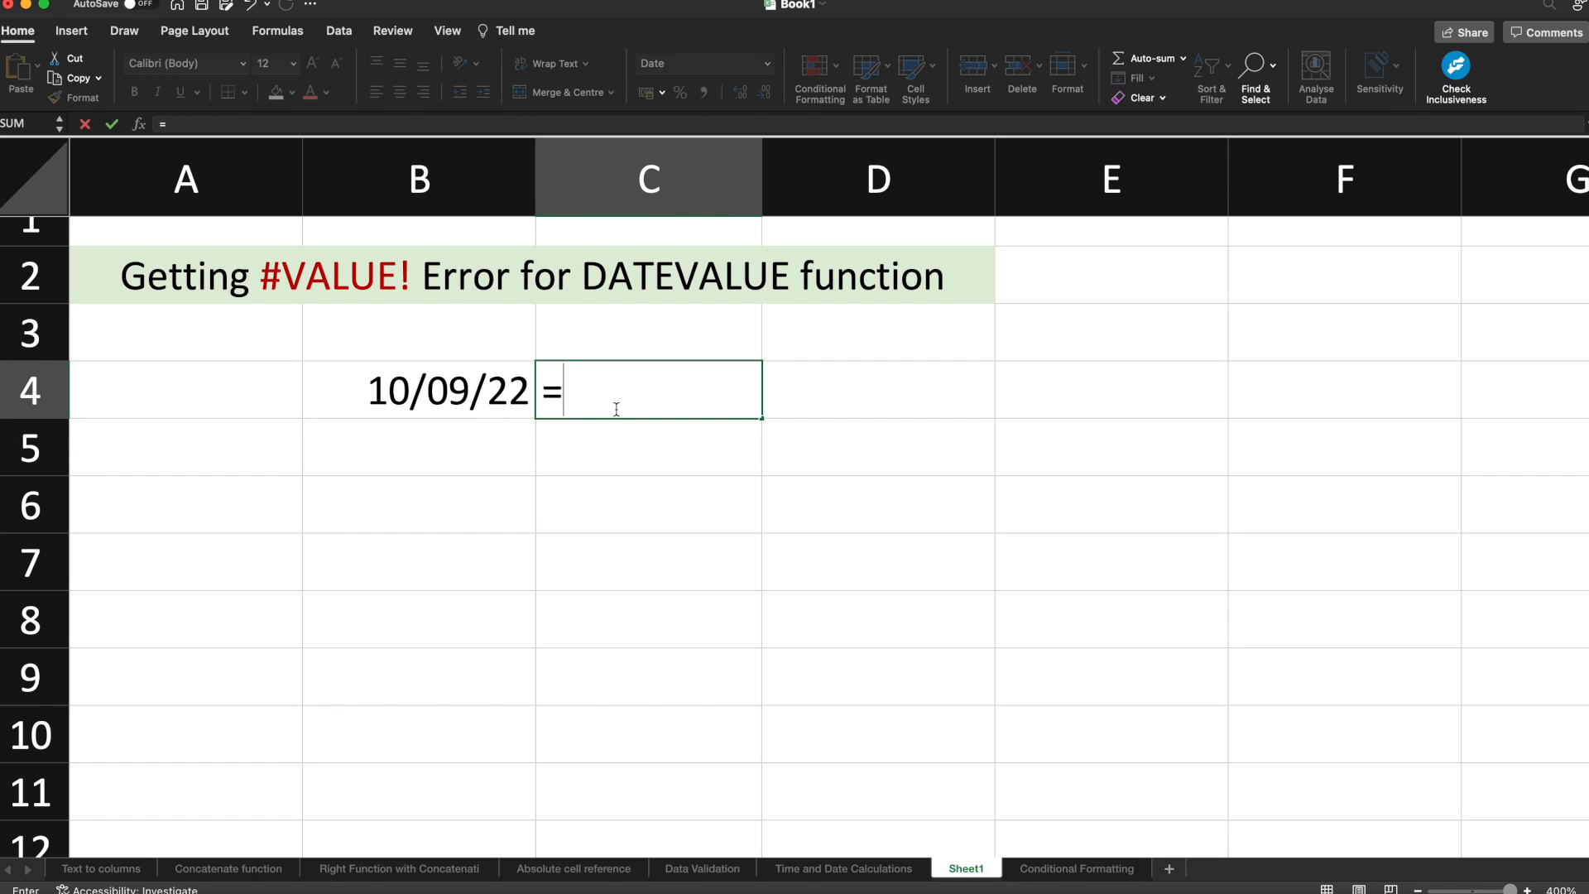
- Enter =DATEVALUE(B4) in C4, producing #VALUE!, then reselect B4
text(datevalue(B4)
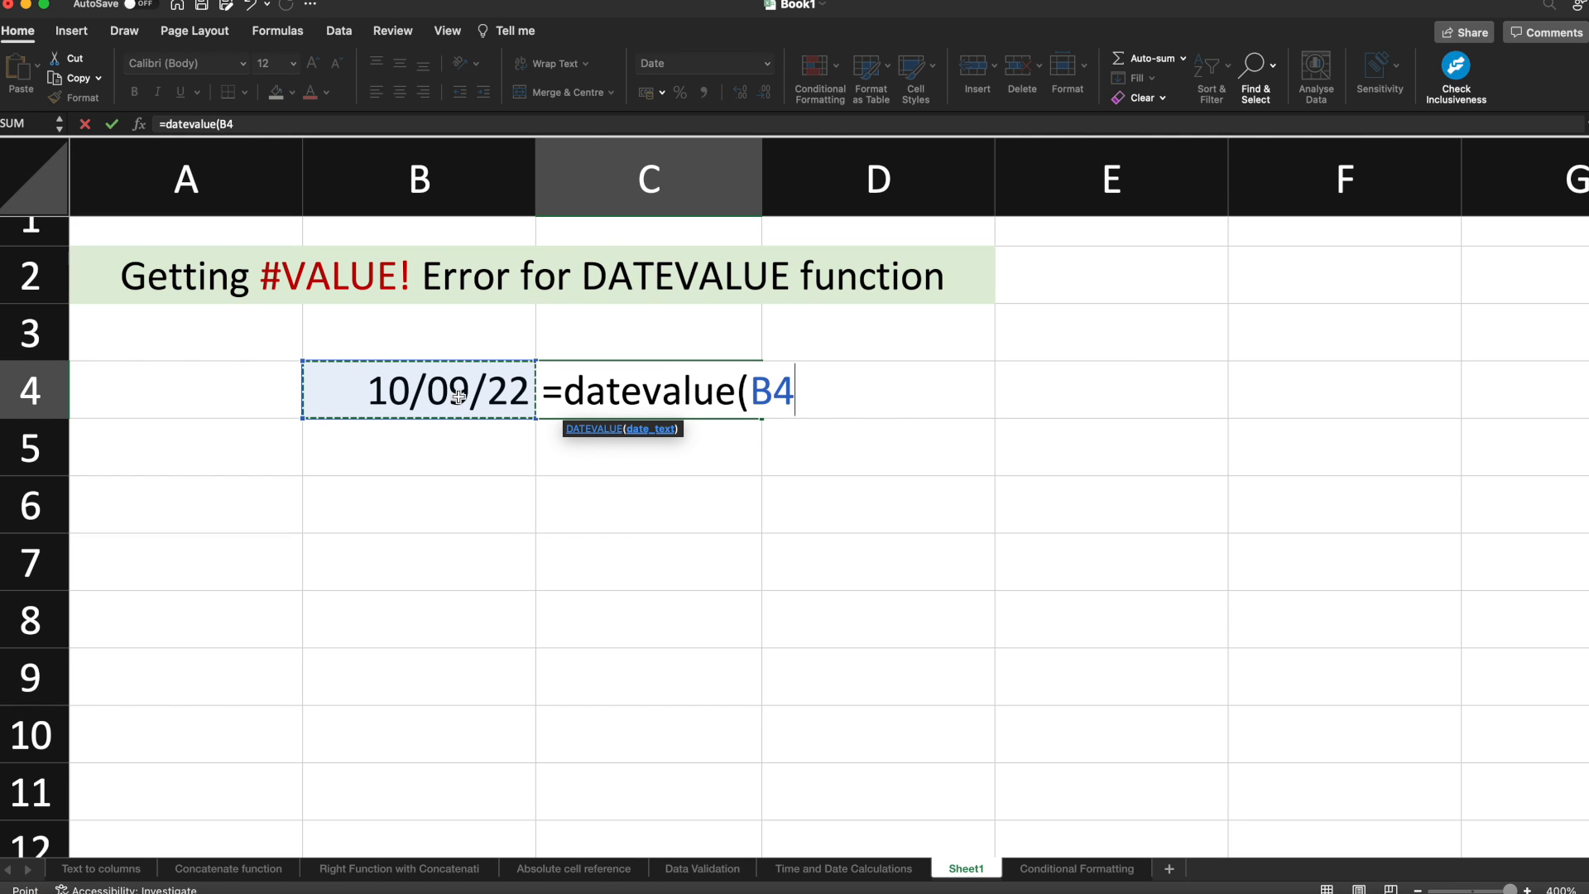
key(Return)
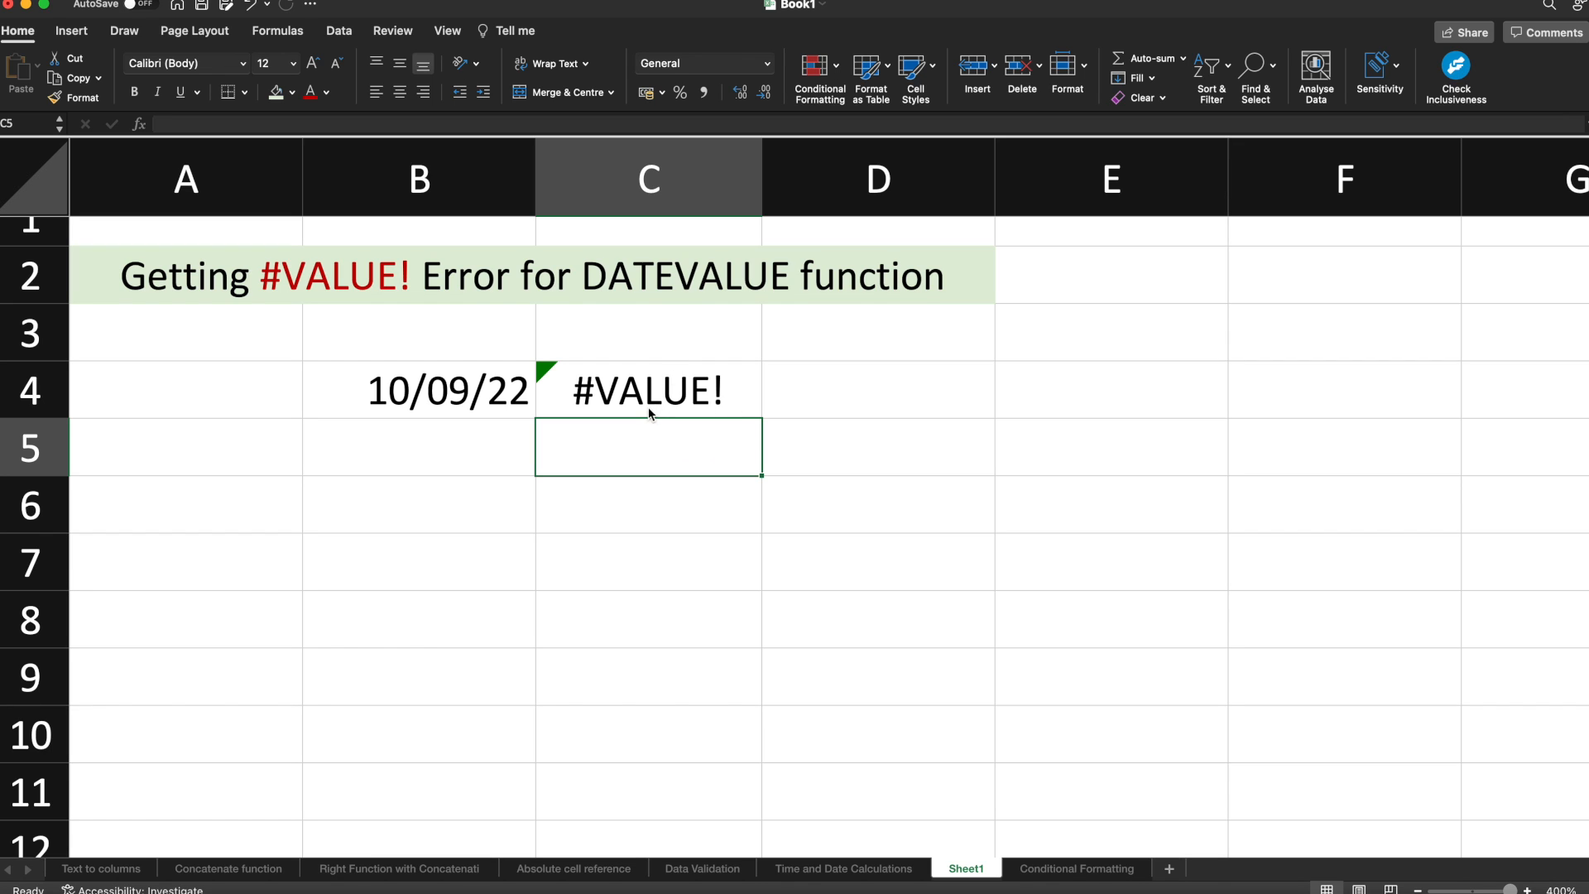
click(416, 389)
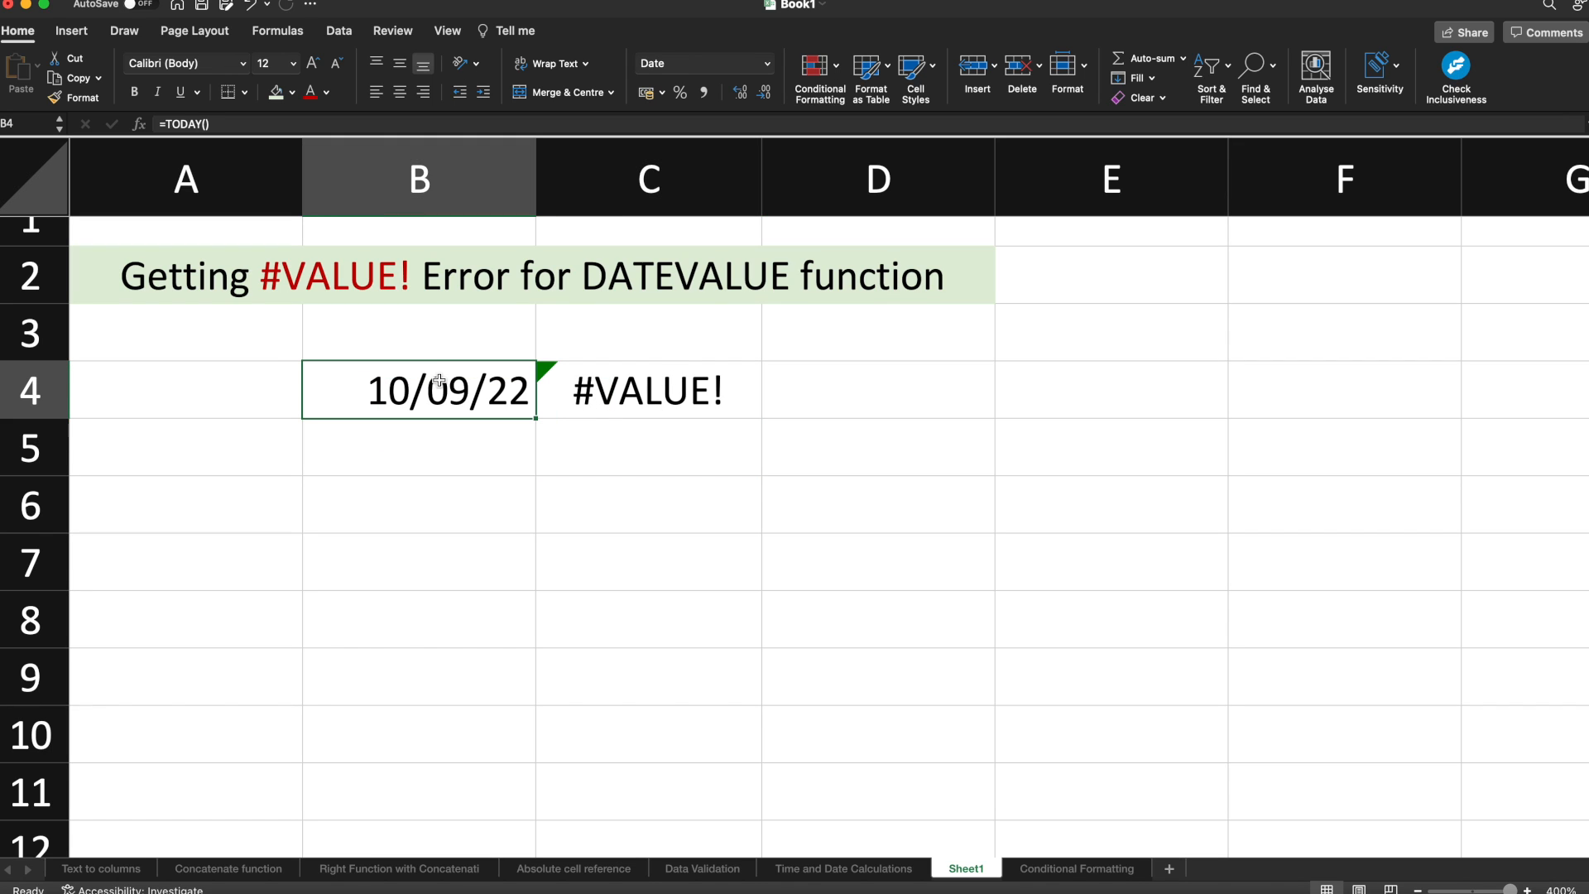
mouse_move(434, 388)
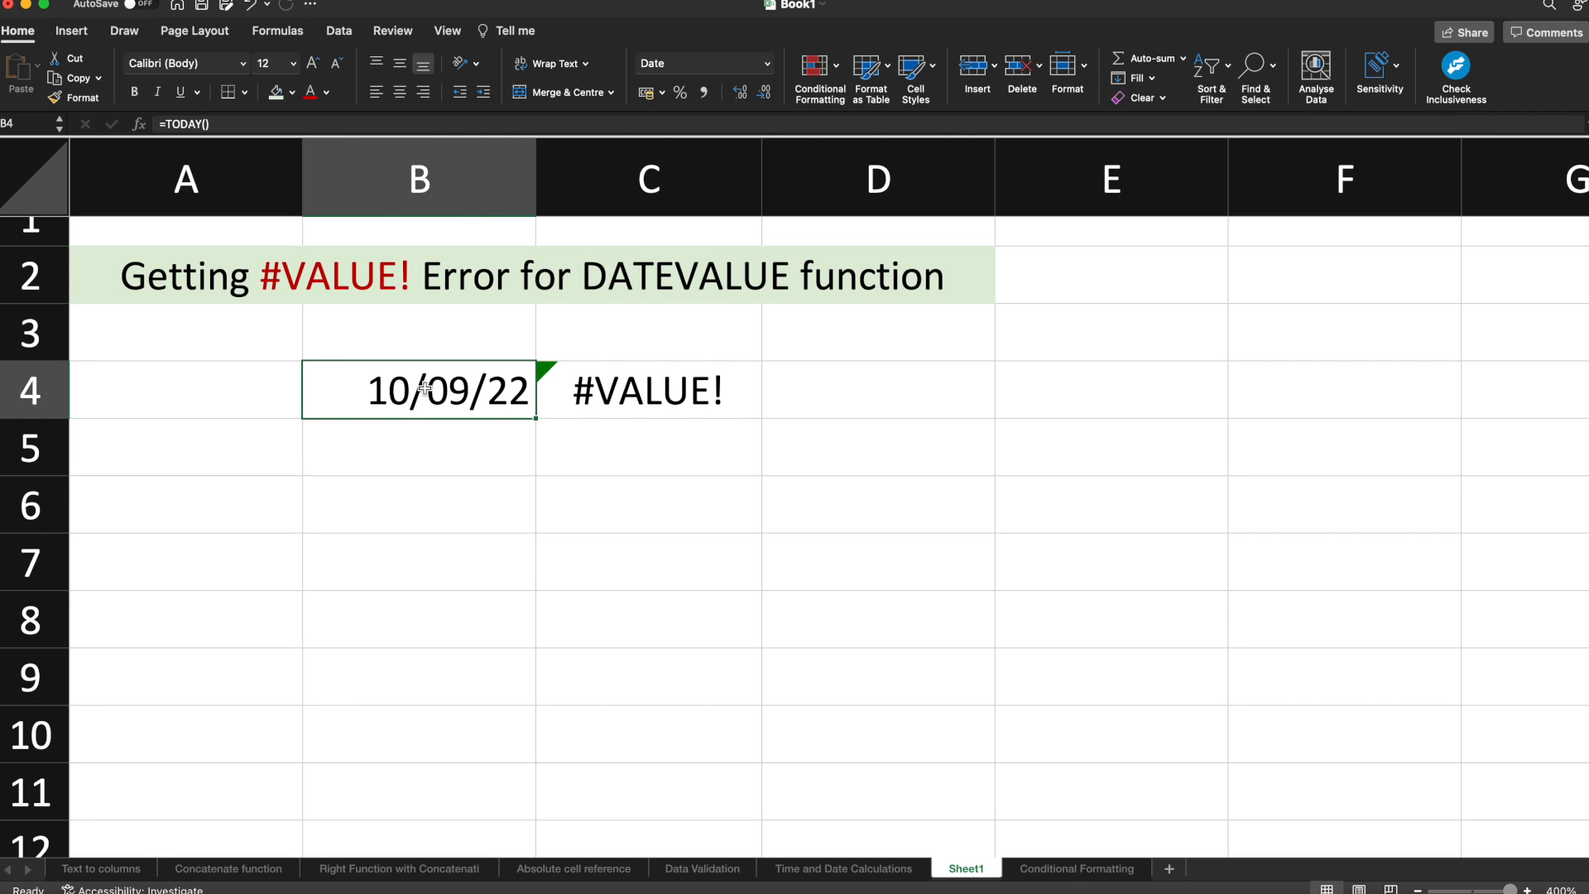
right_click(417, 390)
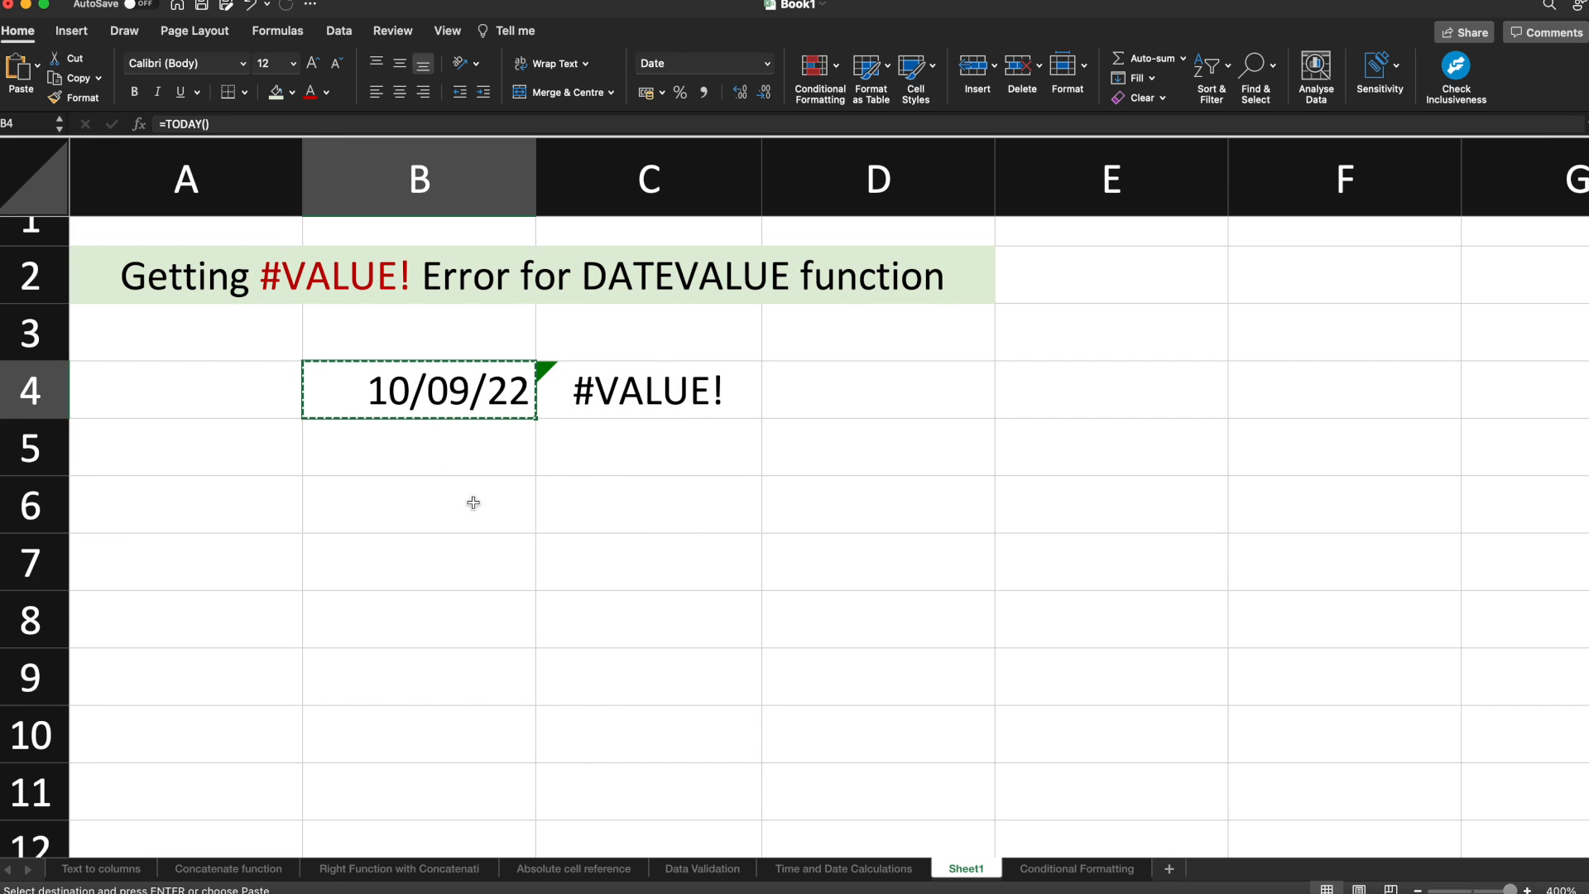
click(877, 390)
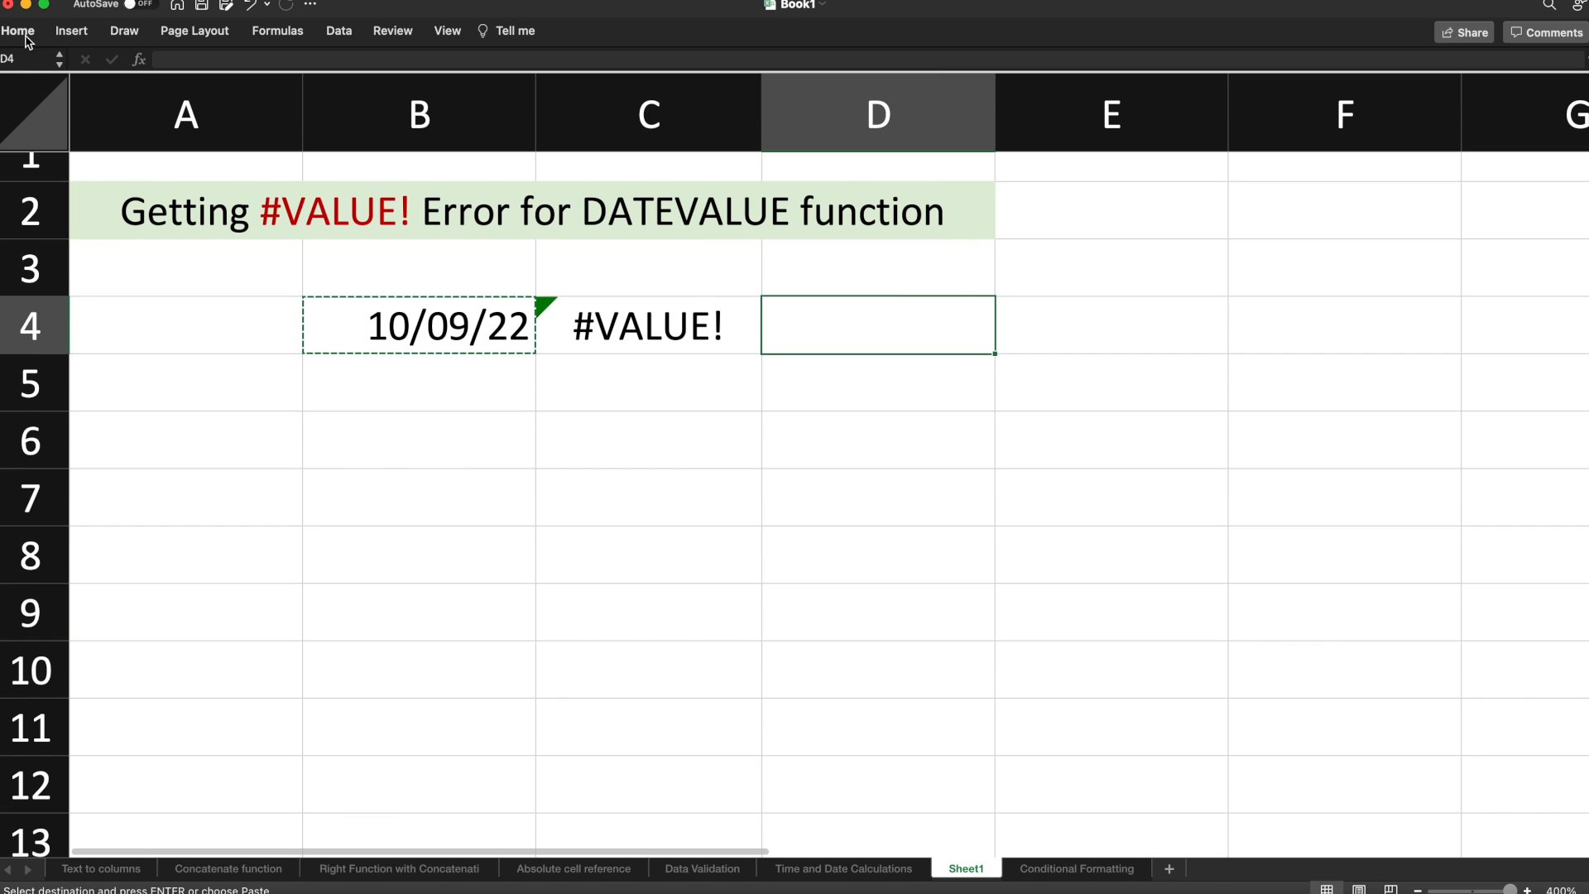
click(37, 68)
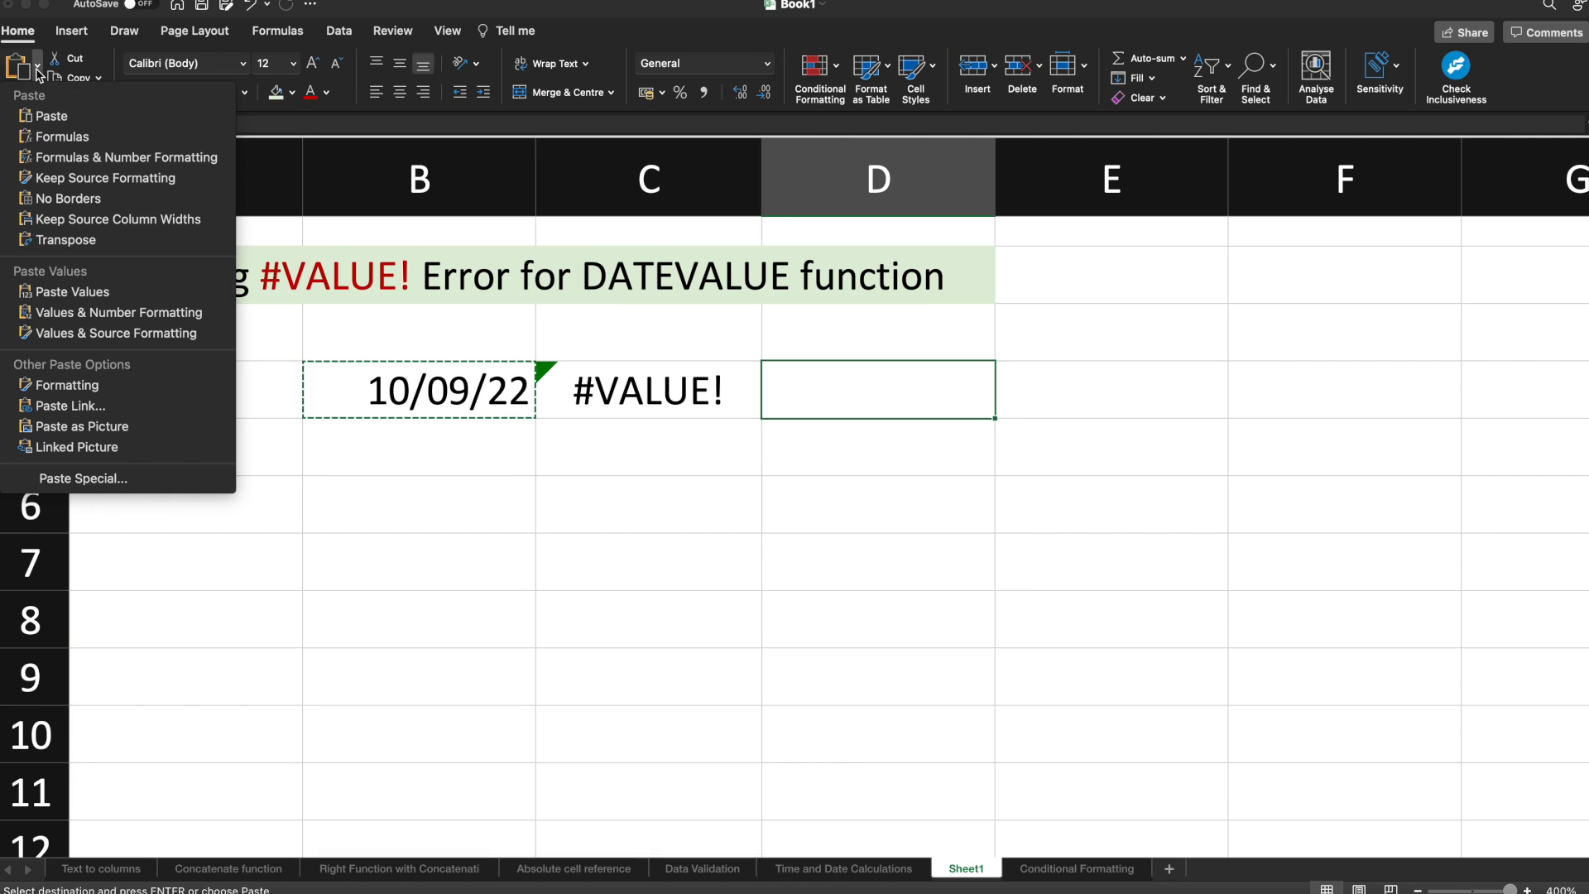
mouse_move(71, 292)
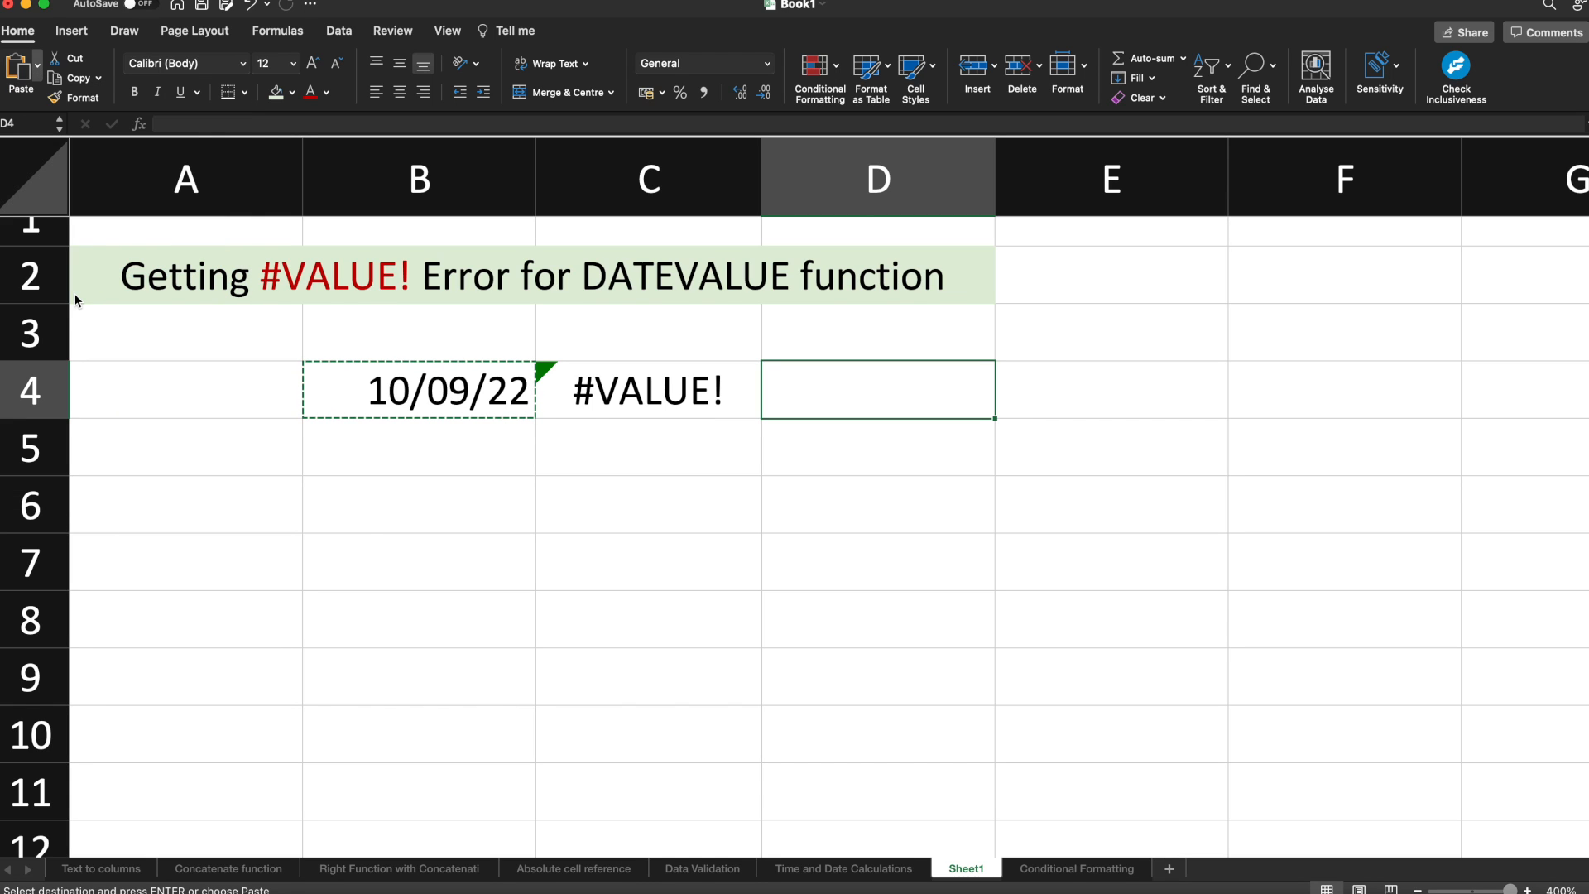
click(877, 389)
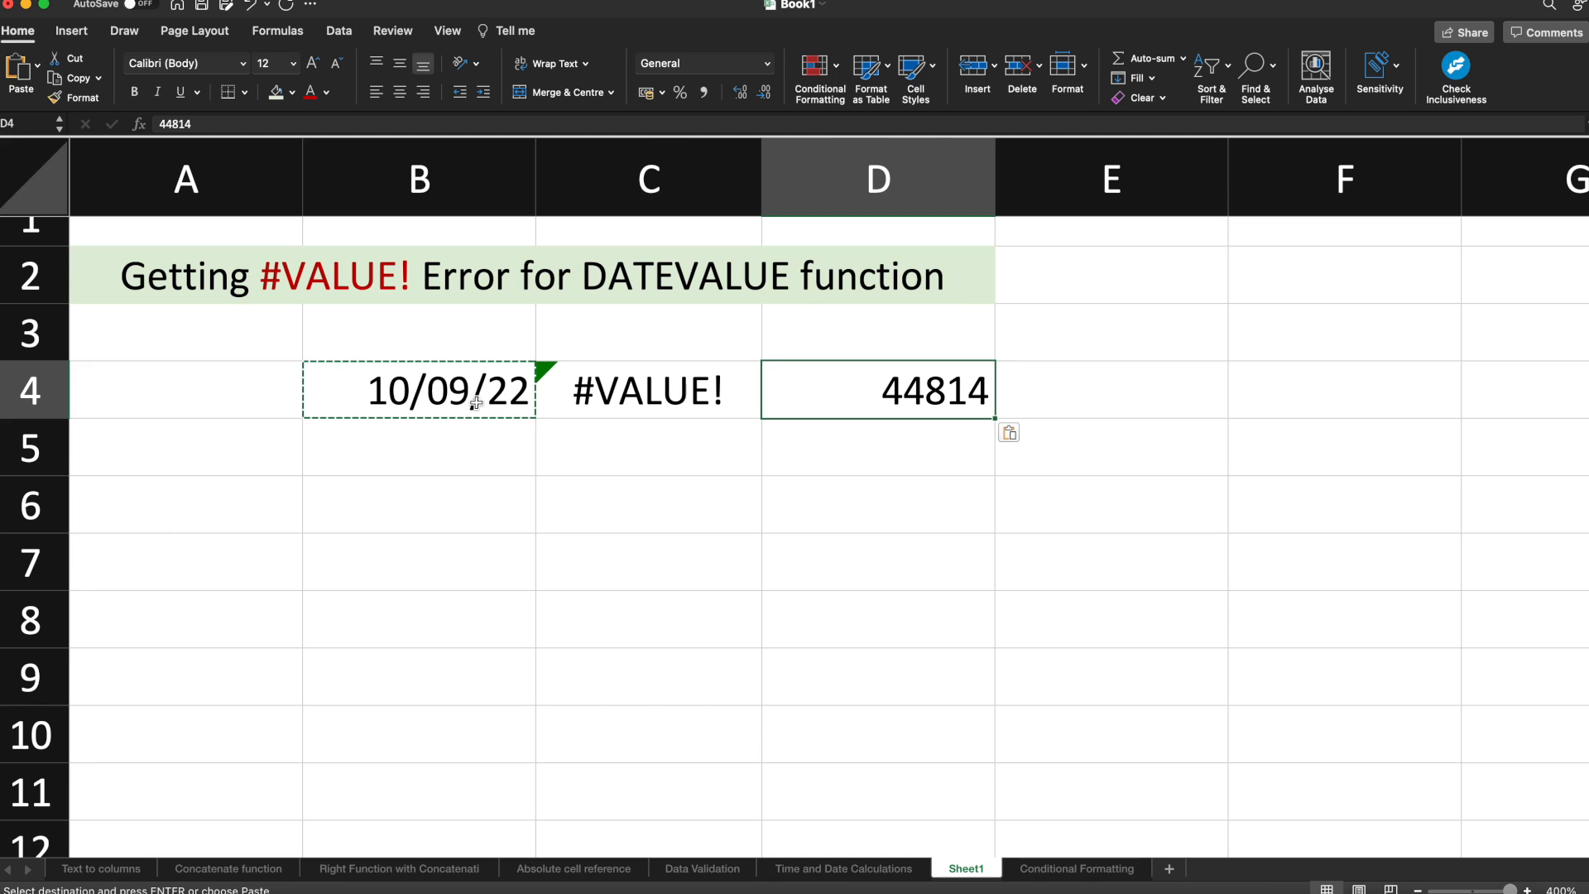
mouse_move(854, 362)
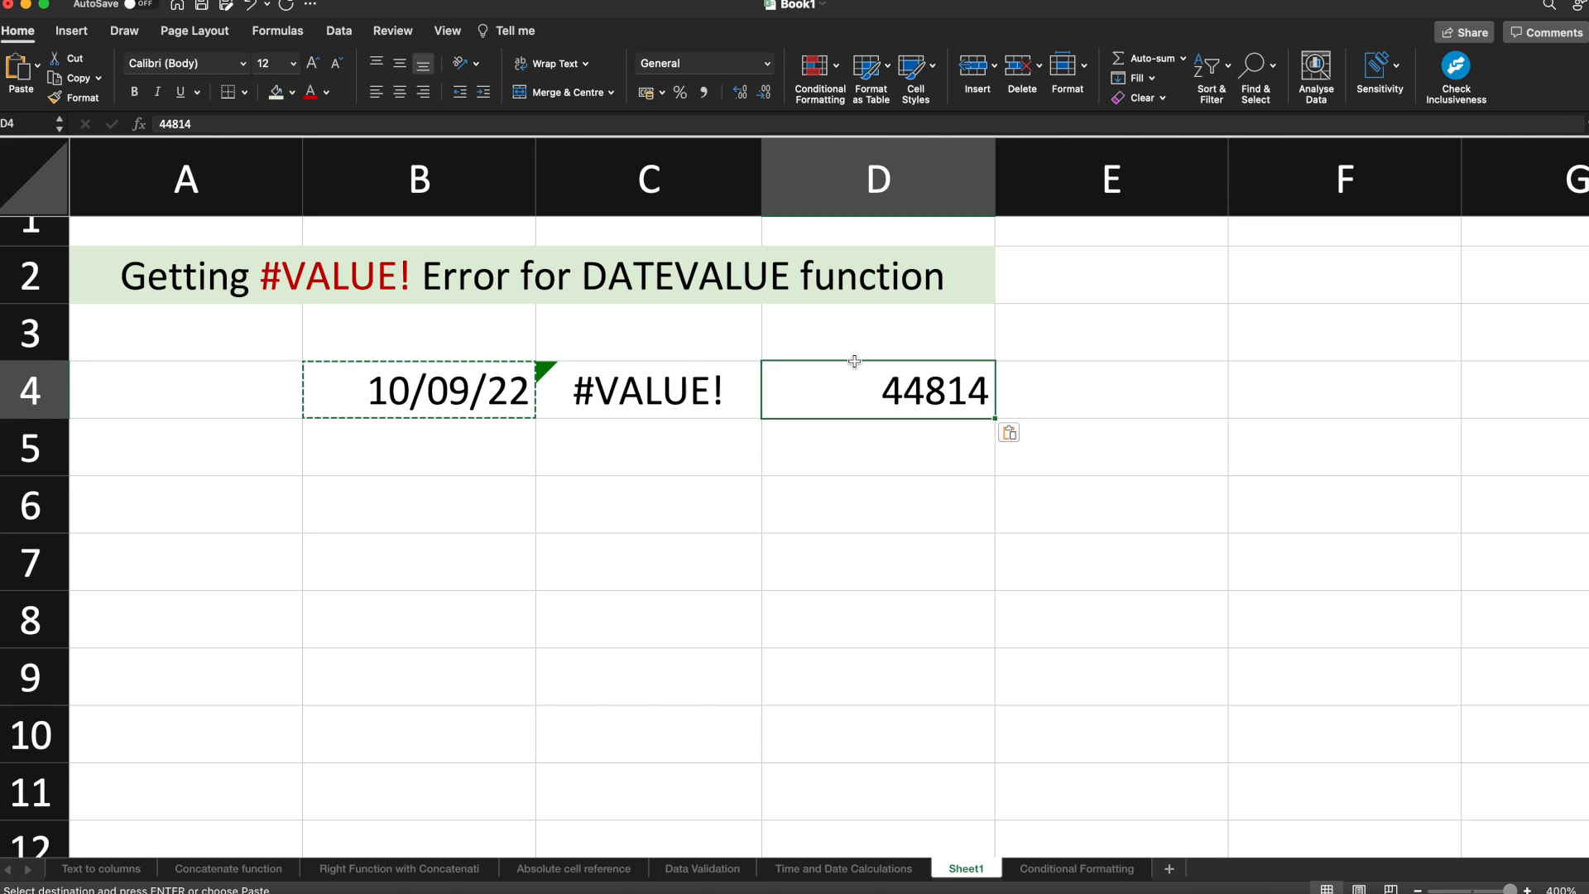
mouse_move(441, 528)
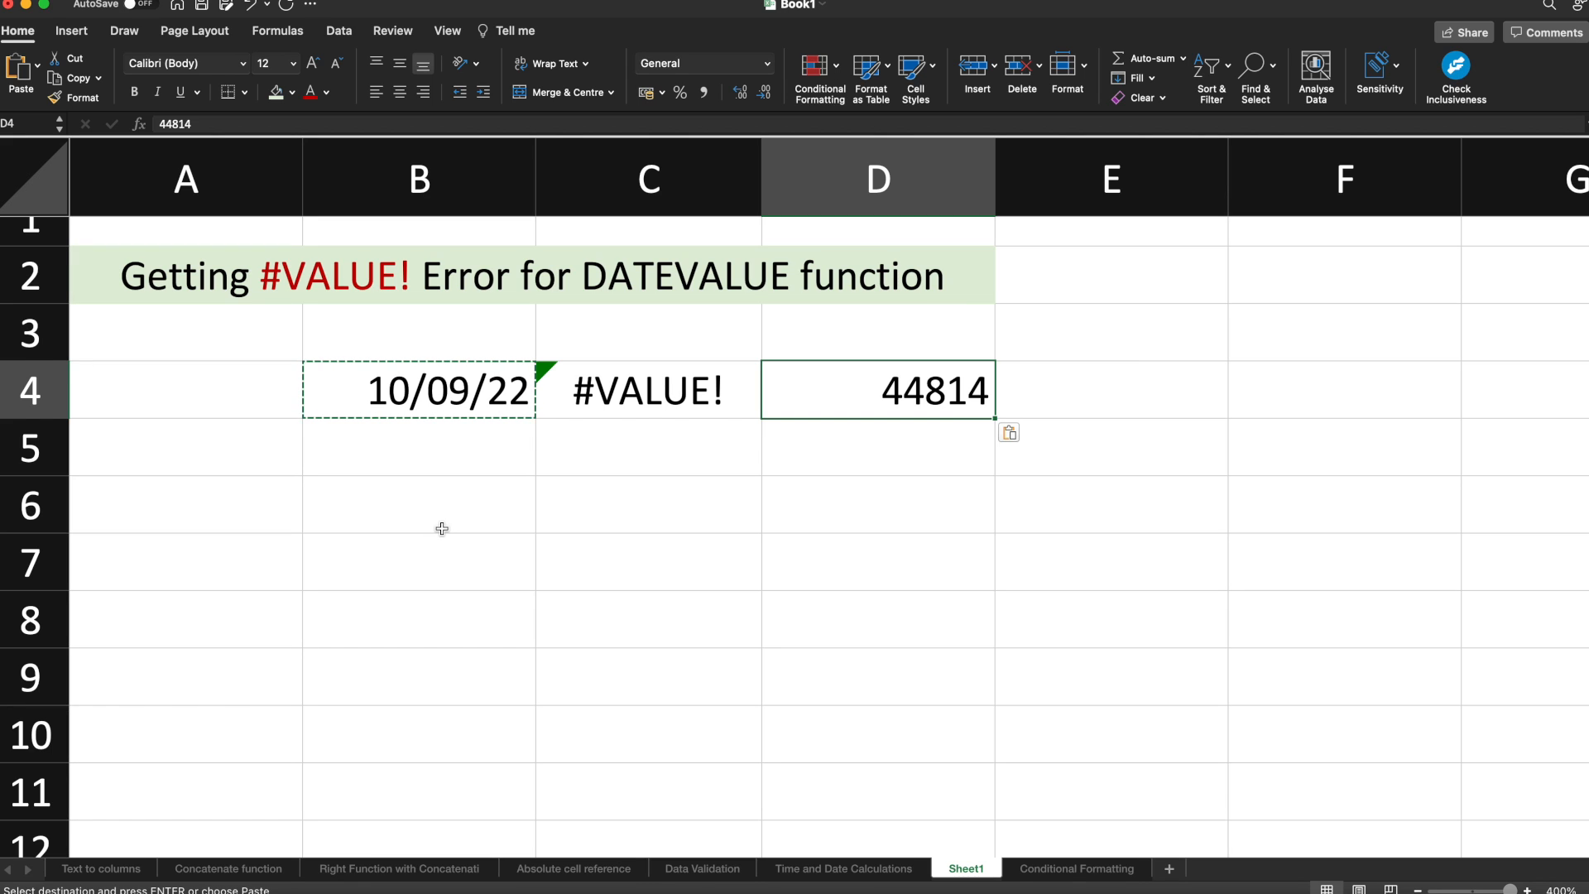
mouse_move(750, 442)
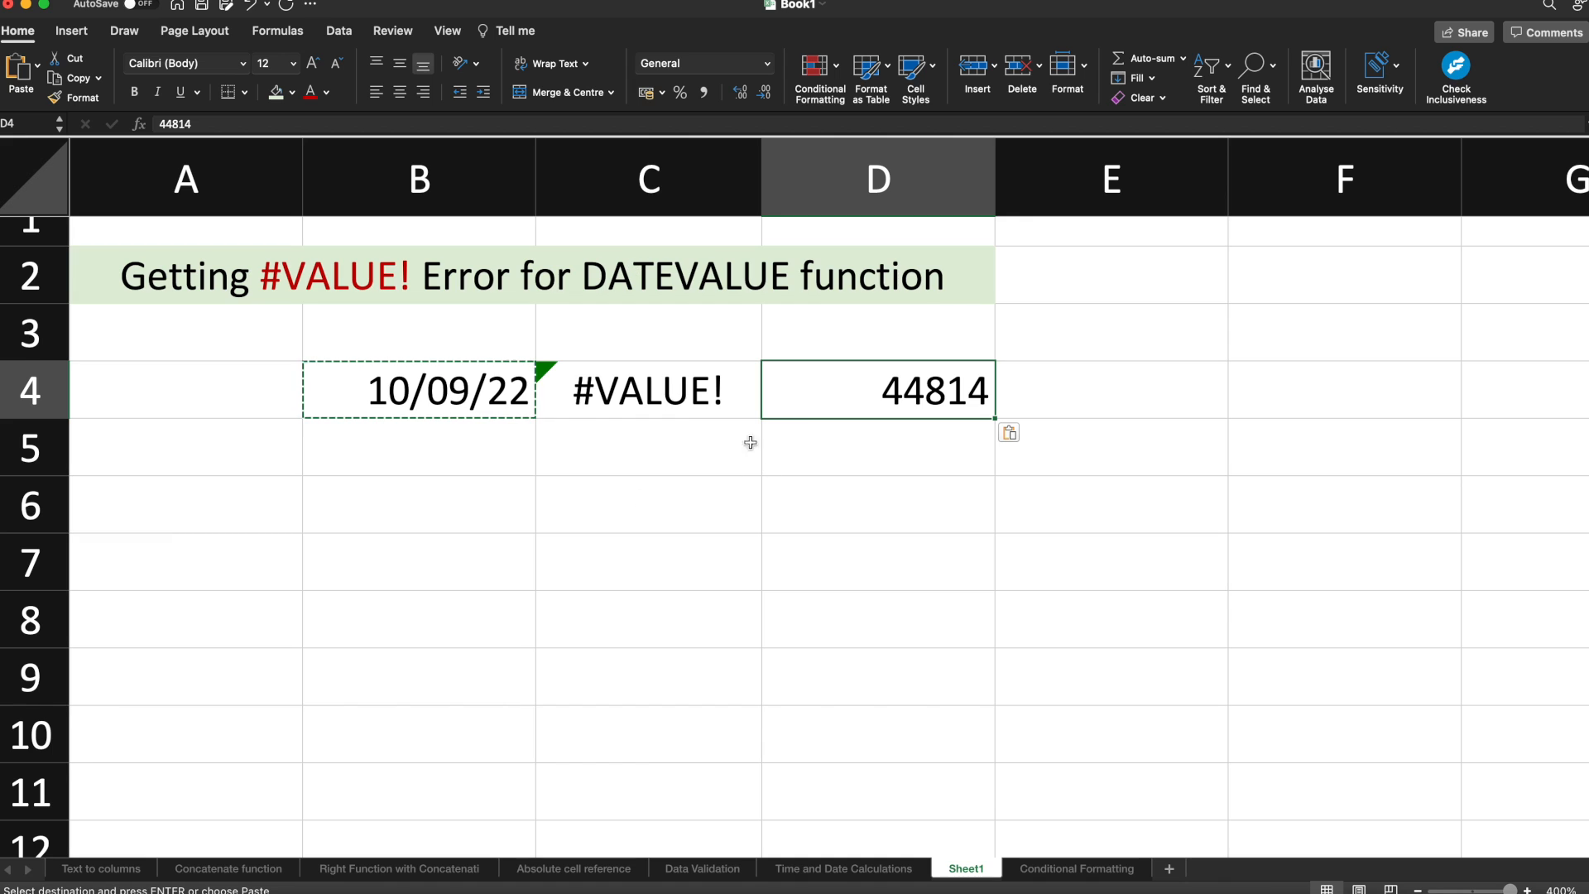
mouse_move(577, 465)
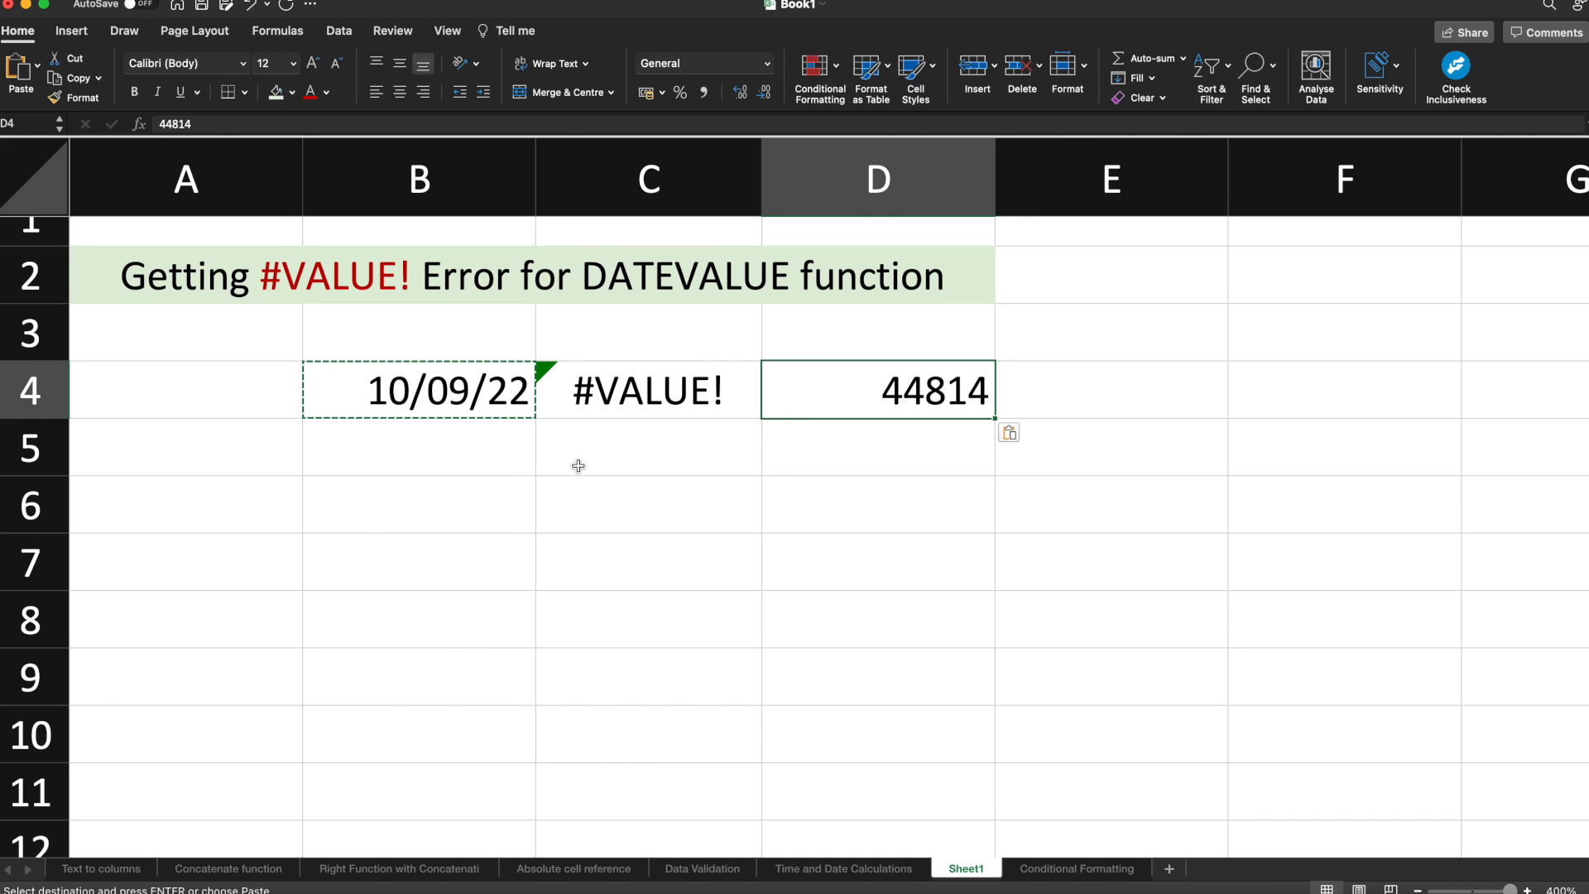
click(419, 447)
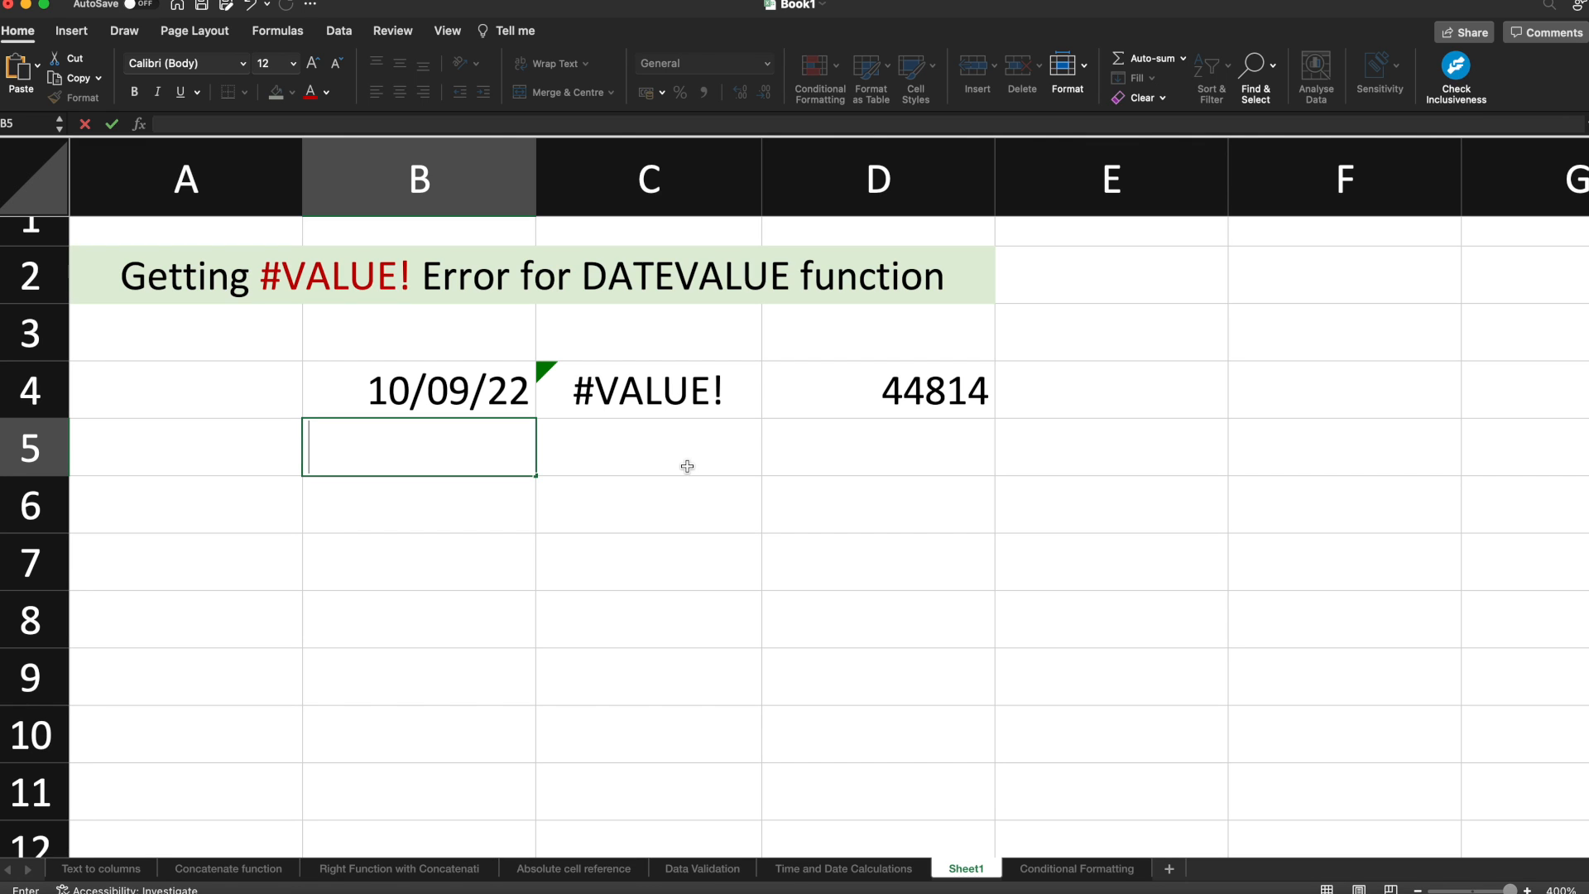
mouse_move(495, 502)
text(=)
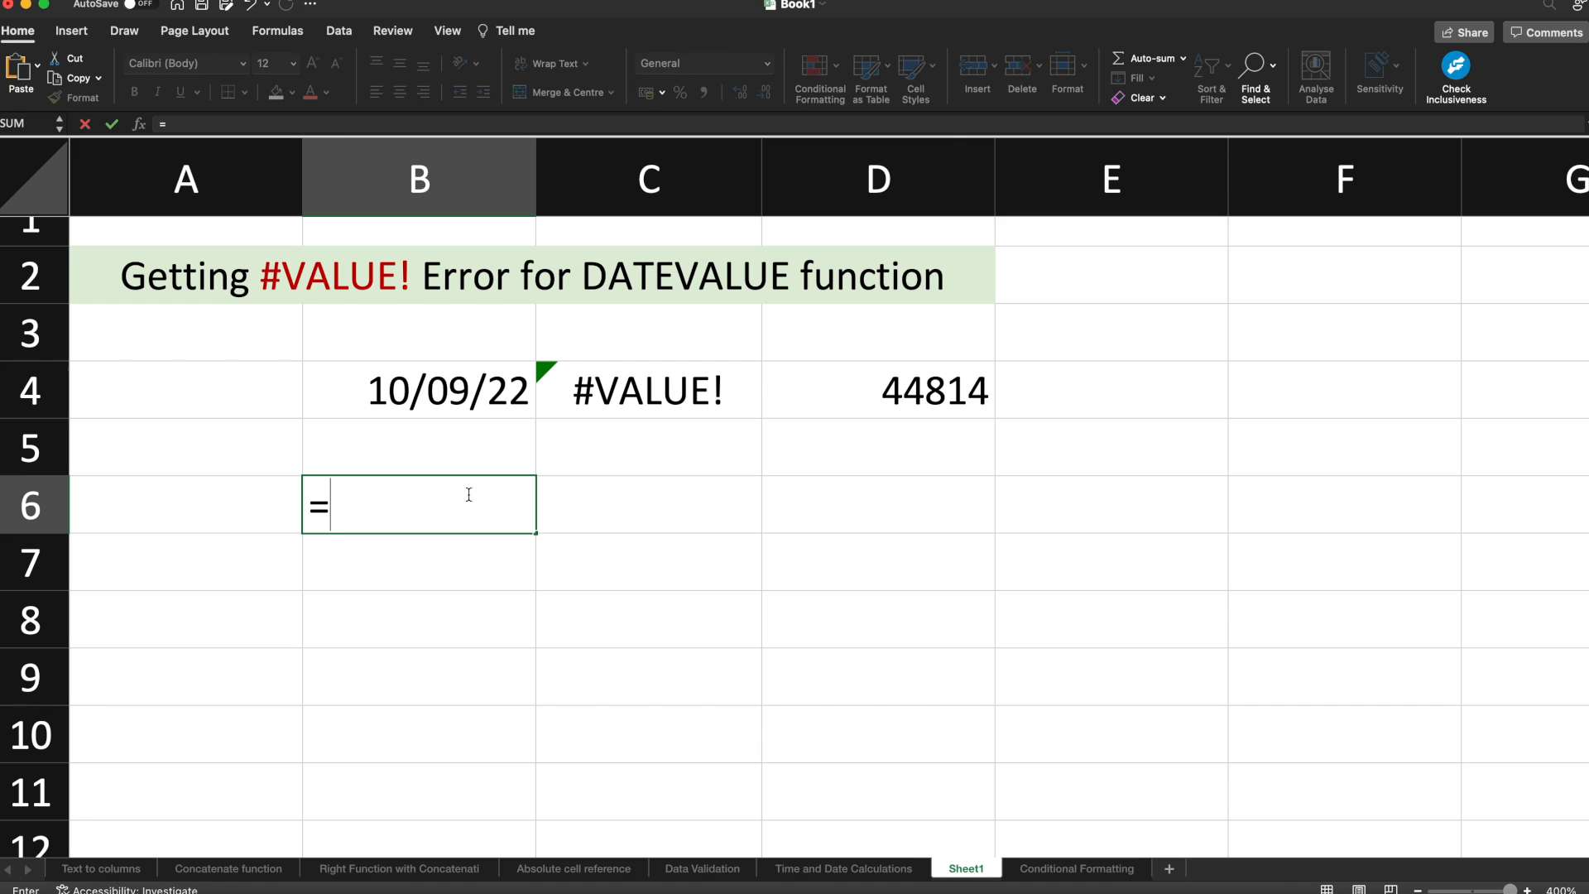
- Enter =TEXT(B4,"yyyy-mm-dd") in B6 to show 2022-09-10, then reselect B4
text(text()
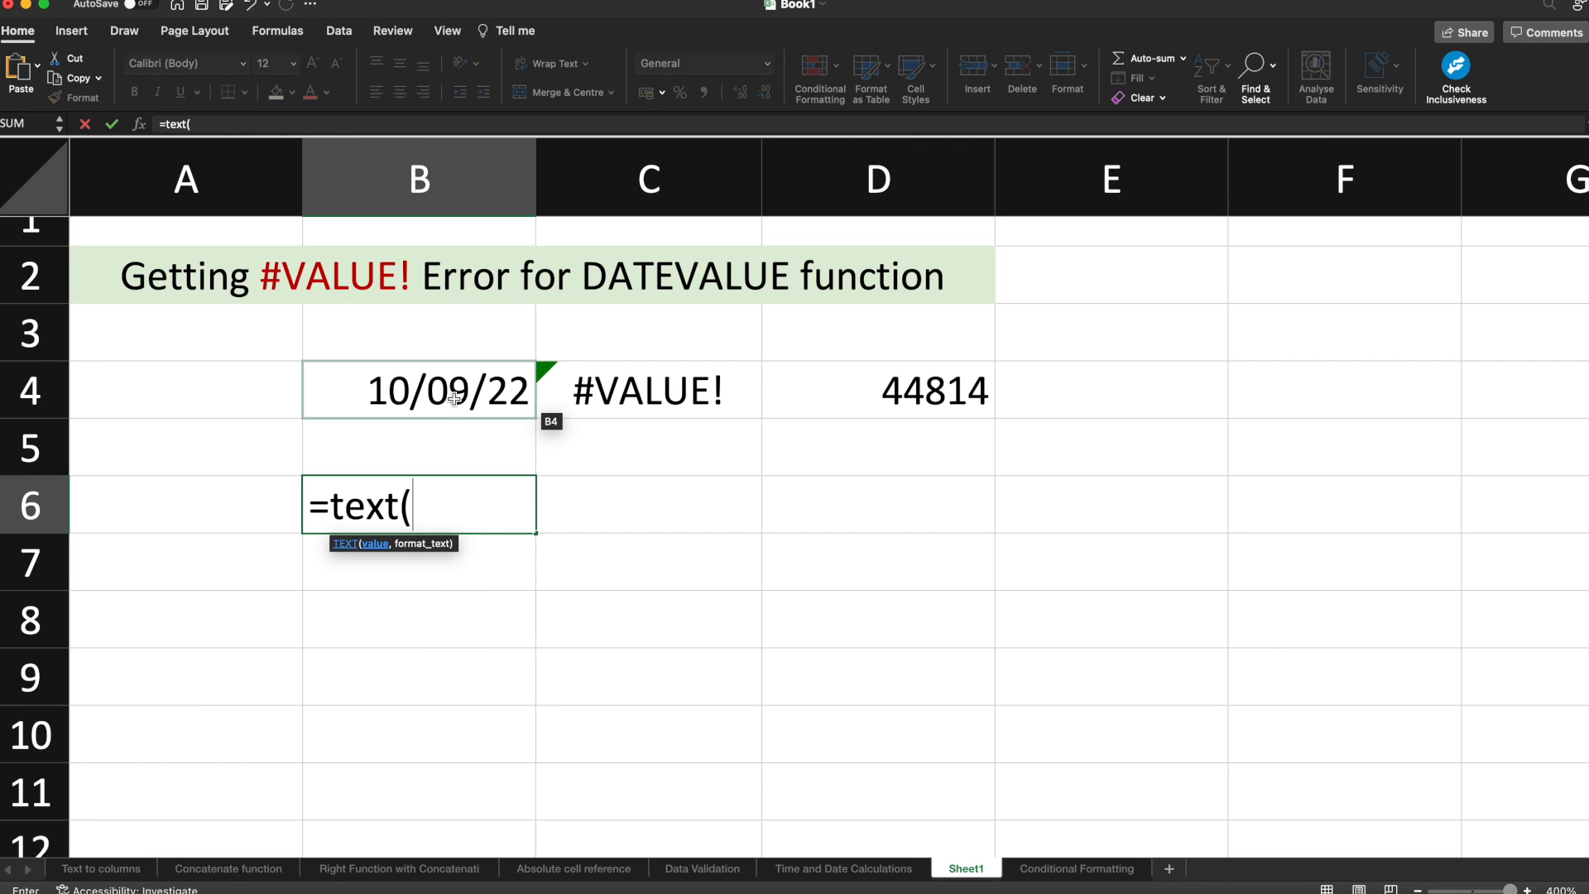
click(418, 390)
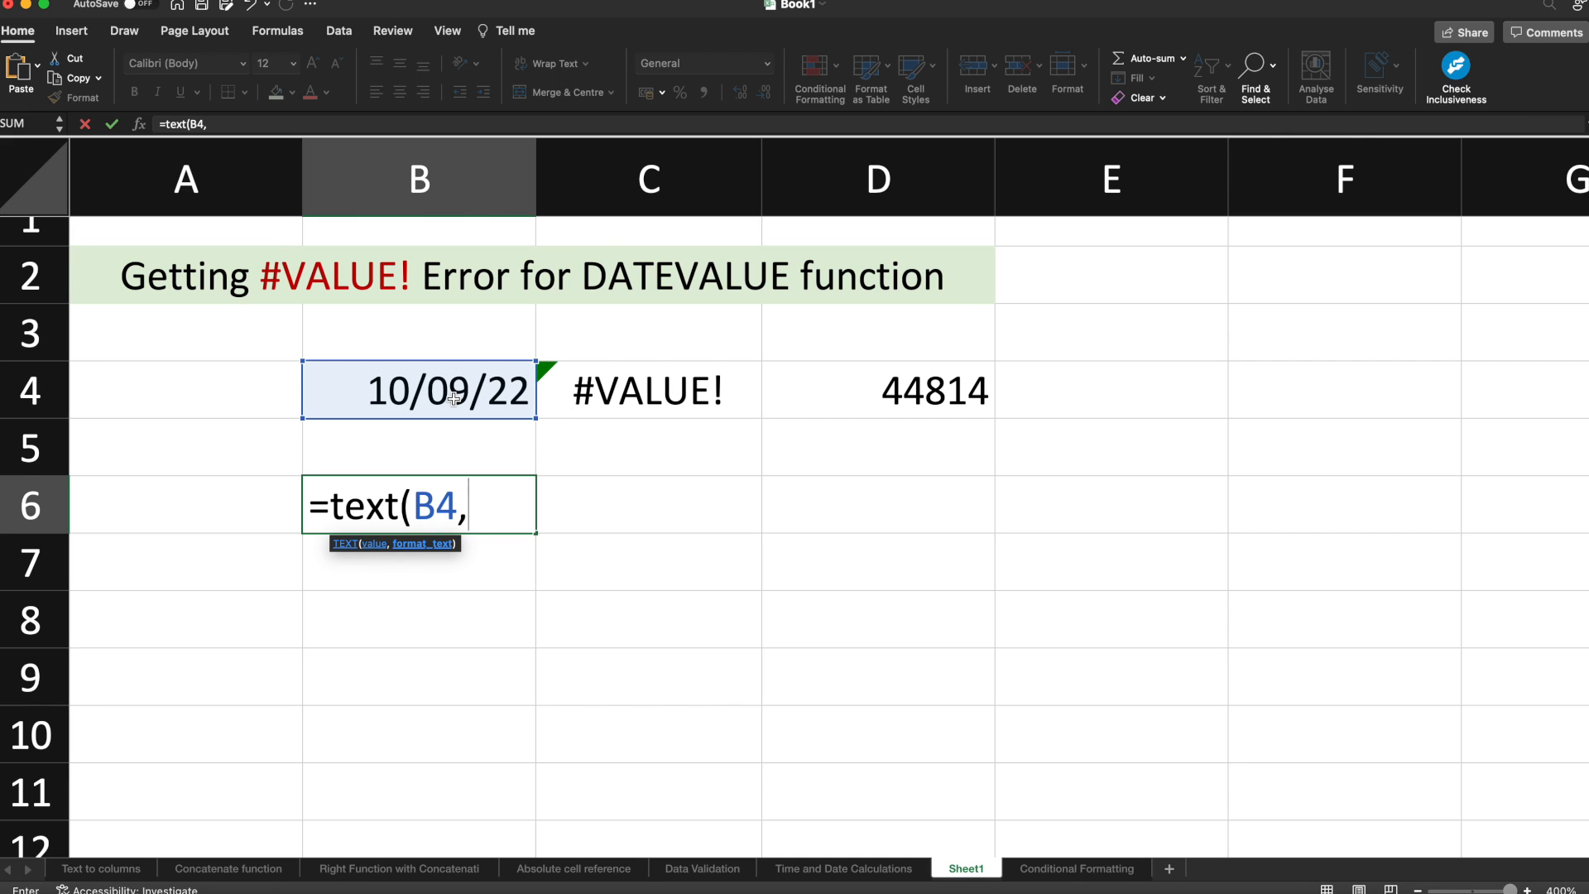
key(Escape)
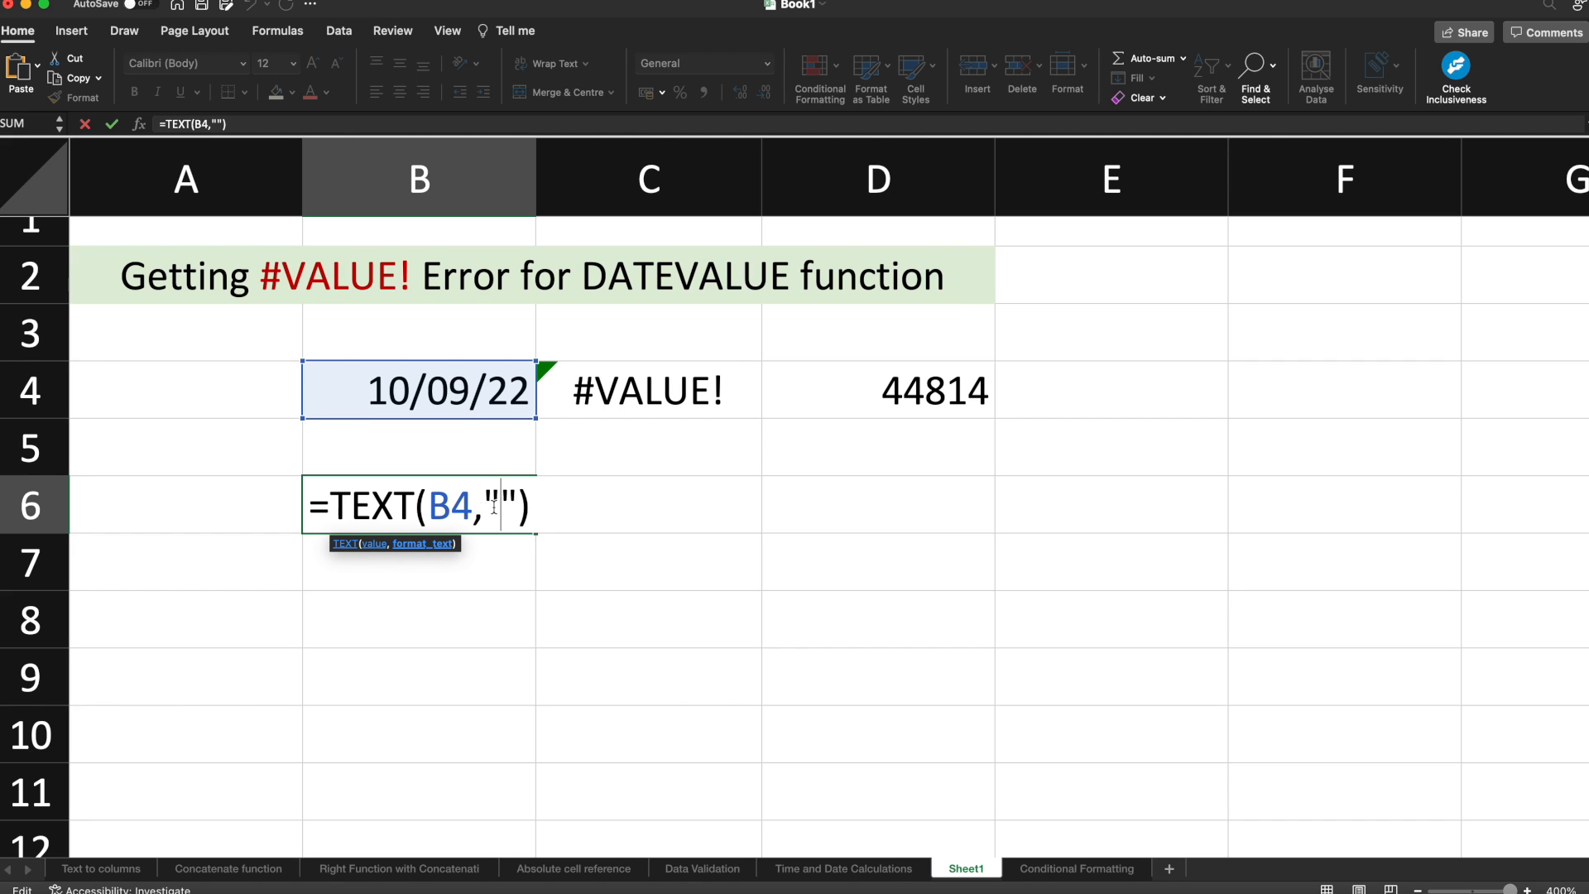
mouse_move(475, 491)
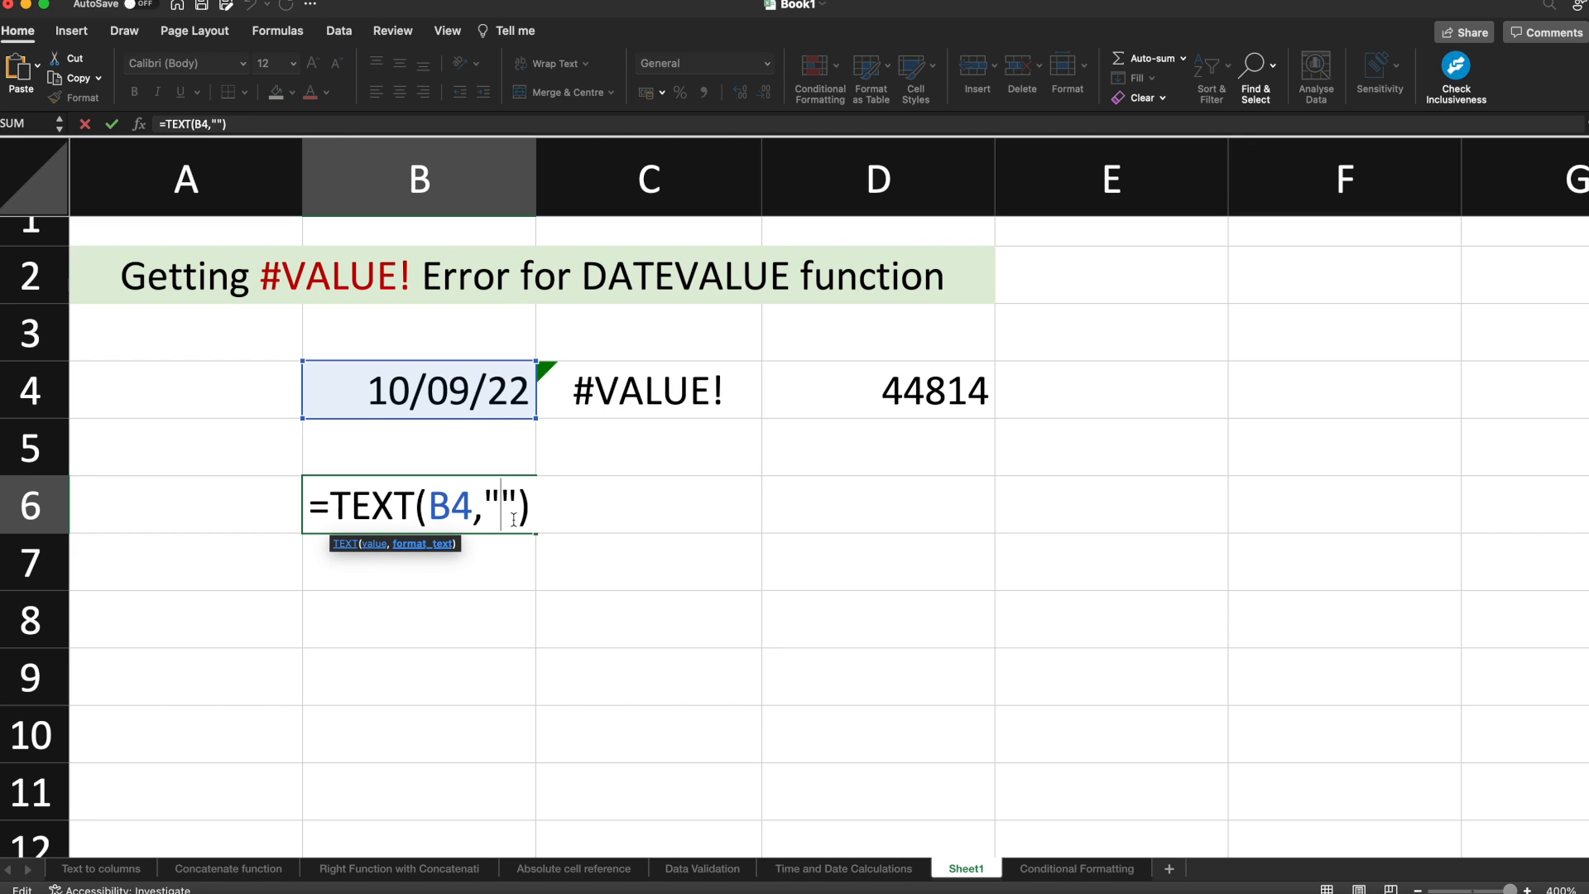
text(yyyy)
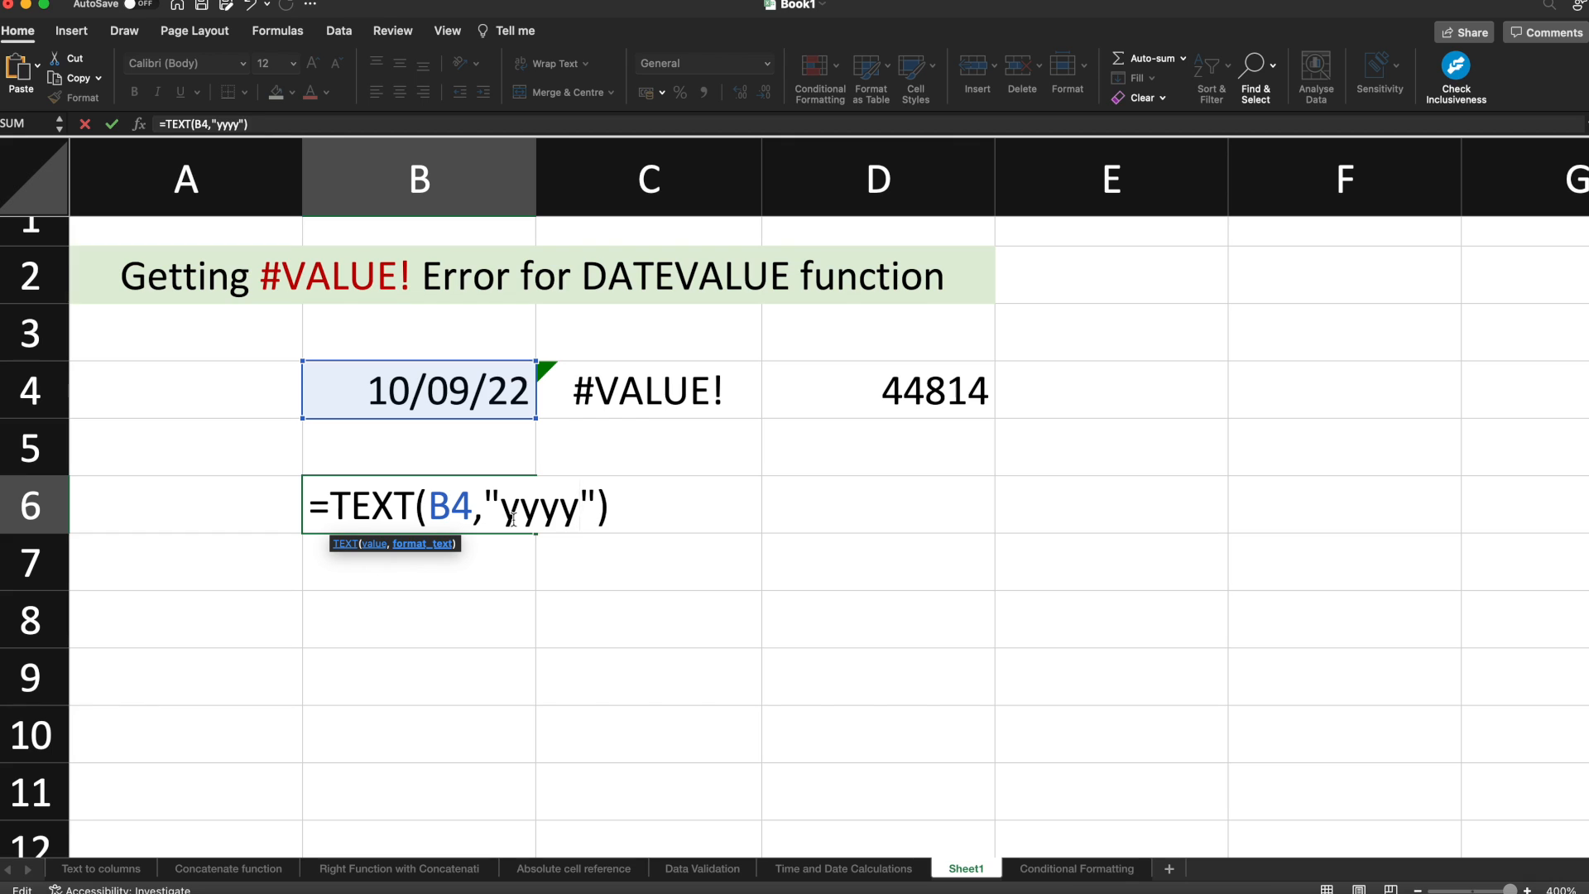
text(-m)
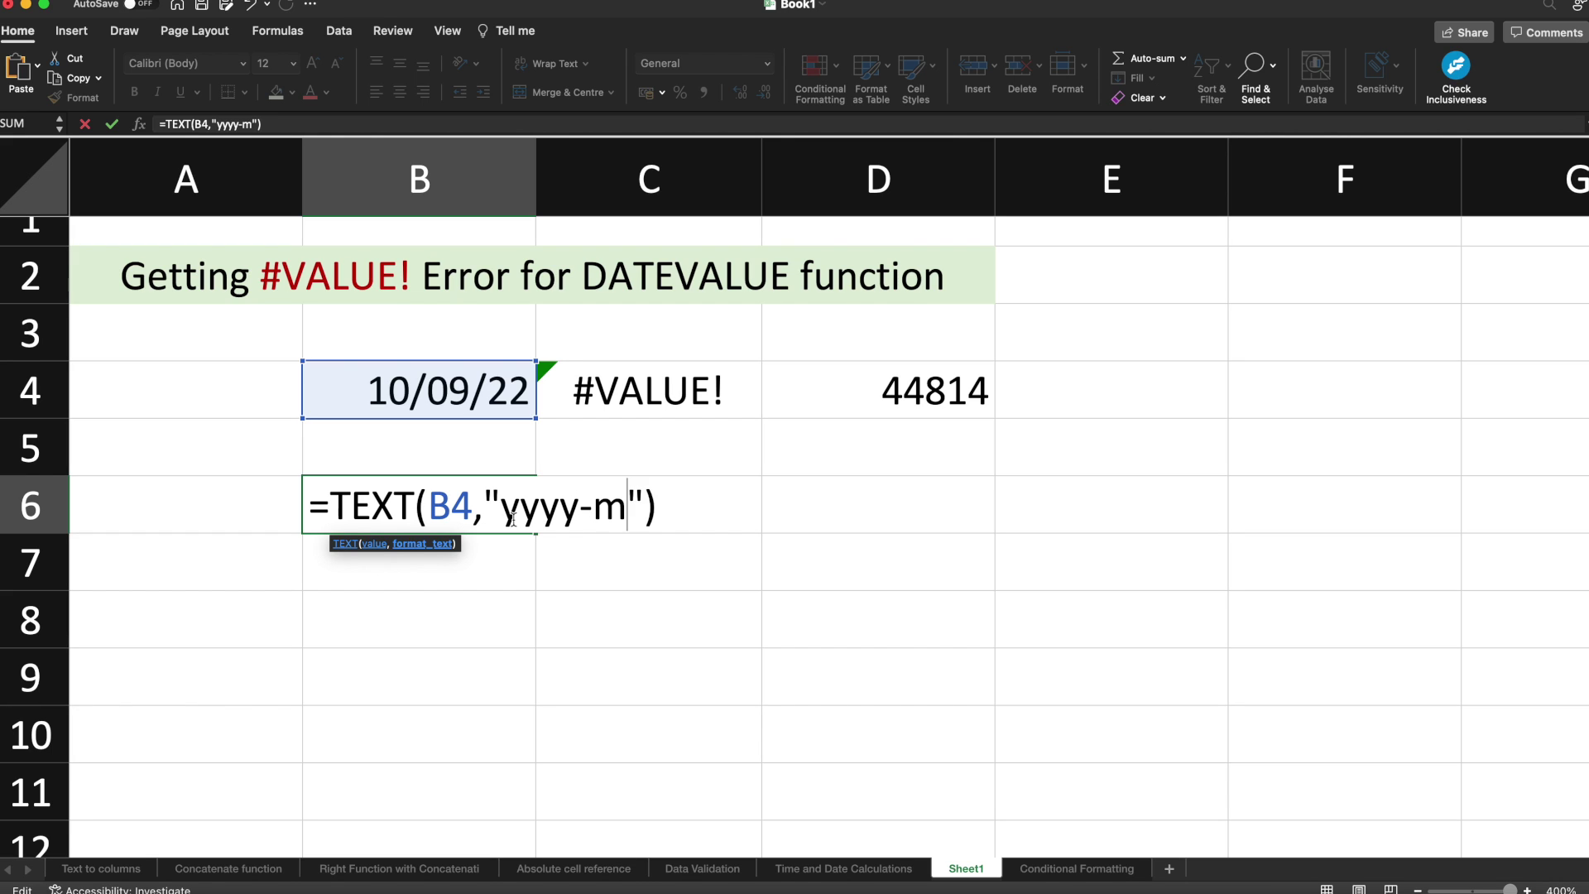
text(m-dd)
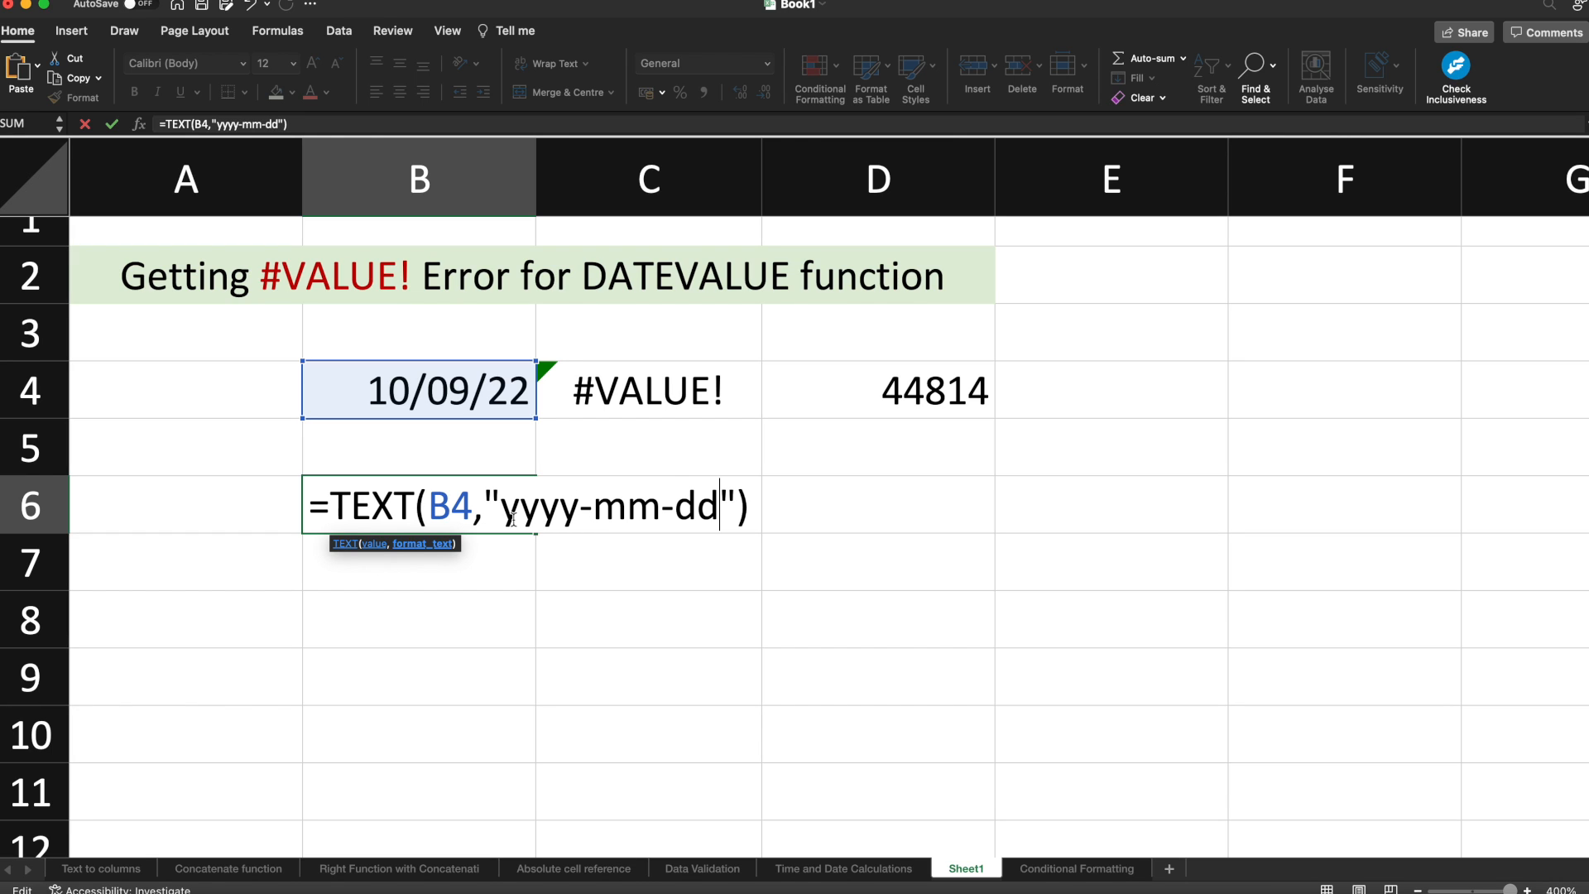
key(Return)
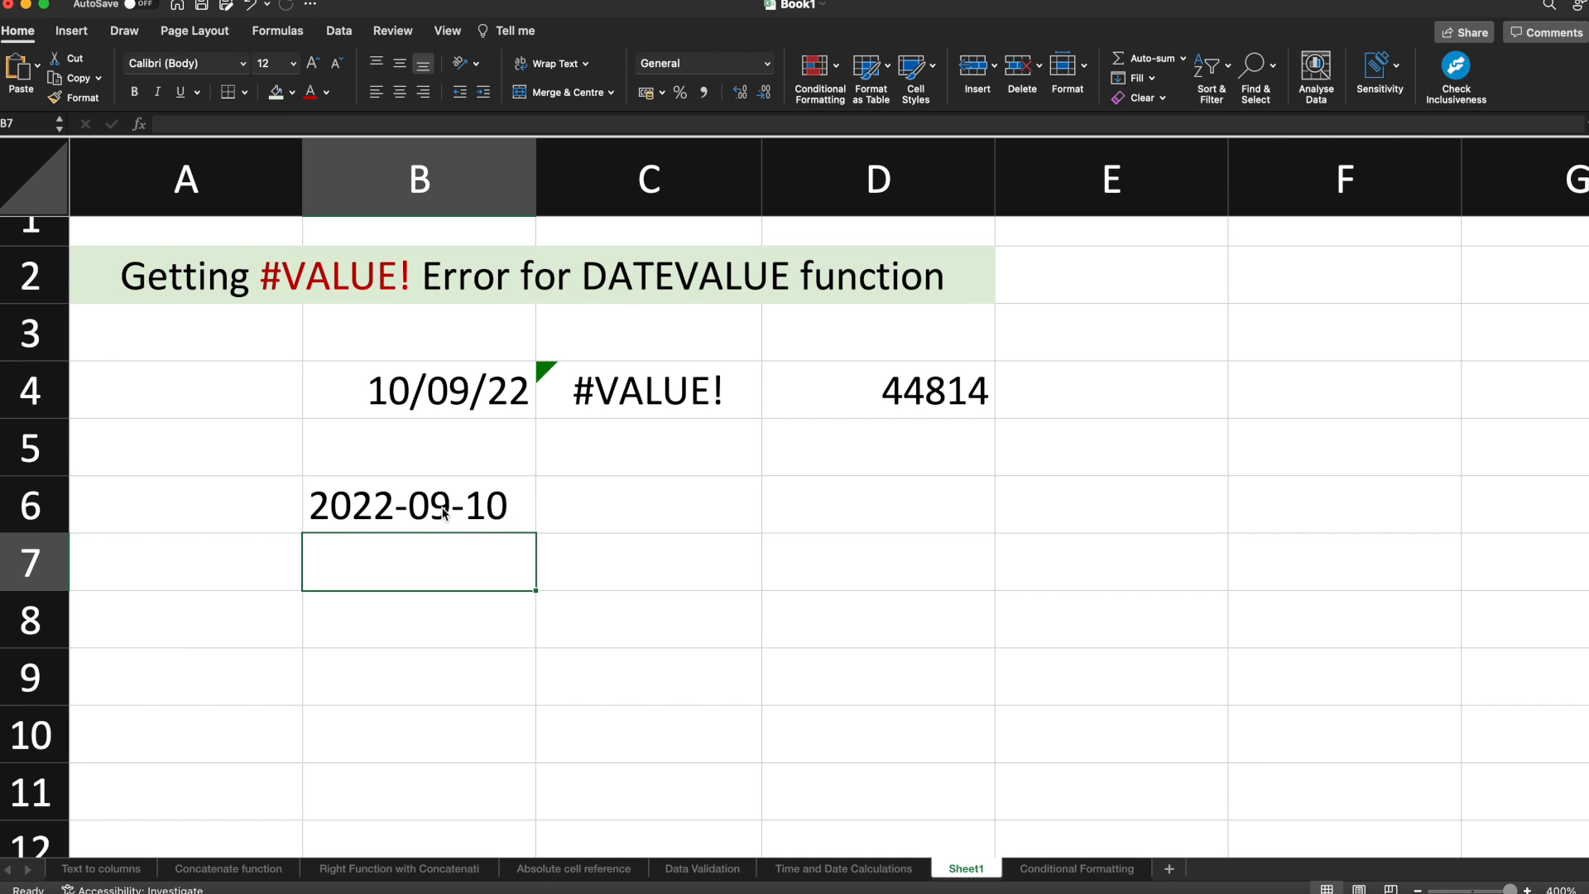
mouse_move(446, 364)
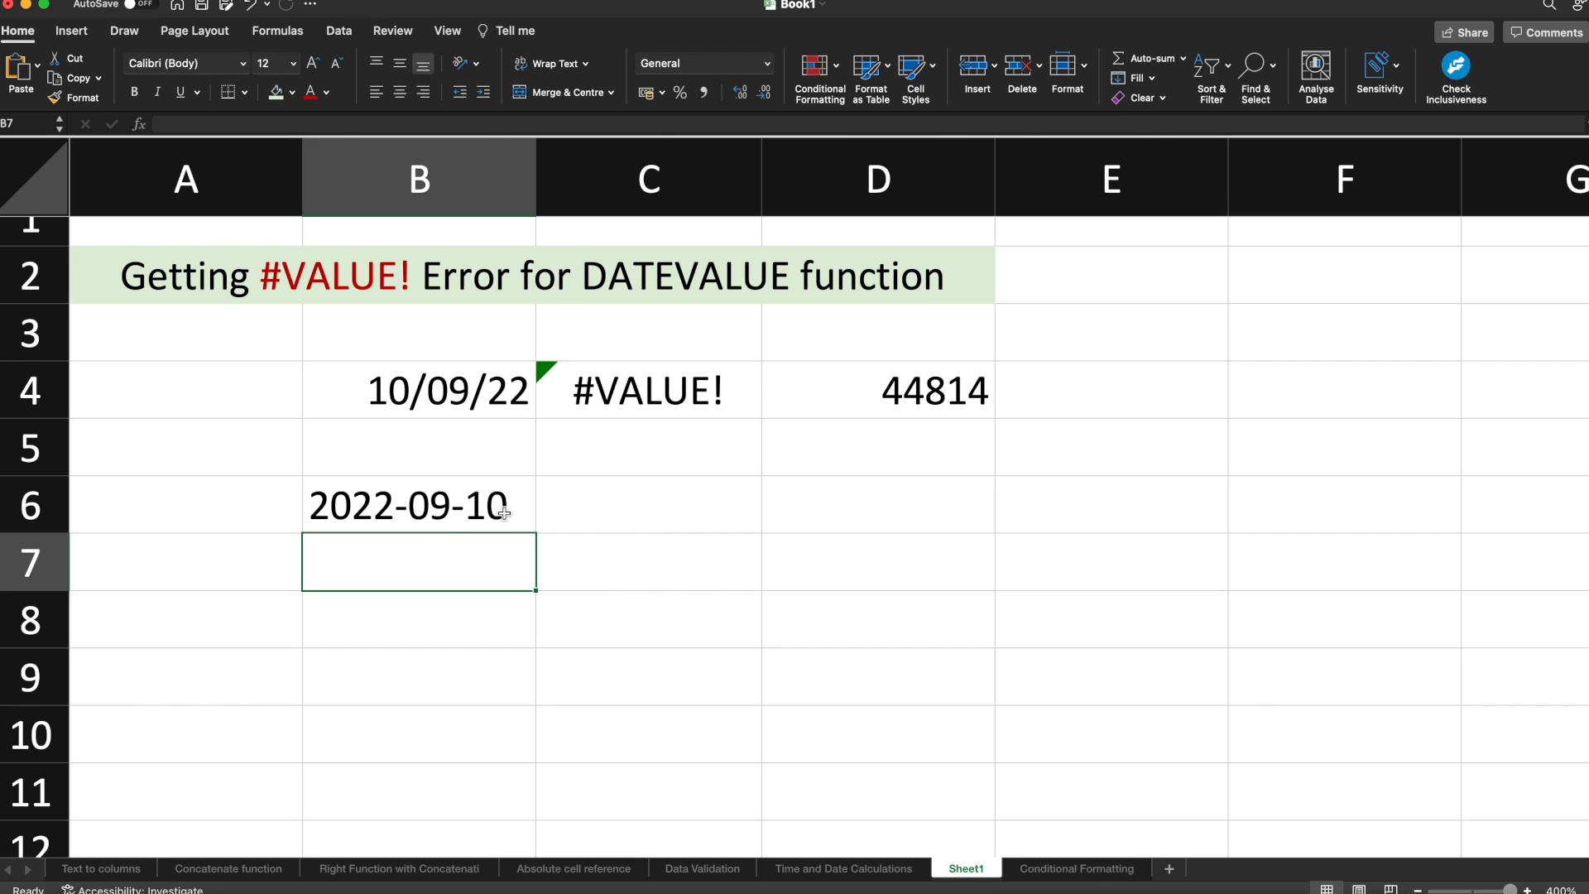
click(418, 389)
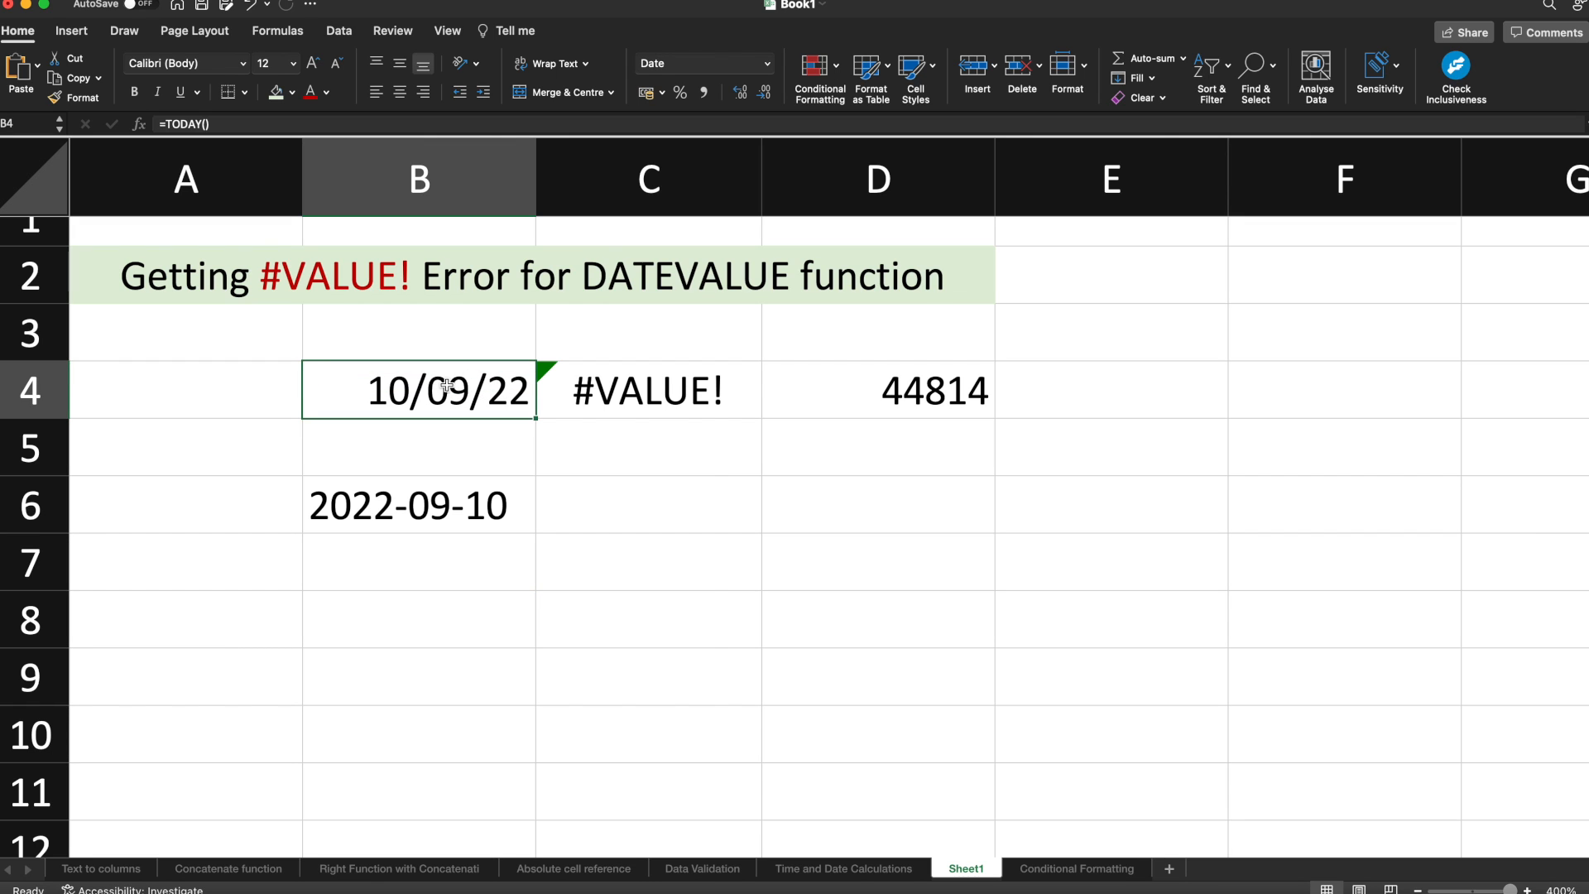
- Inspect Format Cells for B4 and B6 to confirm Date and General, cancelling without changes
right_click(417, 390)
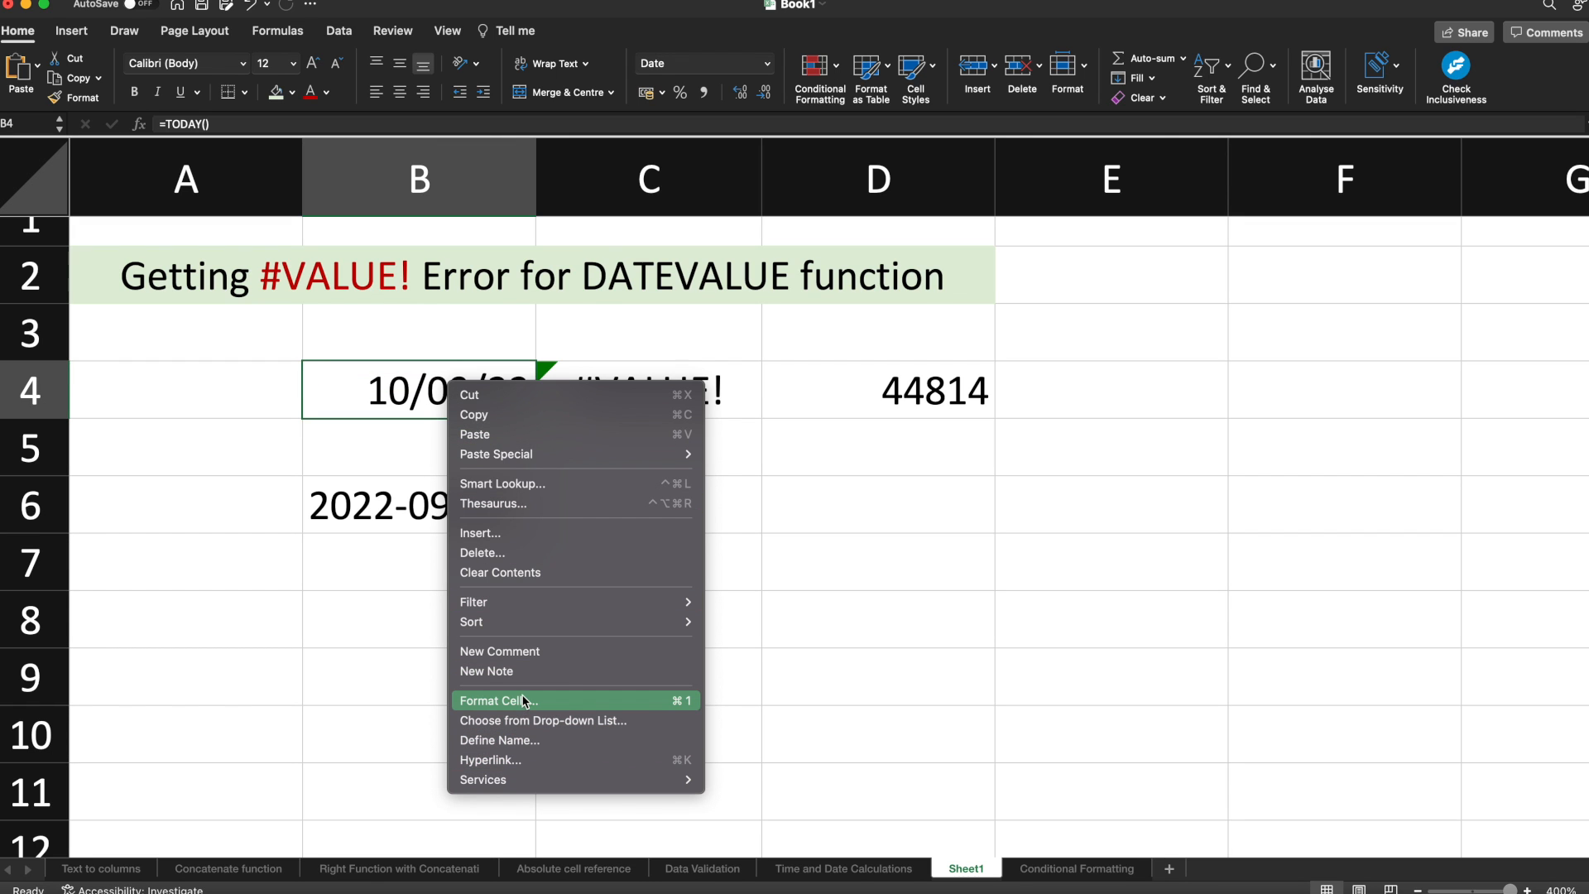
click(495, 700)
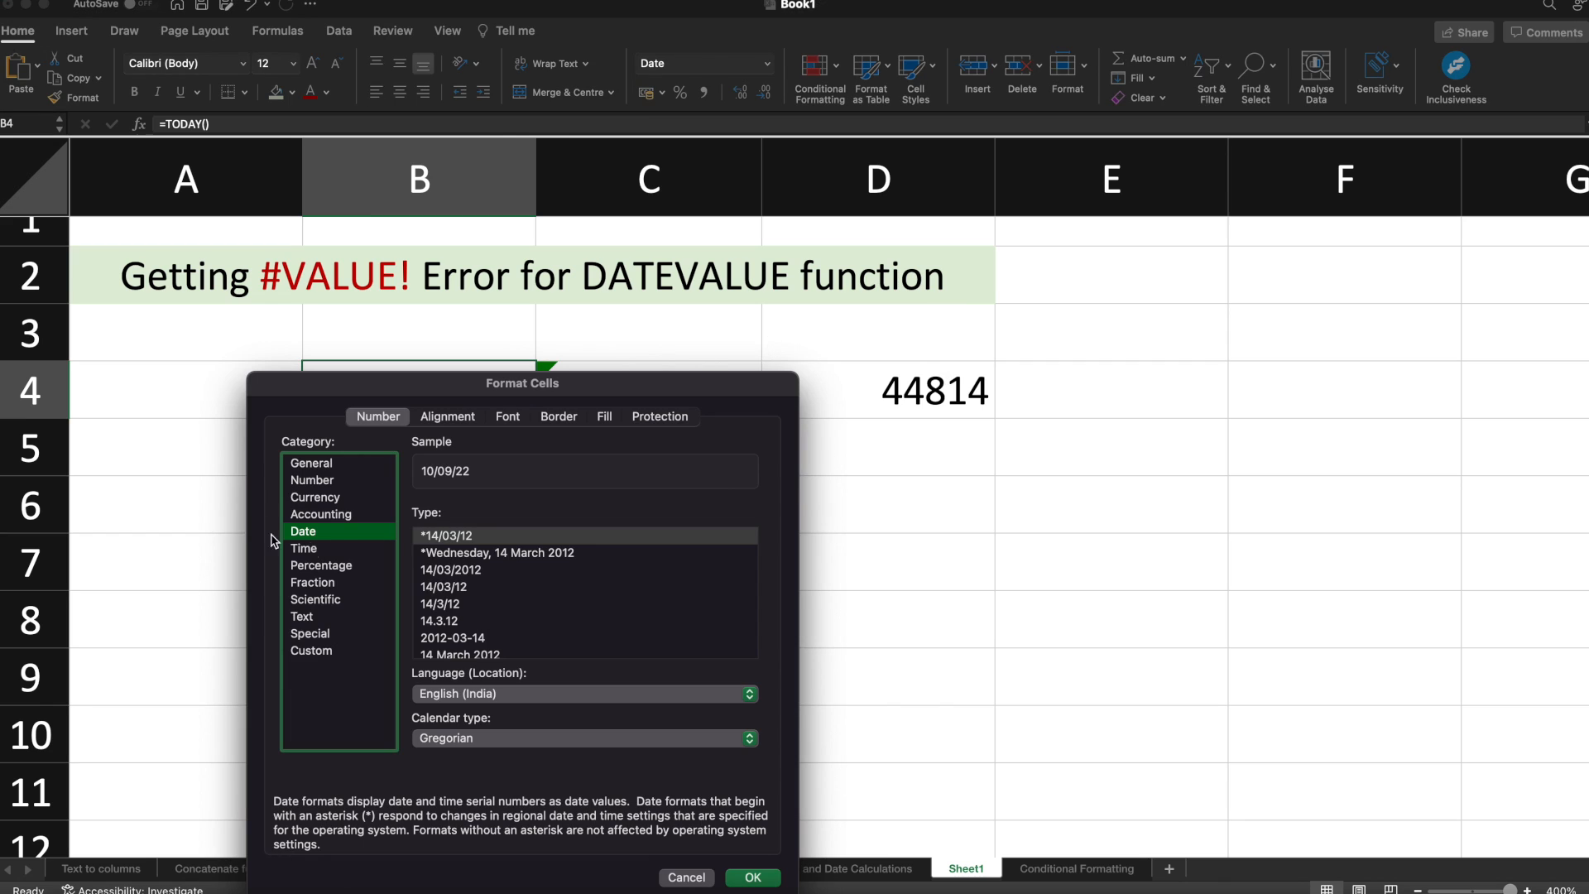
mouse_move(741, 656)
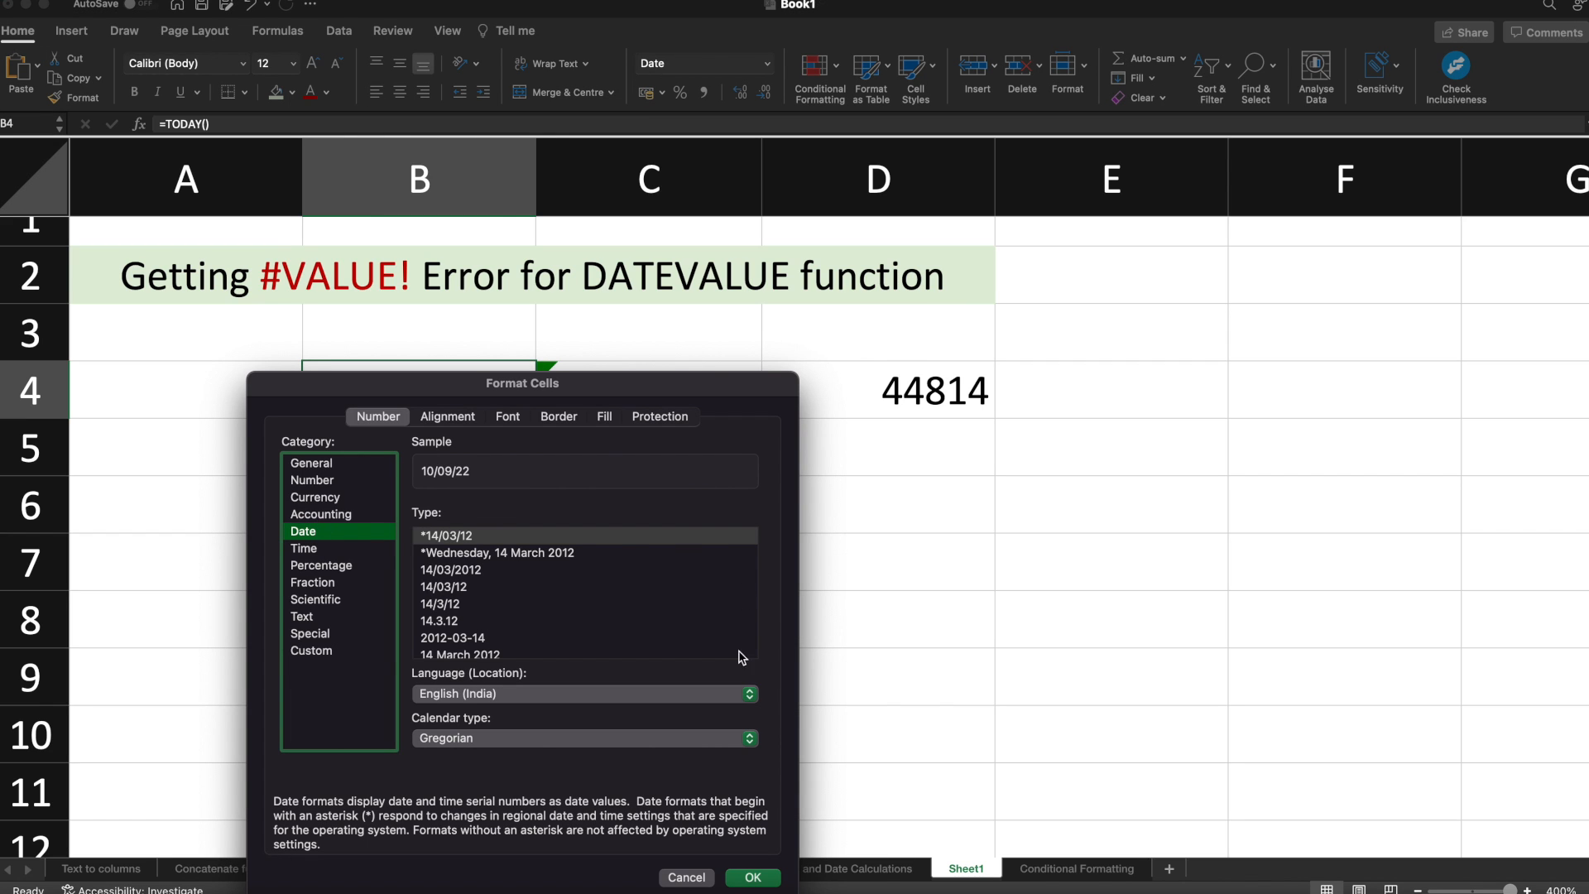
right_click(406, 504)
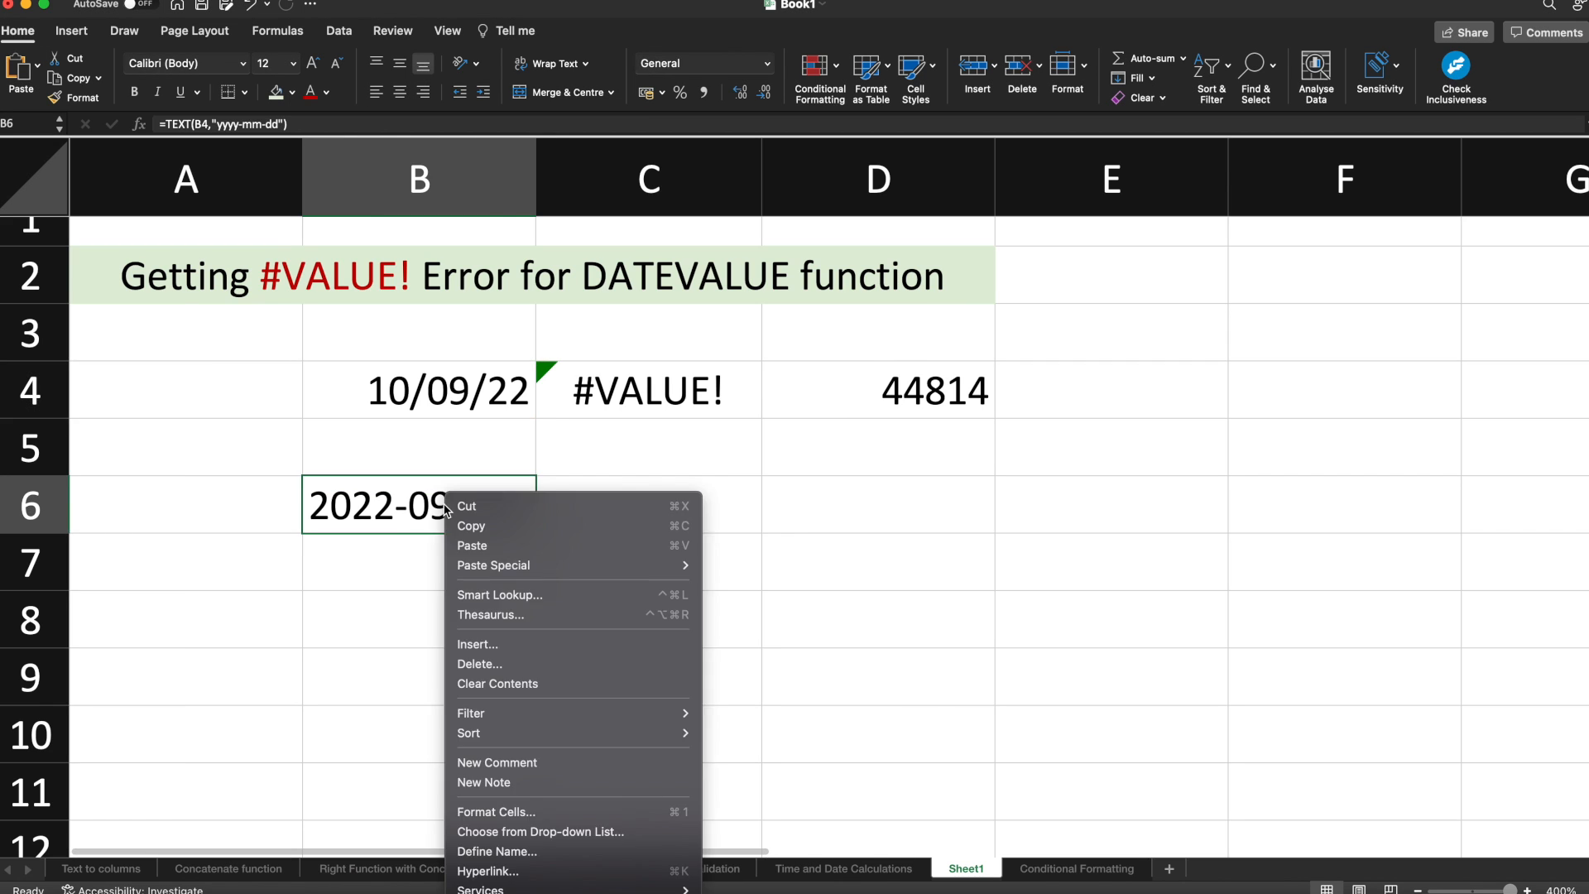
mouse_move(496, 812)
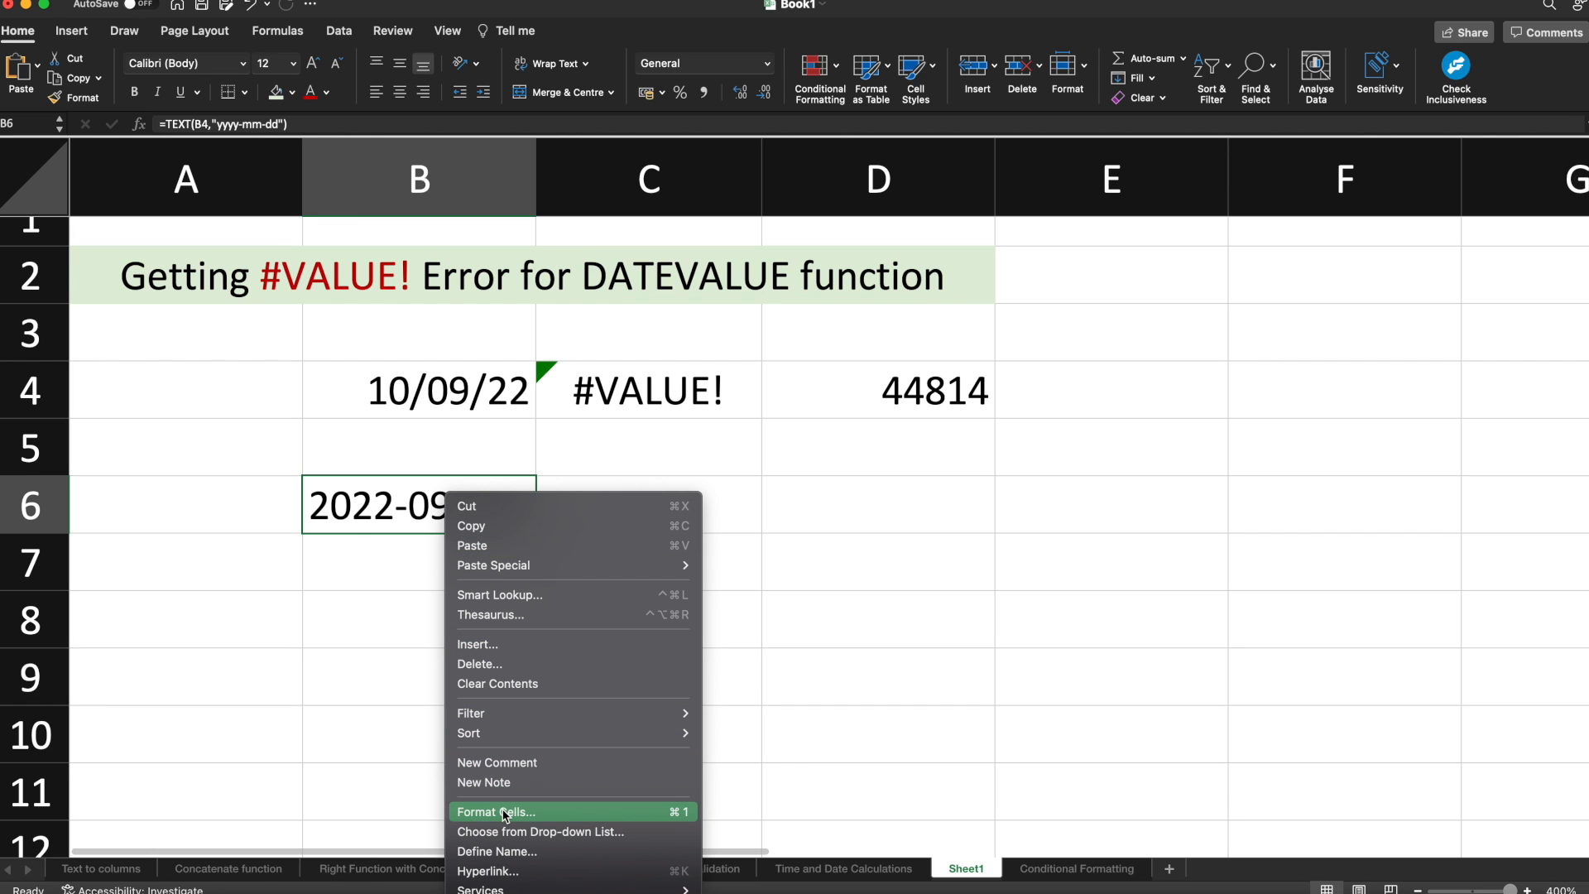
click(496, 812)
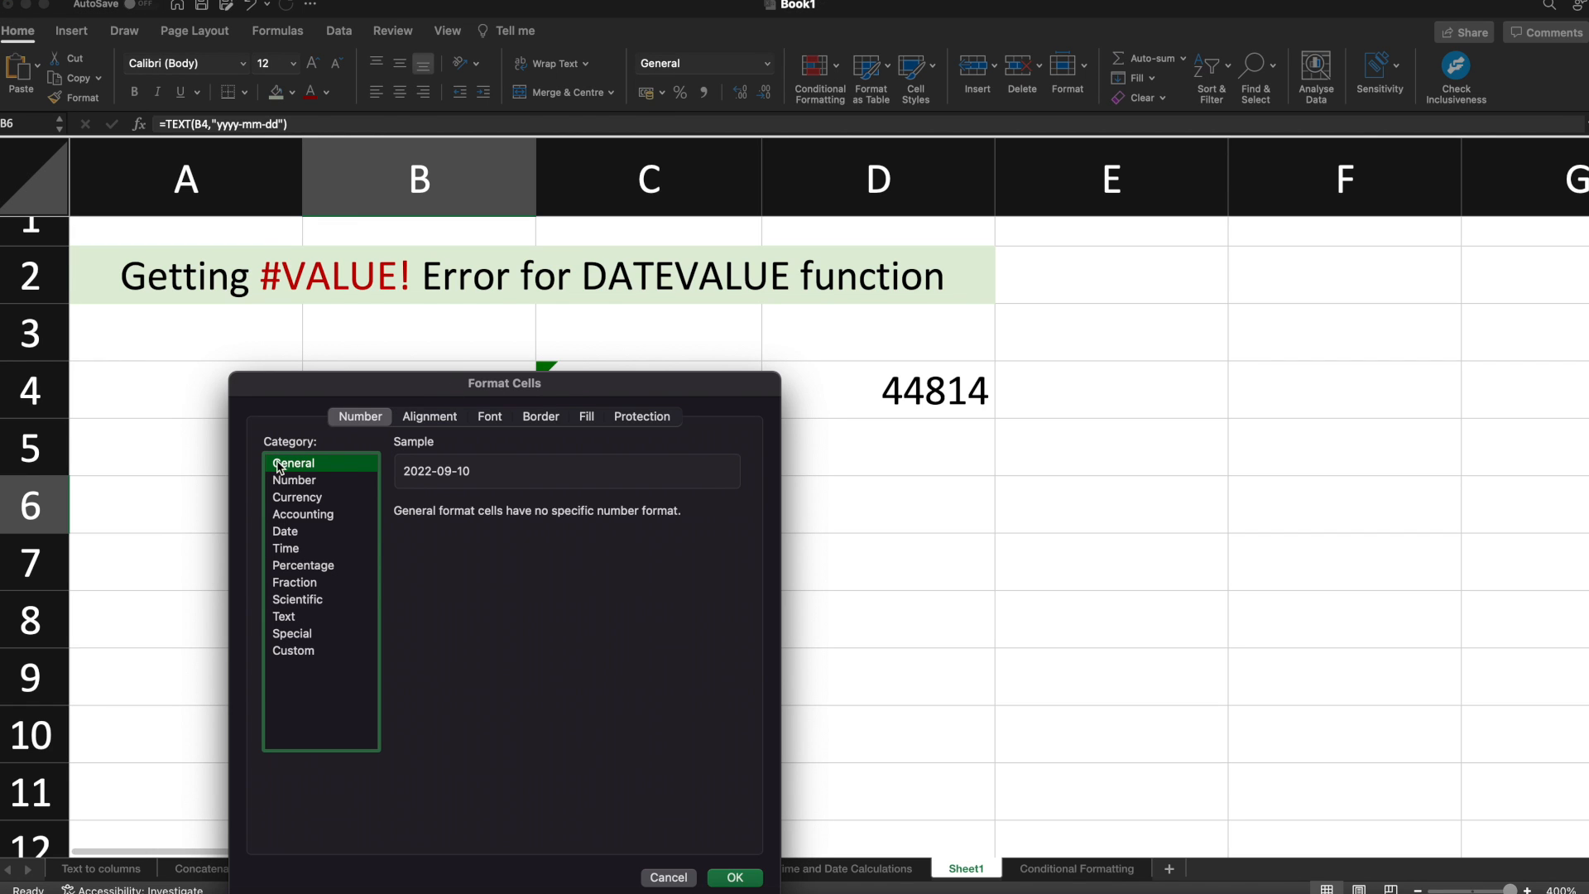
mouse_move(472, 493)
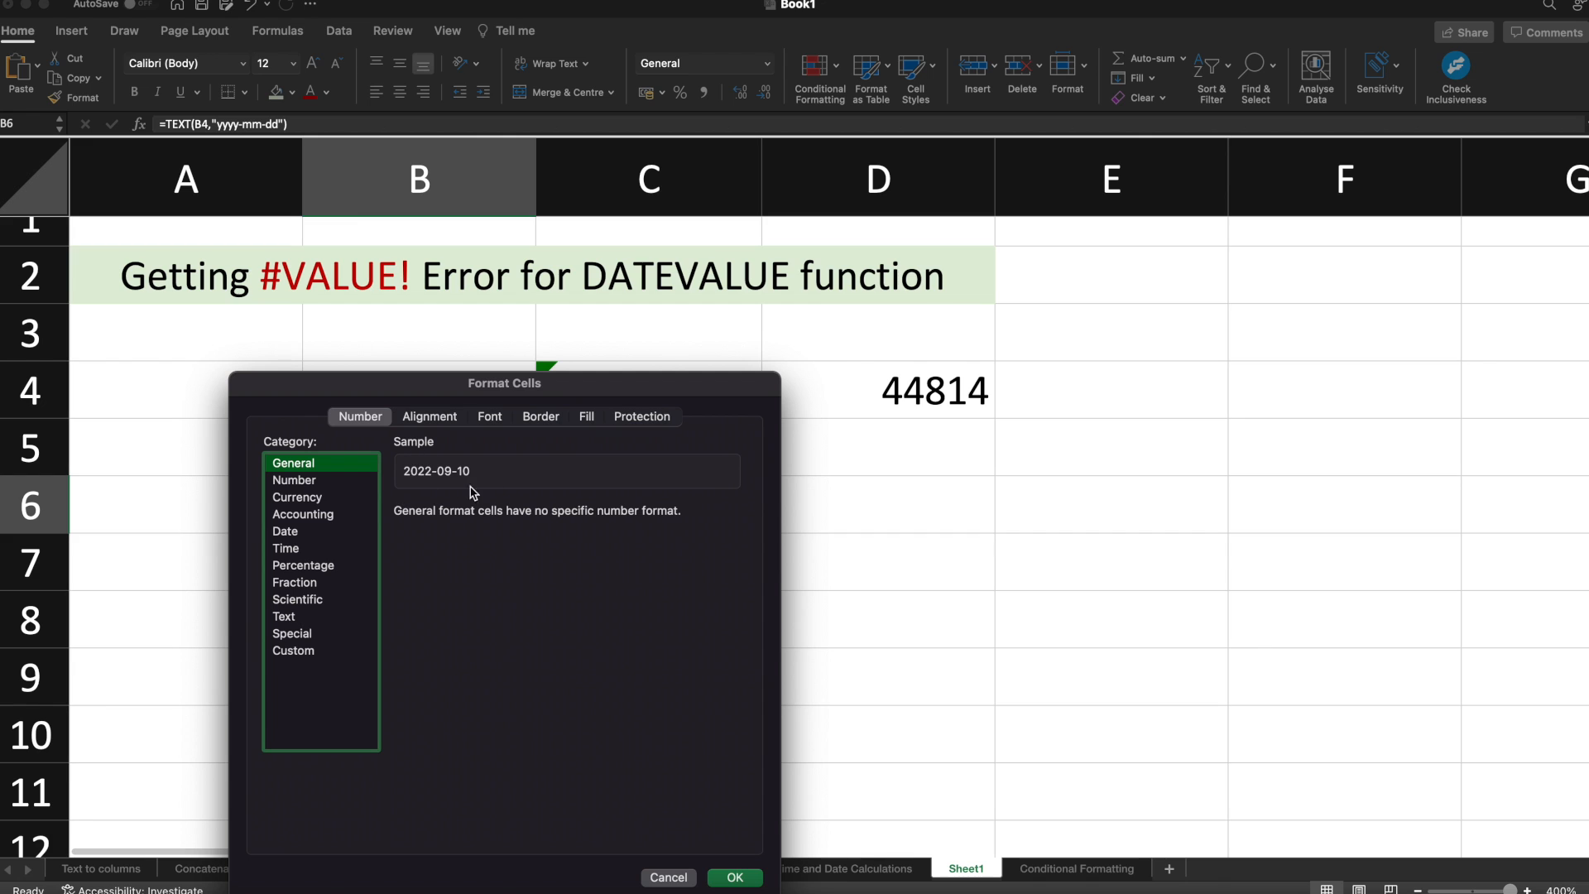
mouse_move(664, 877)
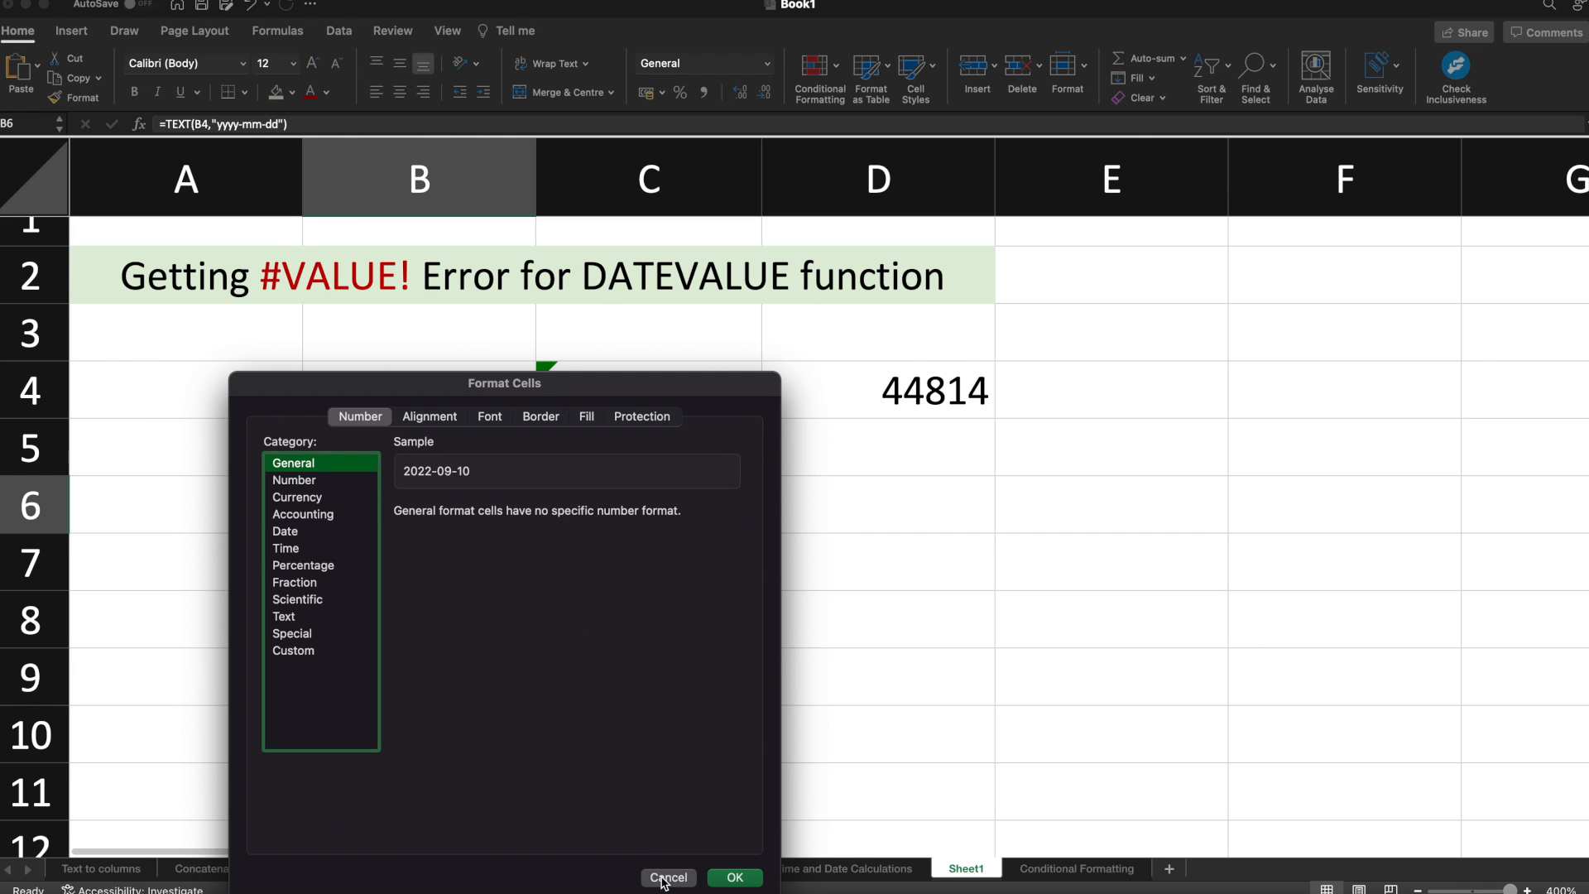
click(668, 878)
text(=)
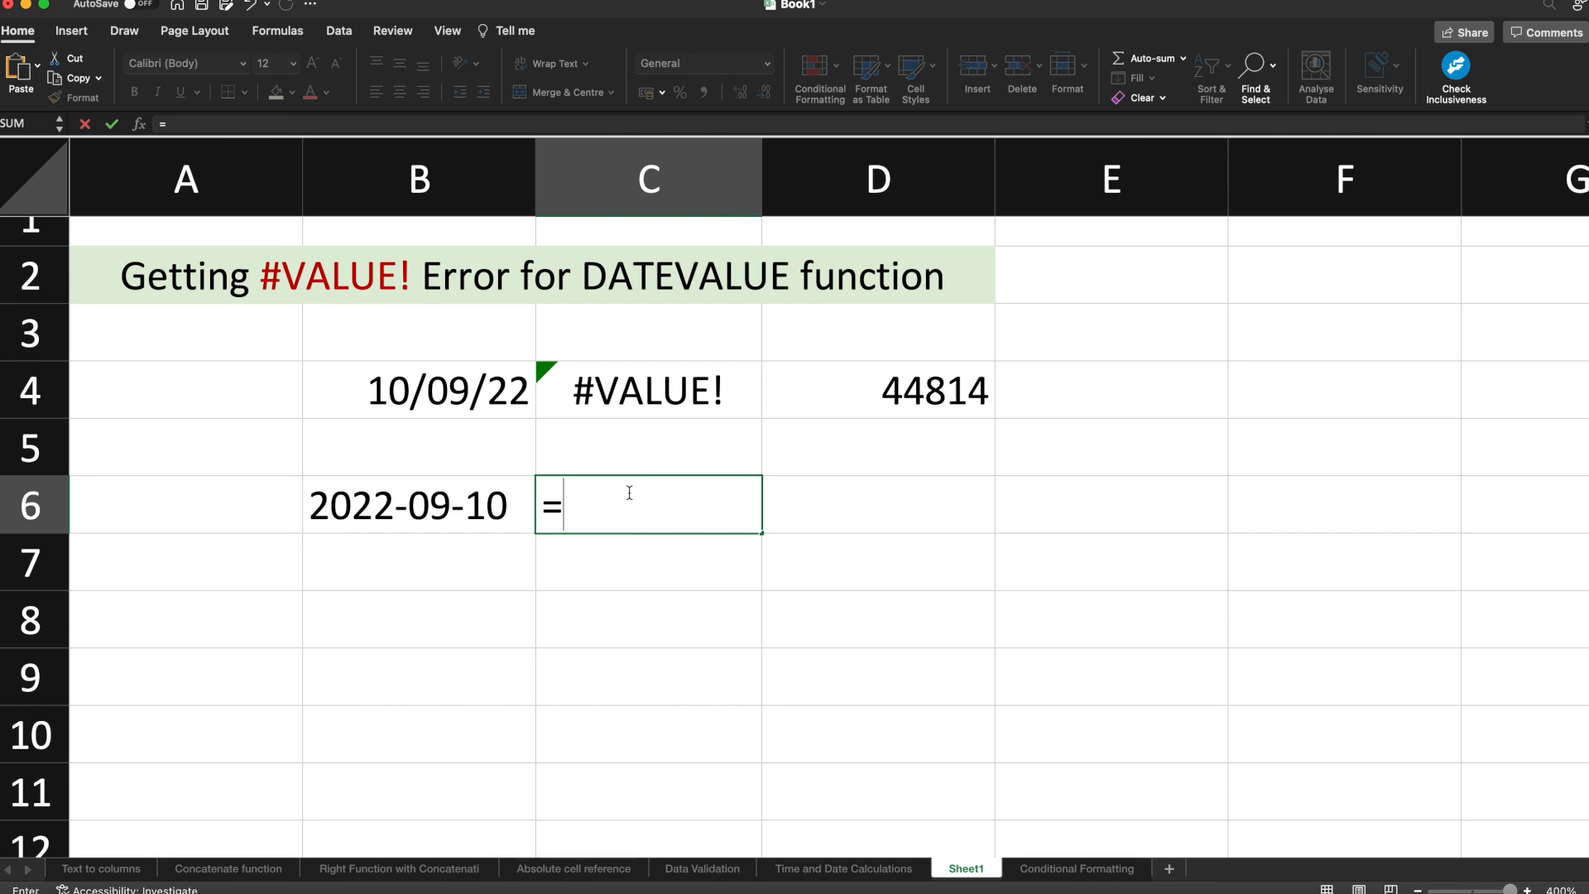
- Enter =DATEVALUE(B6) in C6 to get the serial 44814
text(date)
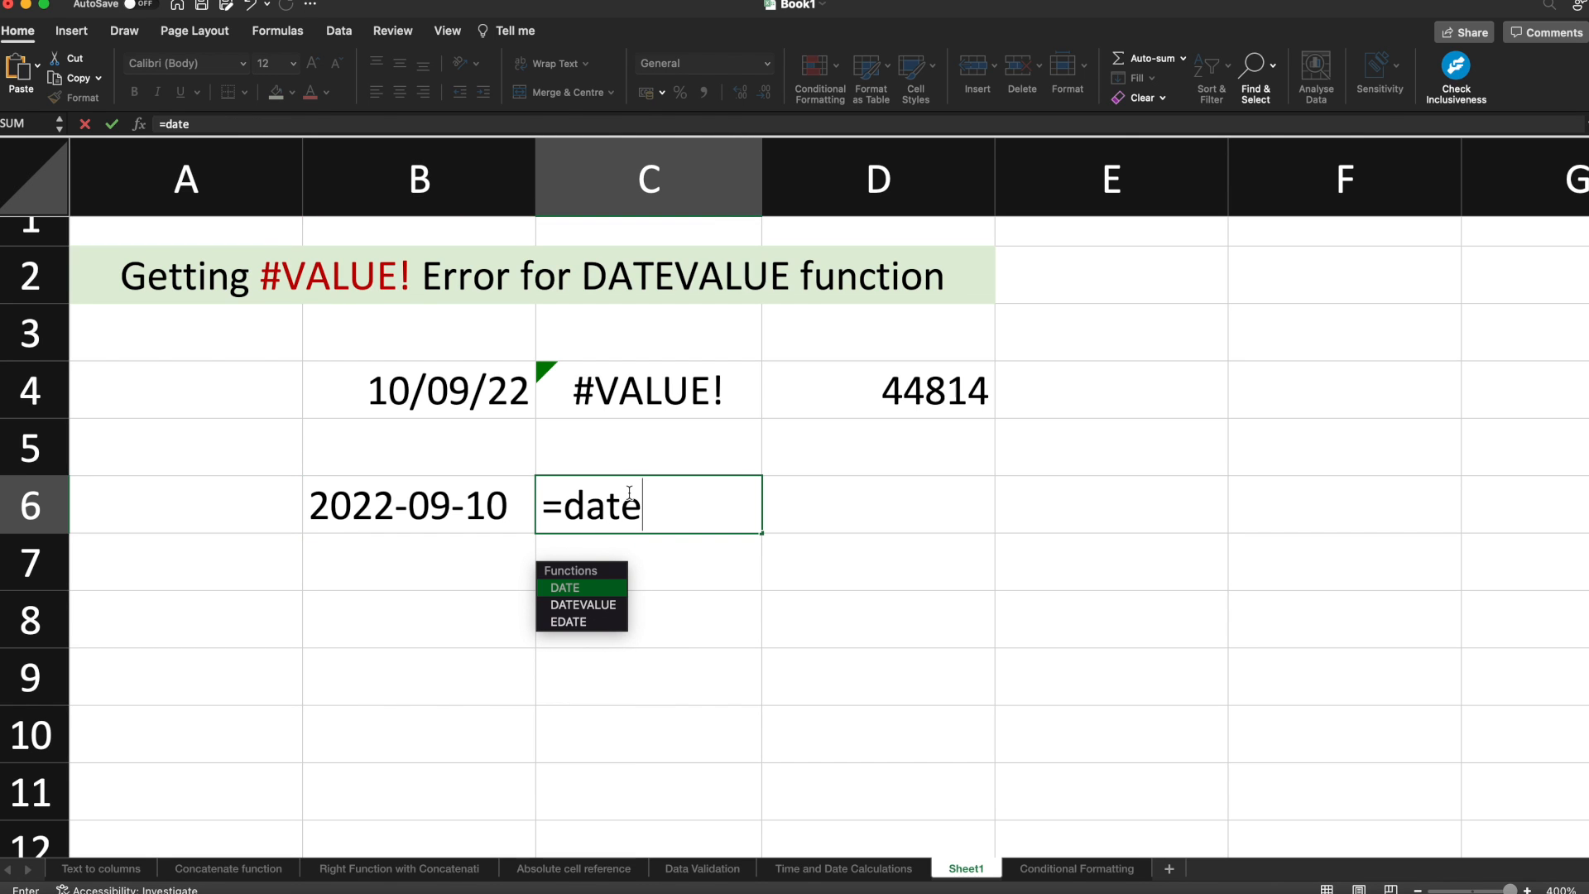
text(value)
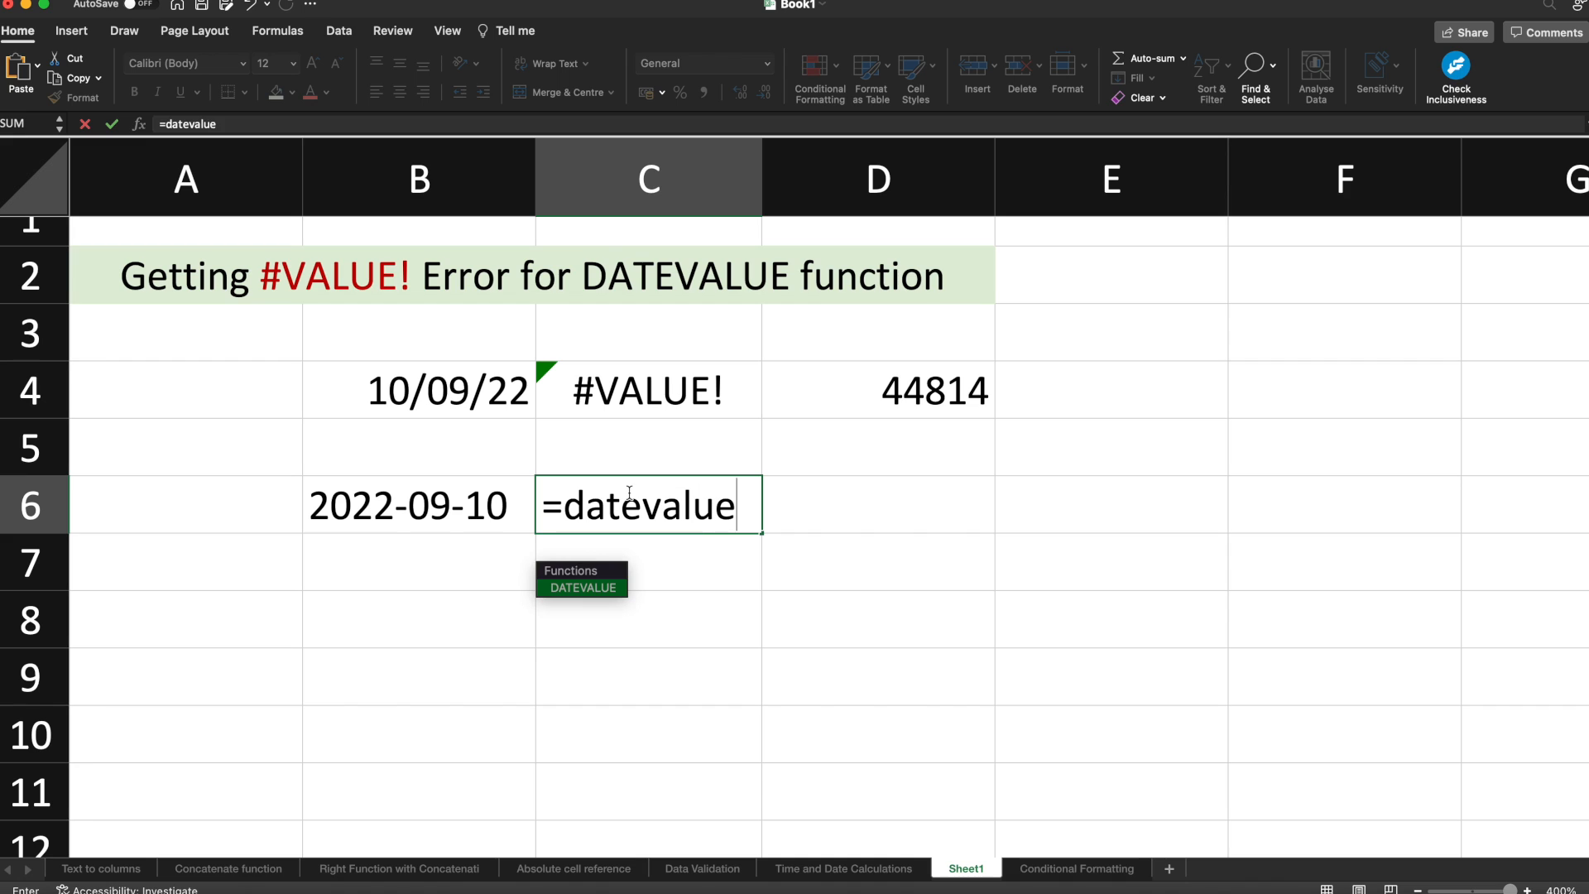
click(415, 505)
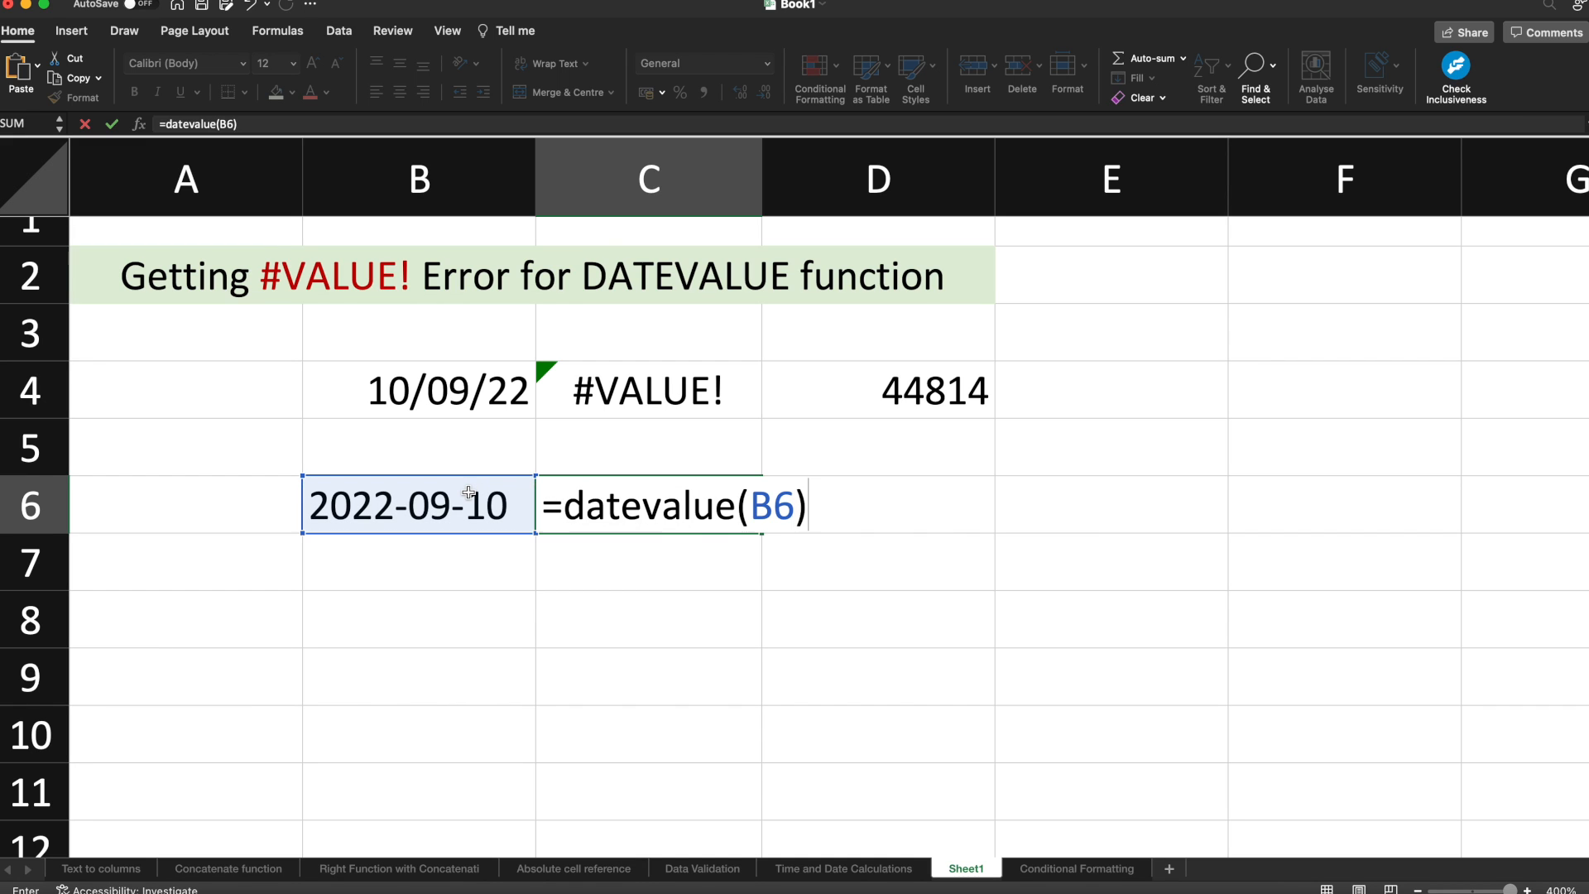
key(Return)
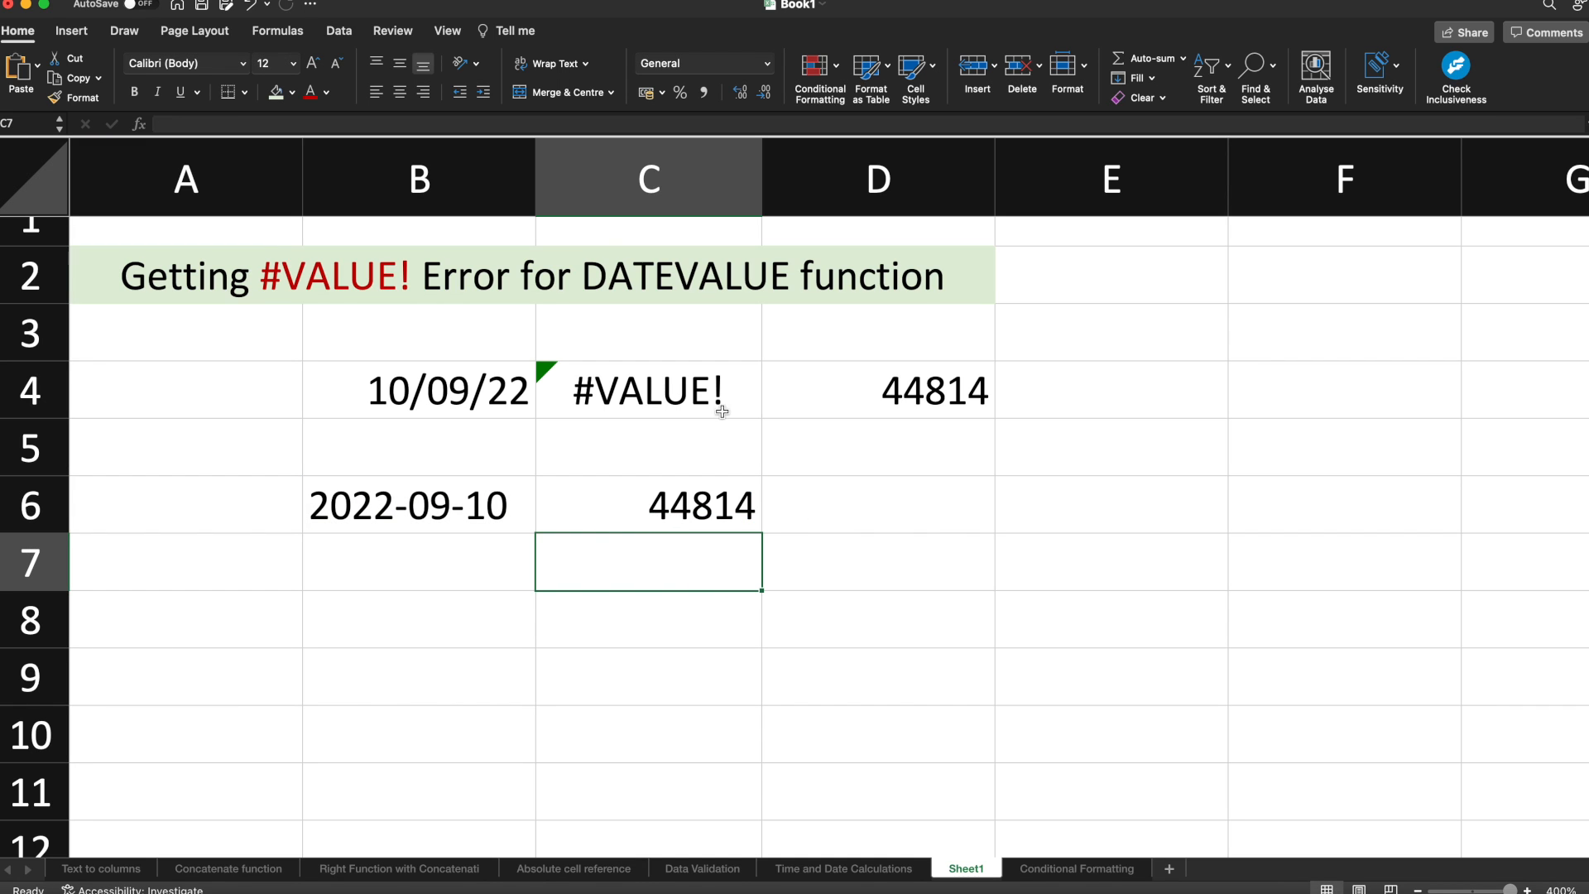
mouse_move(445, 551)
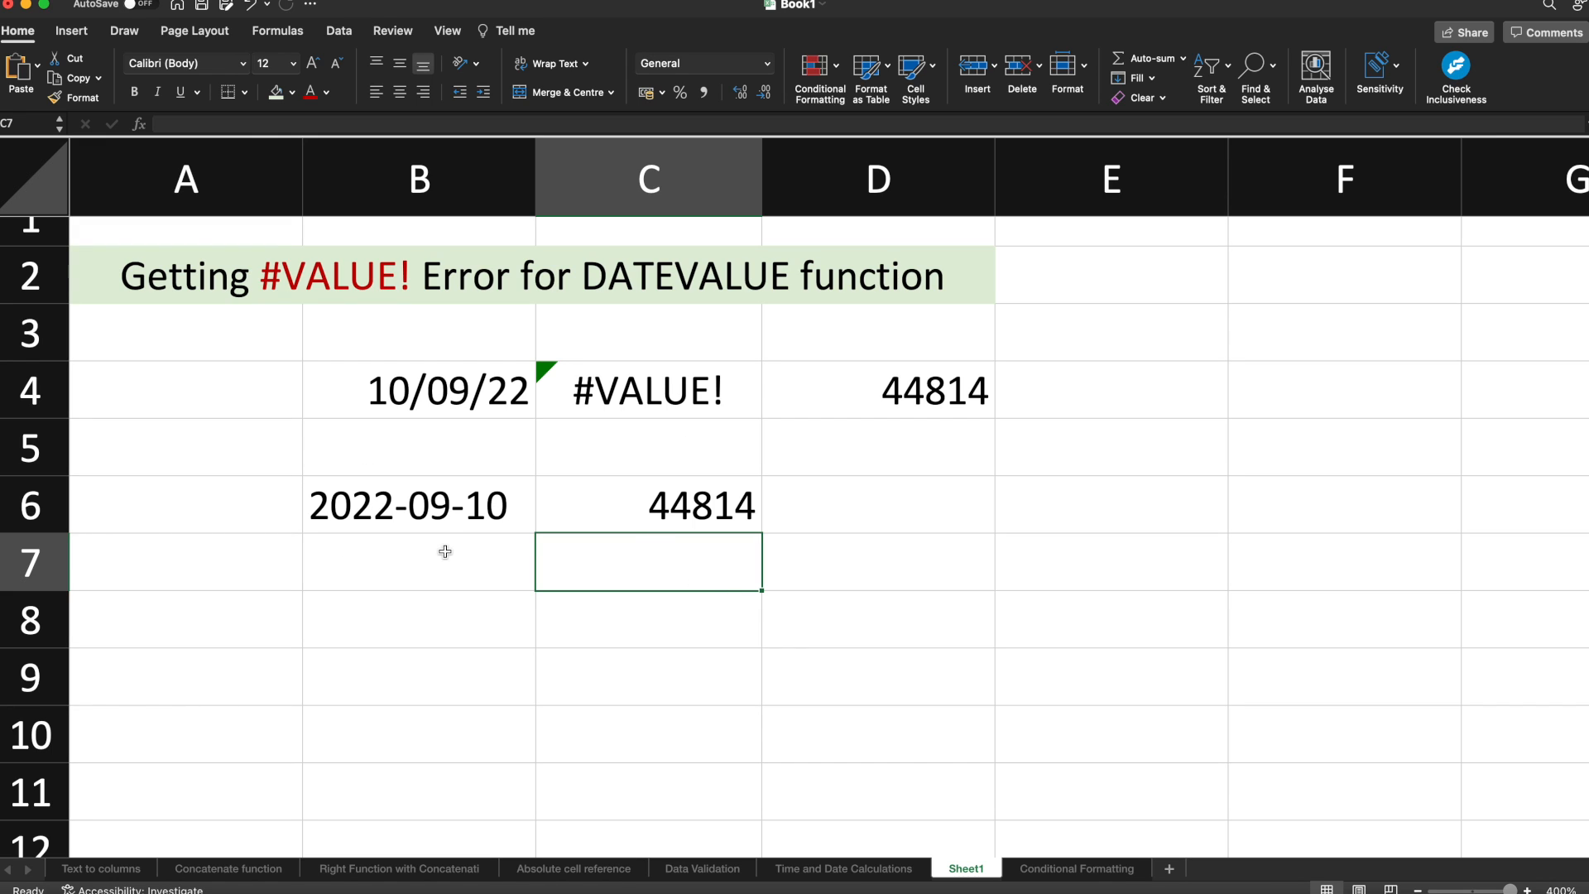
mouse_move(715, 570)
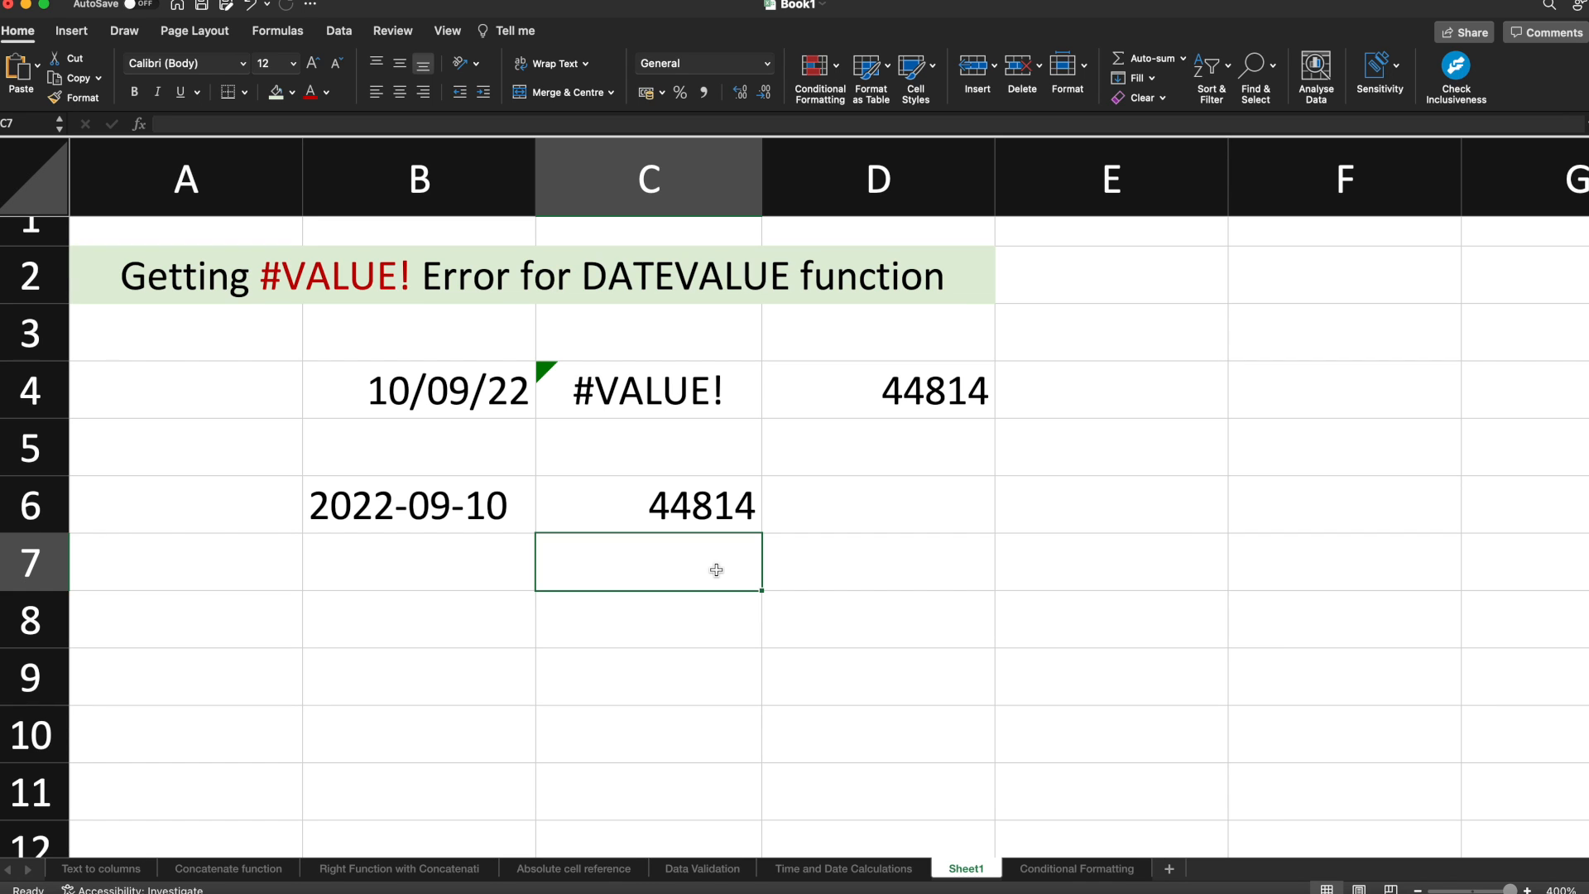
- Enter =DATEVALUE(TEXT(B4,"yyyy-mm-dd")) in C7, returning 44814
click(416, 390)
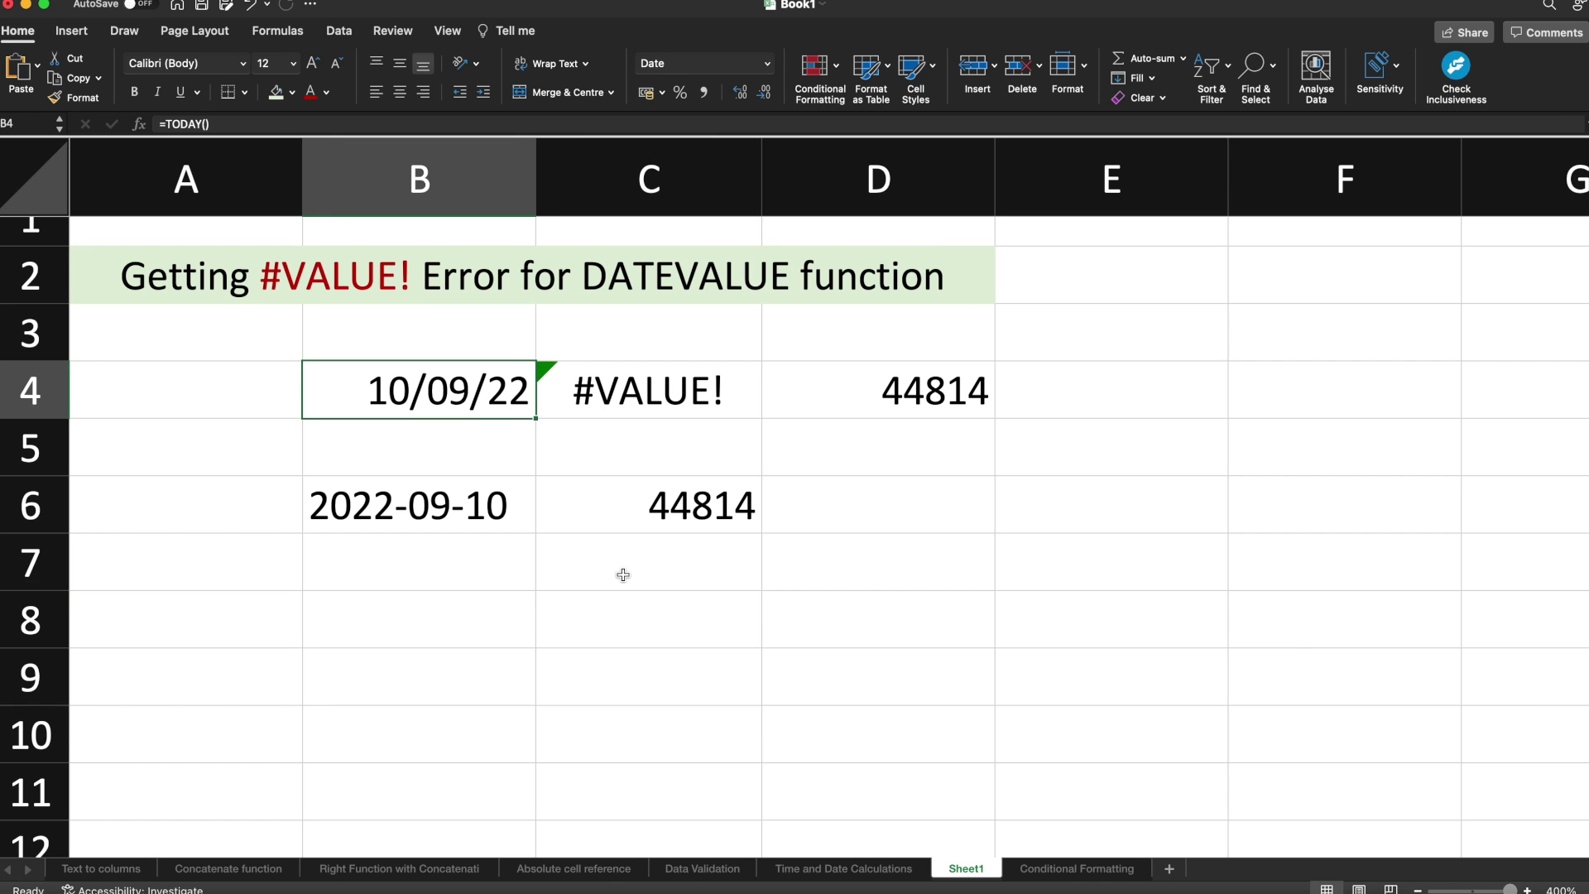
click(647, 563)
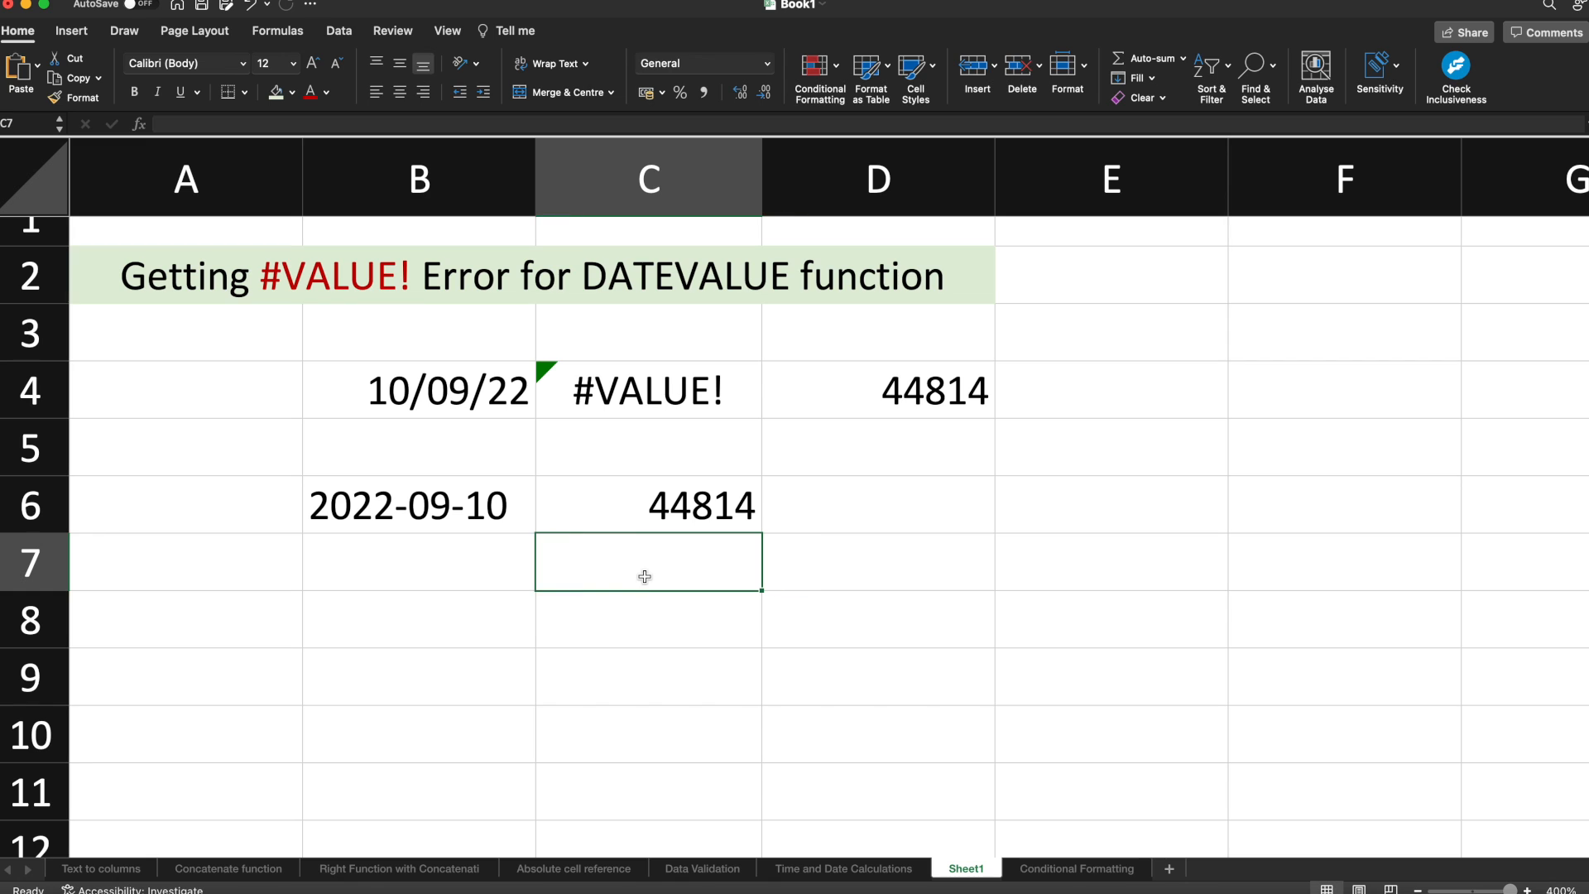
text(=datevalue()
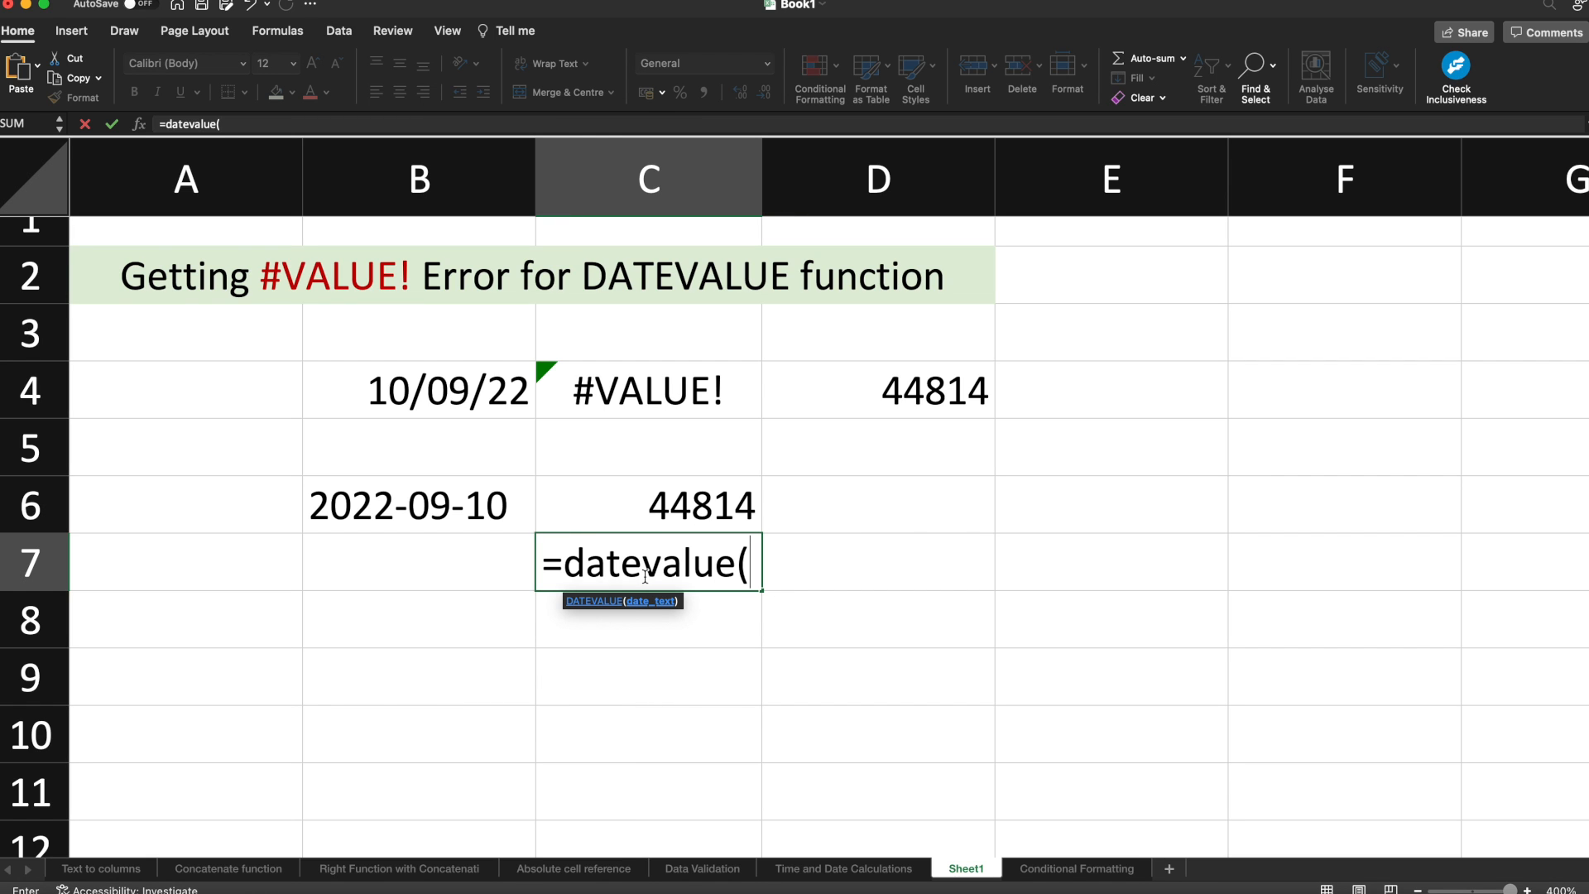
text(text()
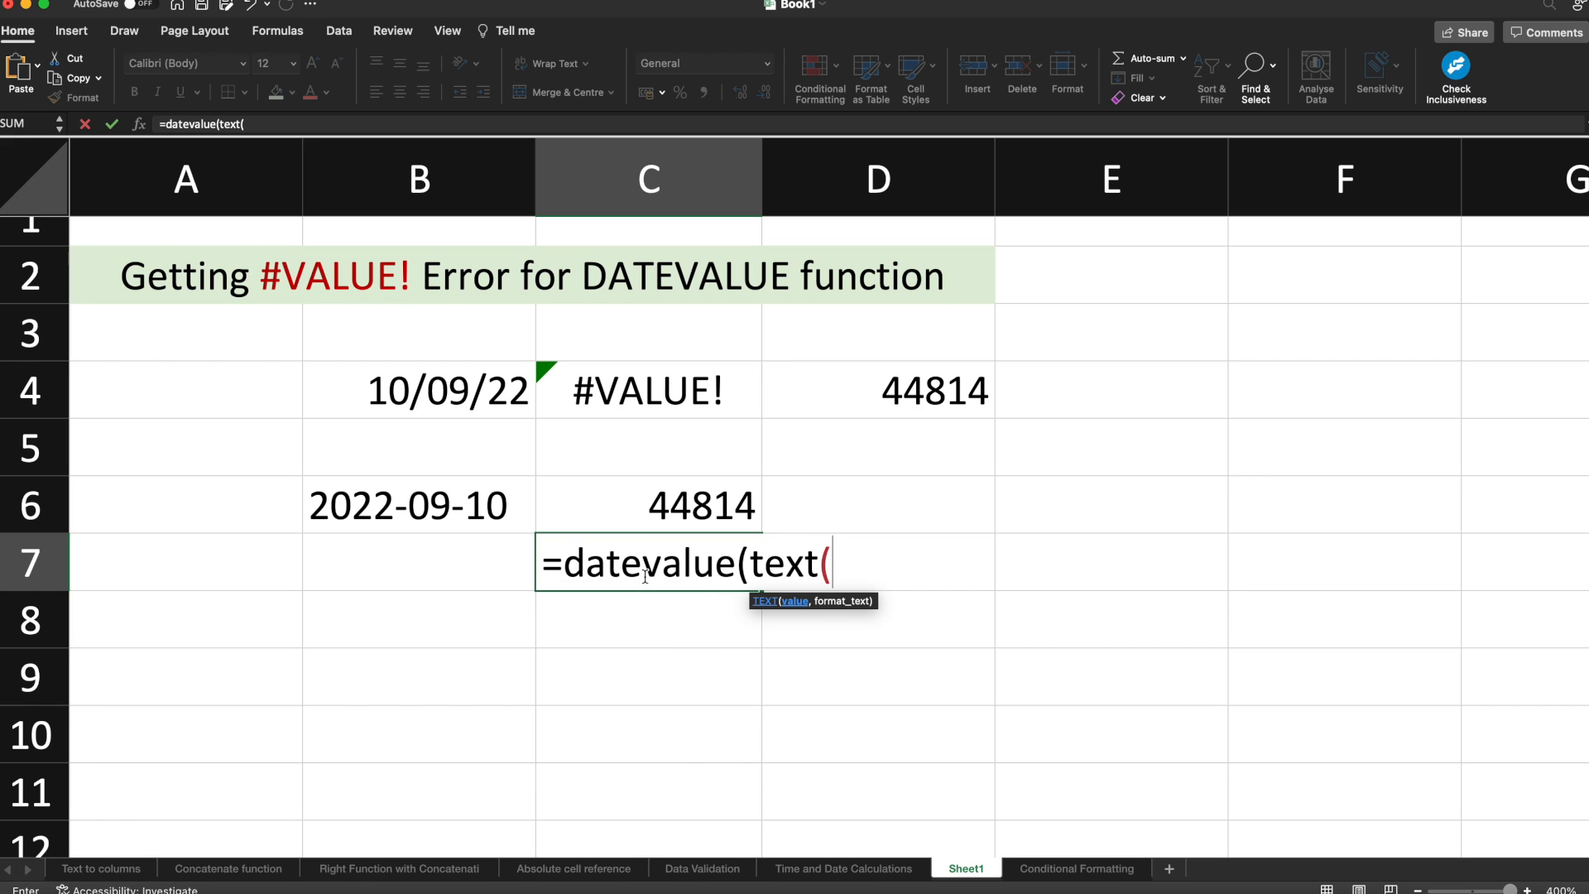
click(417, 390)
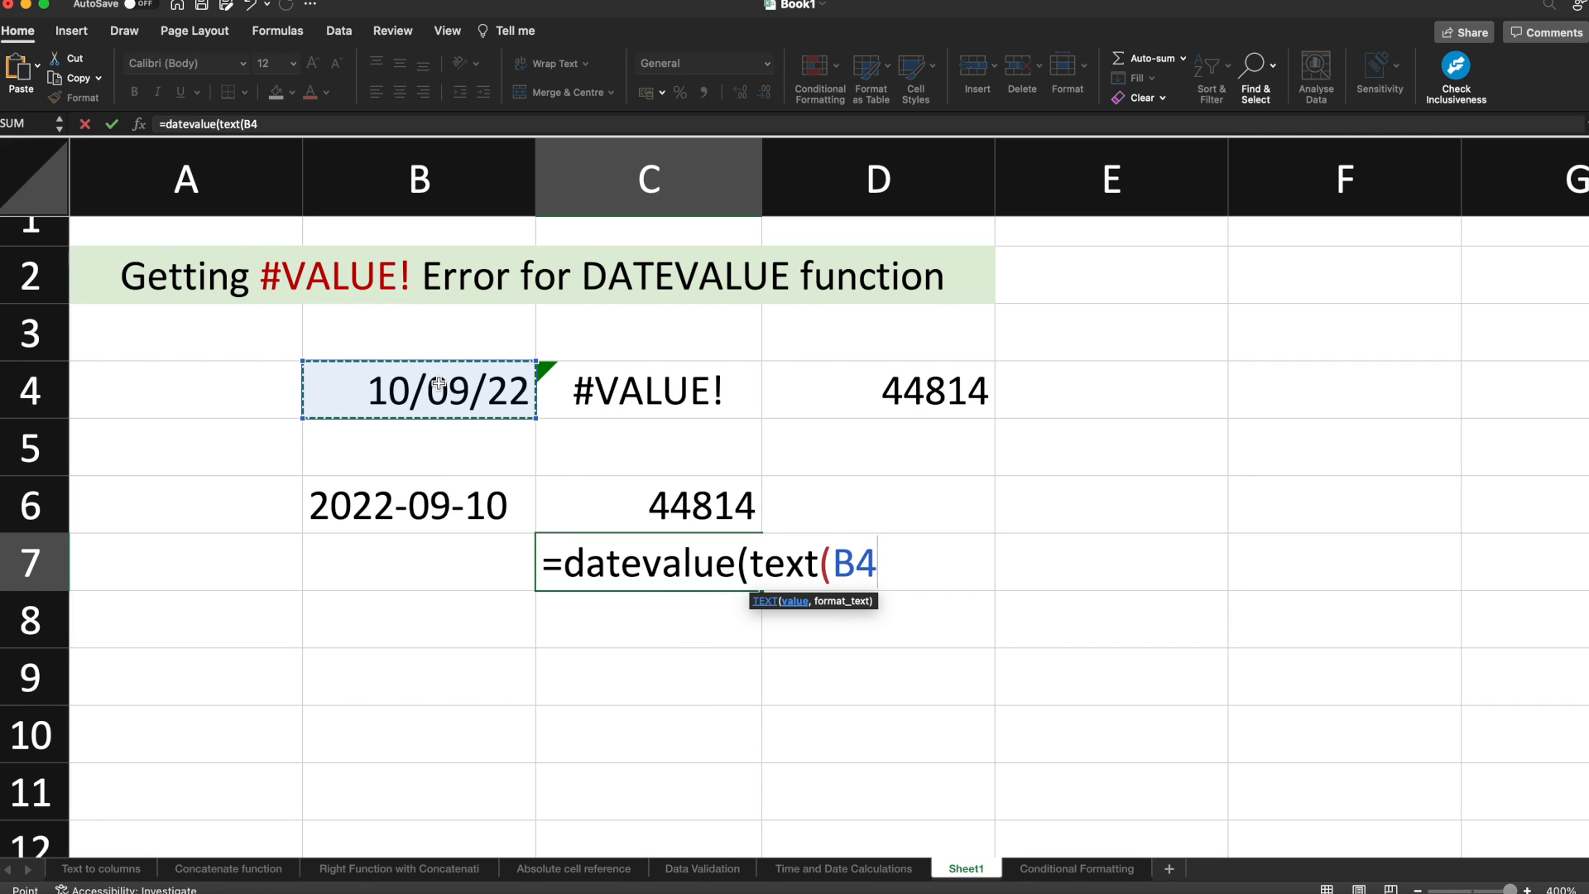
text(,"")
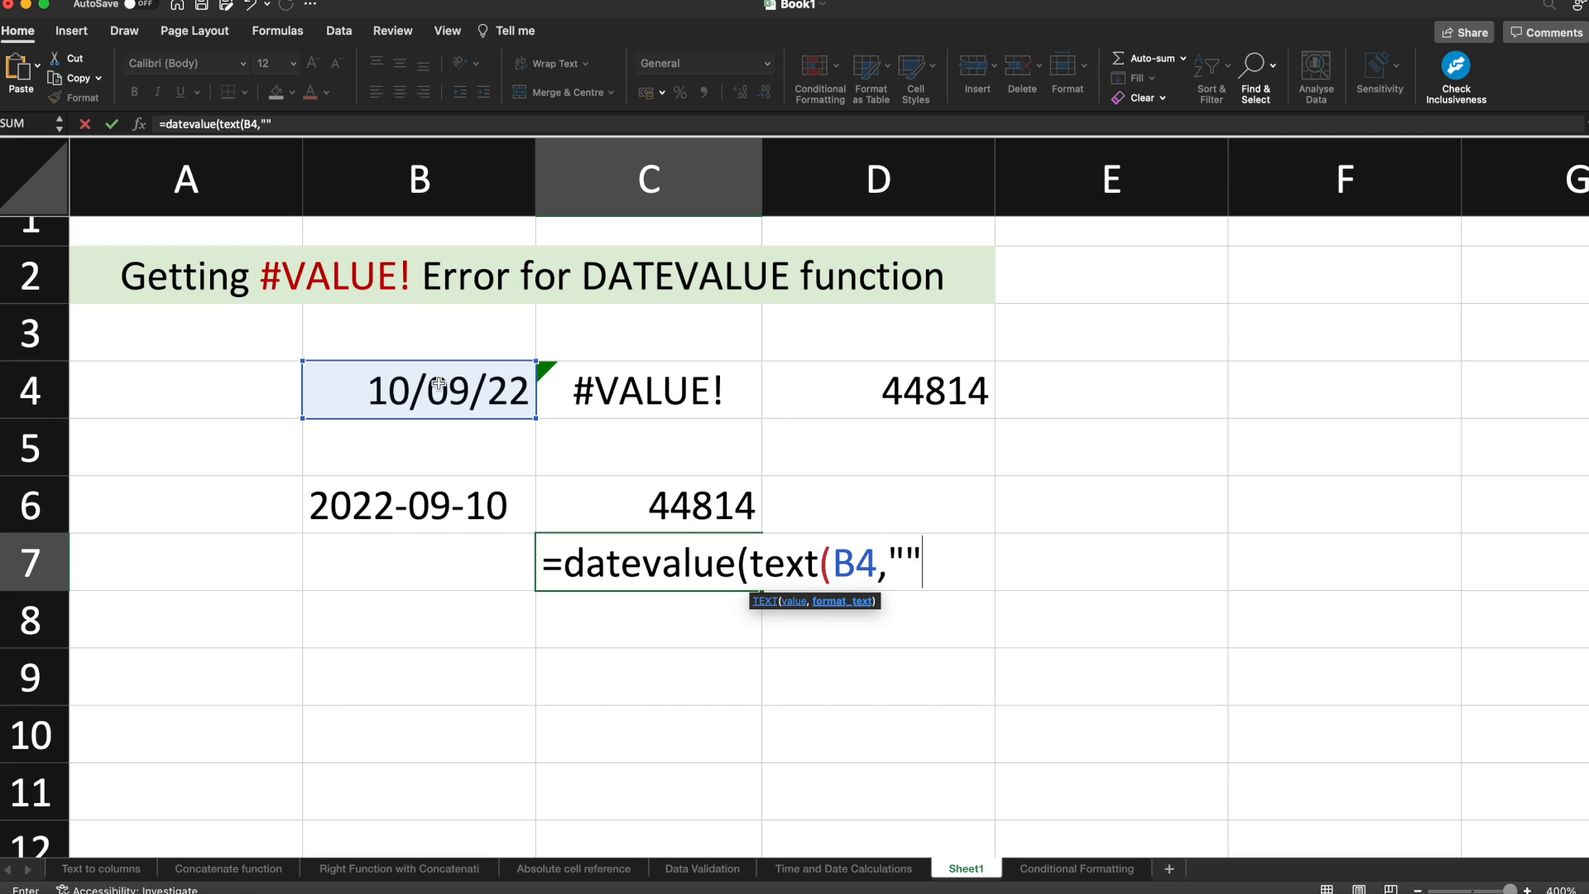
text(yyyy-mm-)
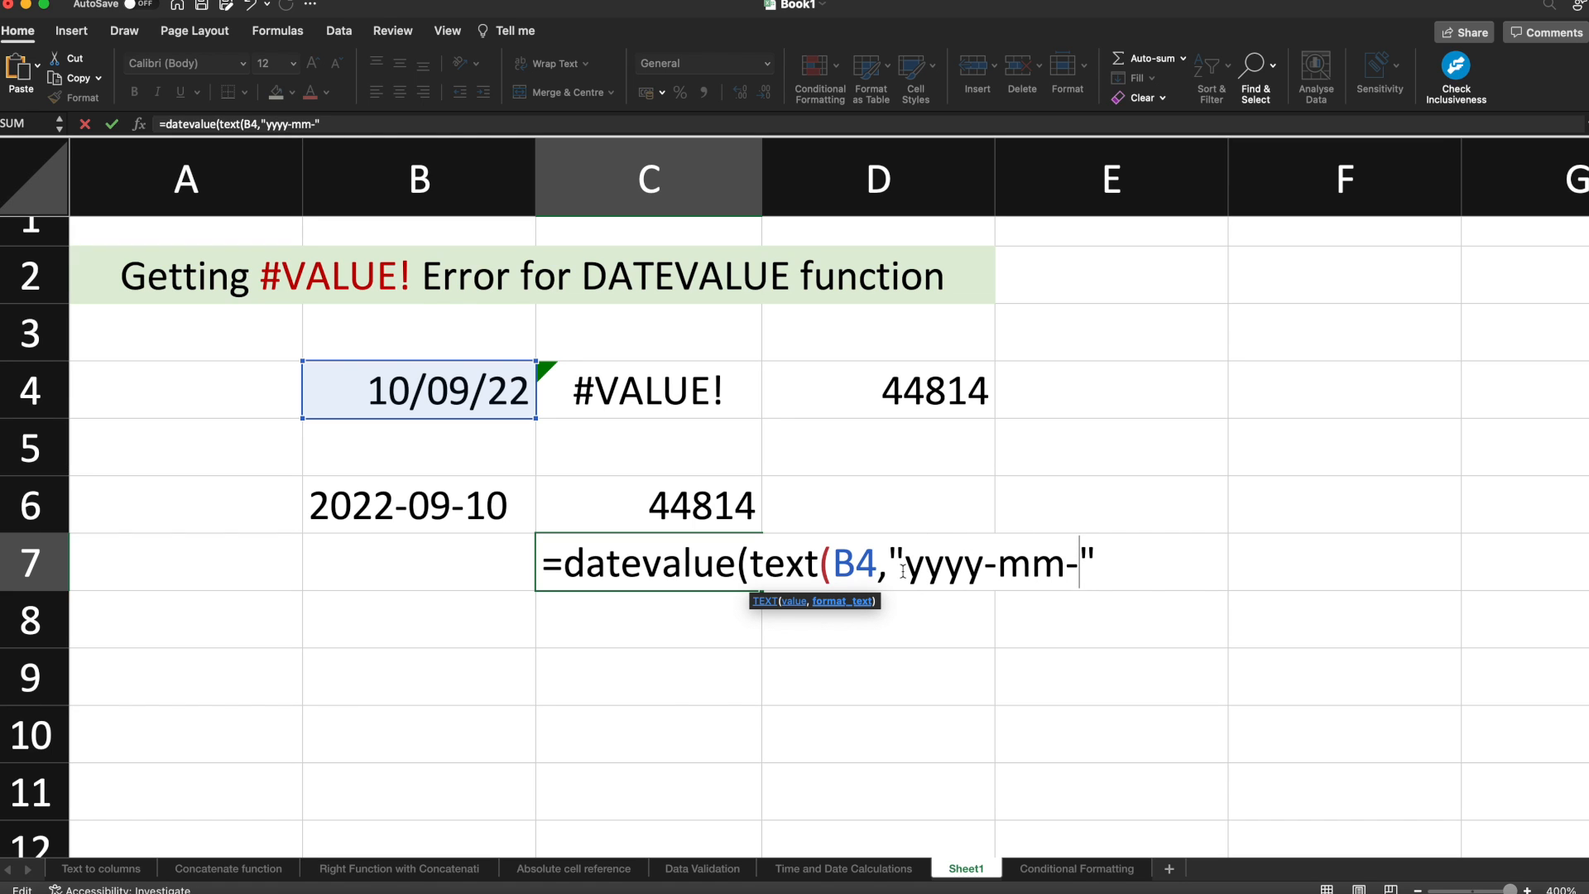
text(dd")
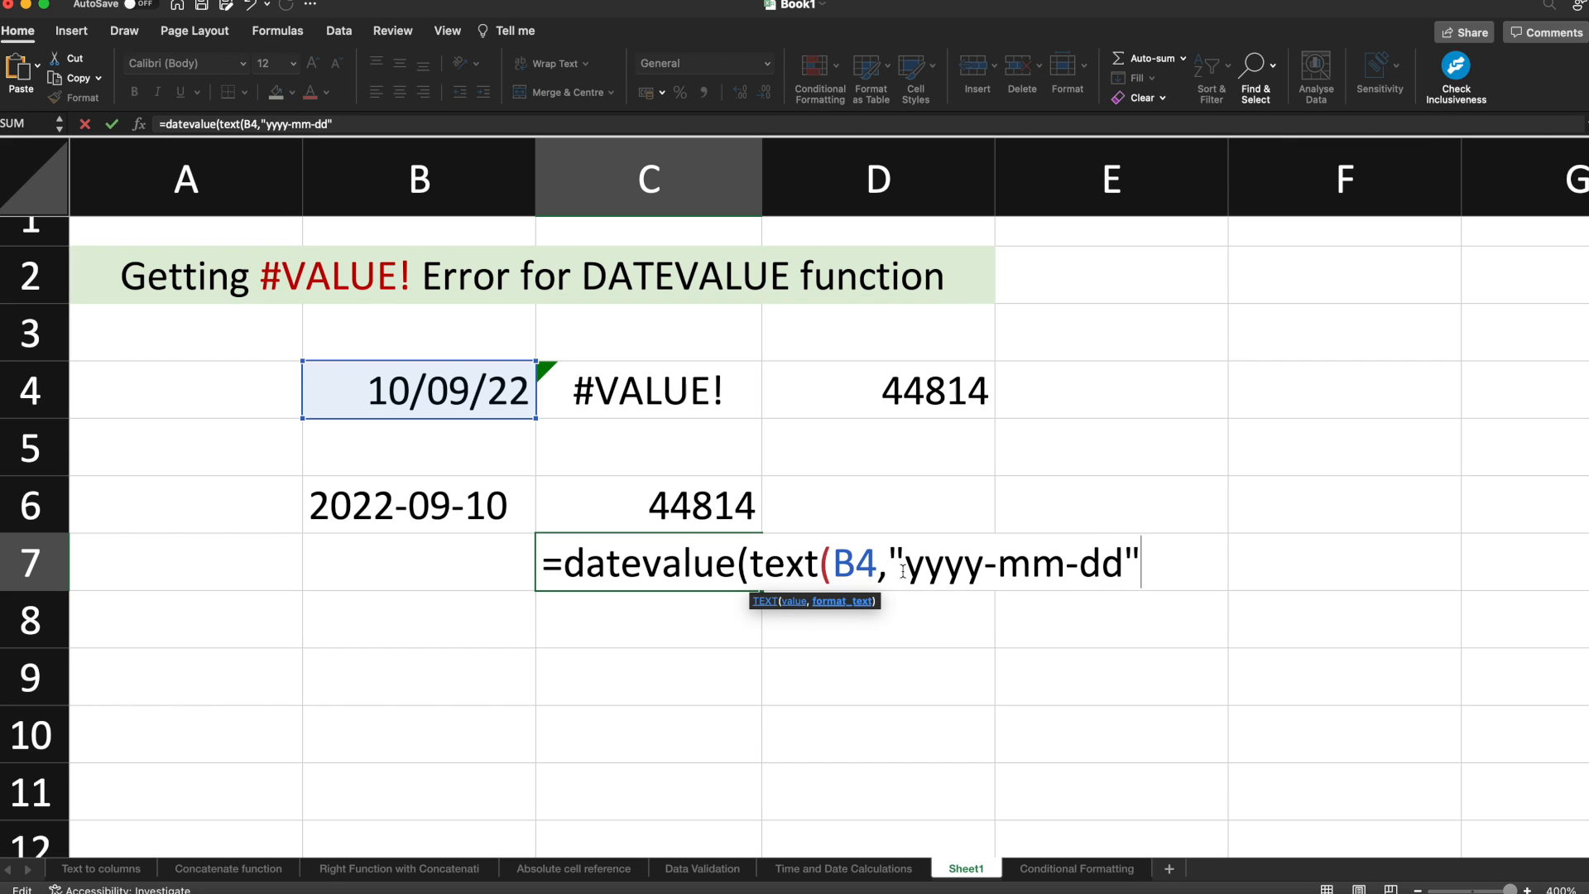
text()))
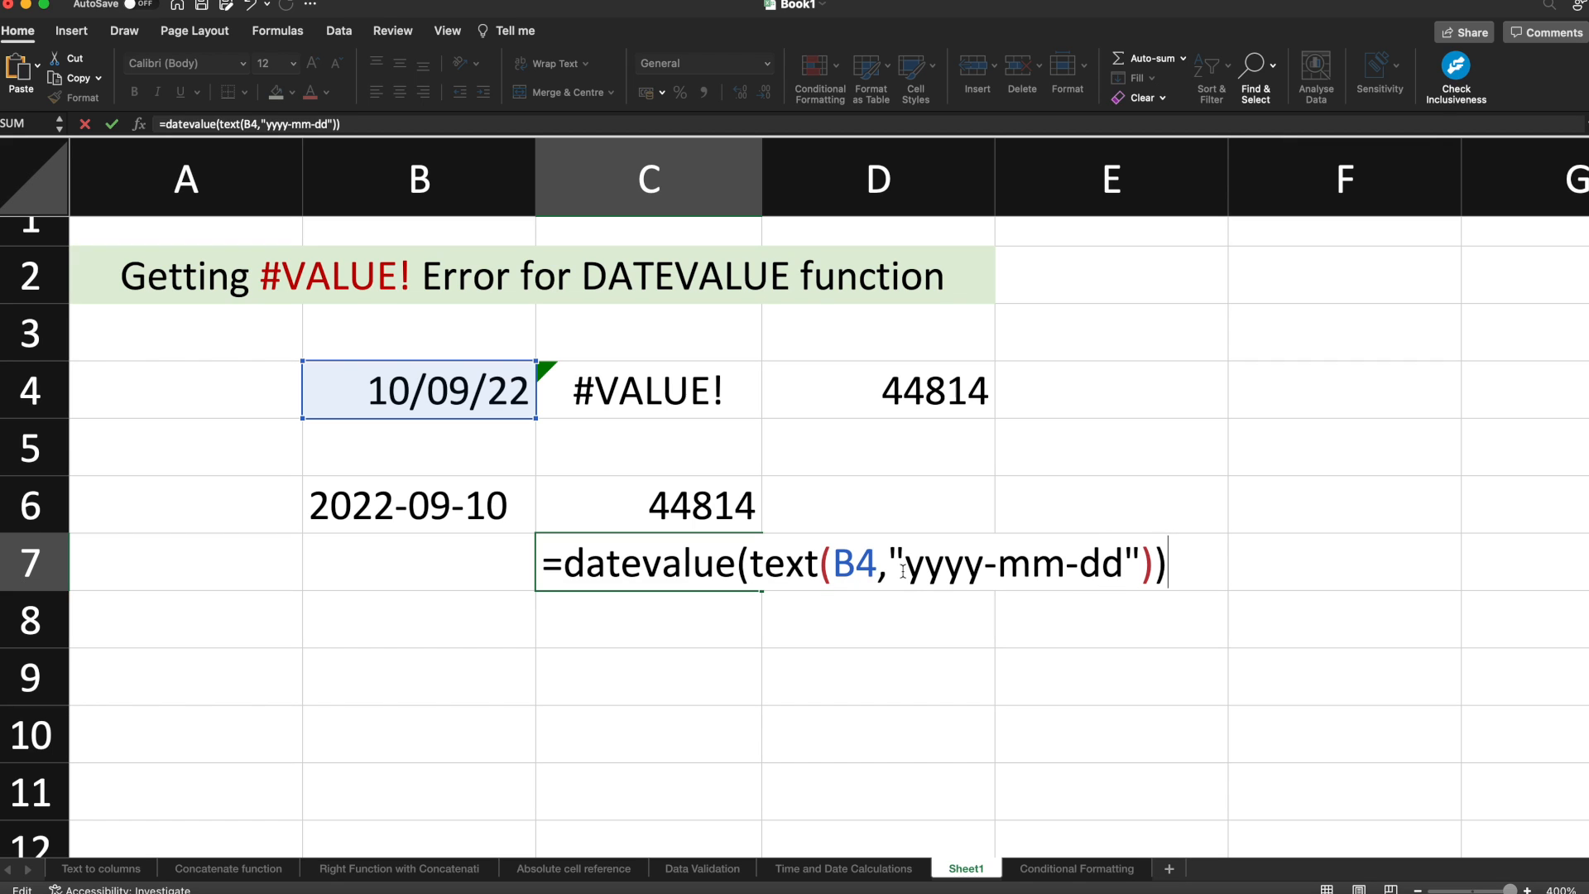
key(Return)
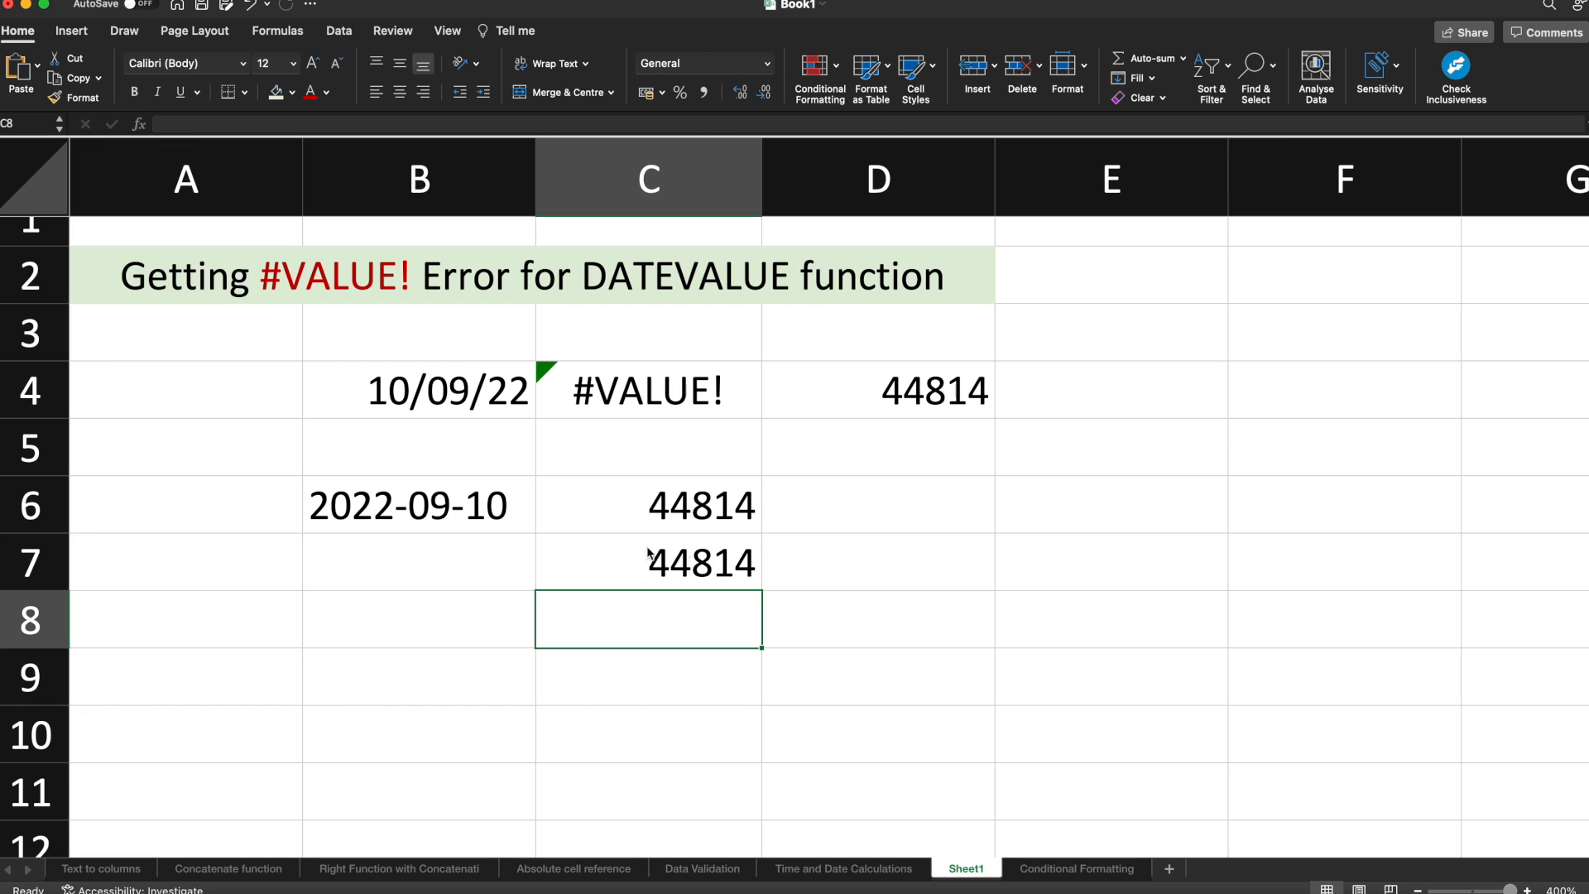
mouse_move(700, 565)
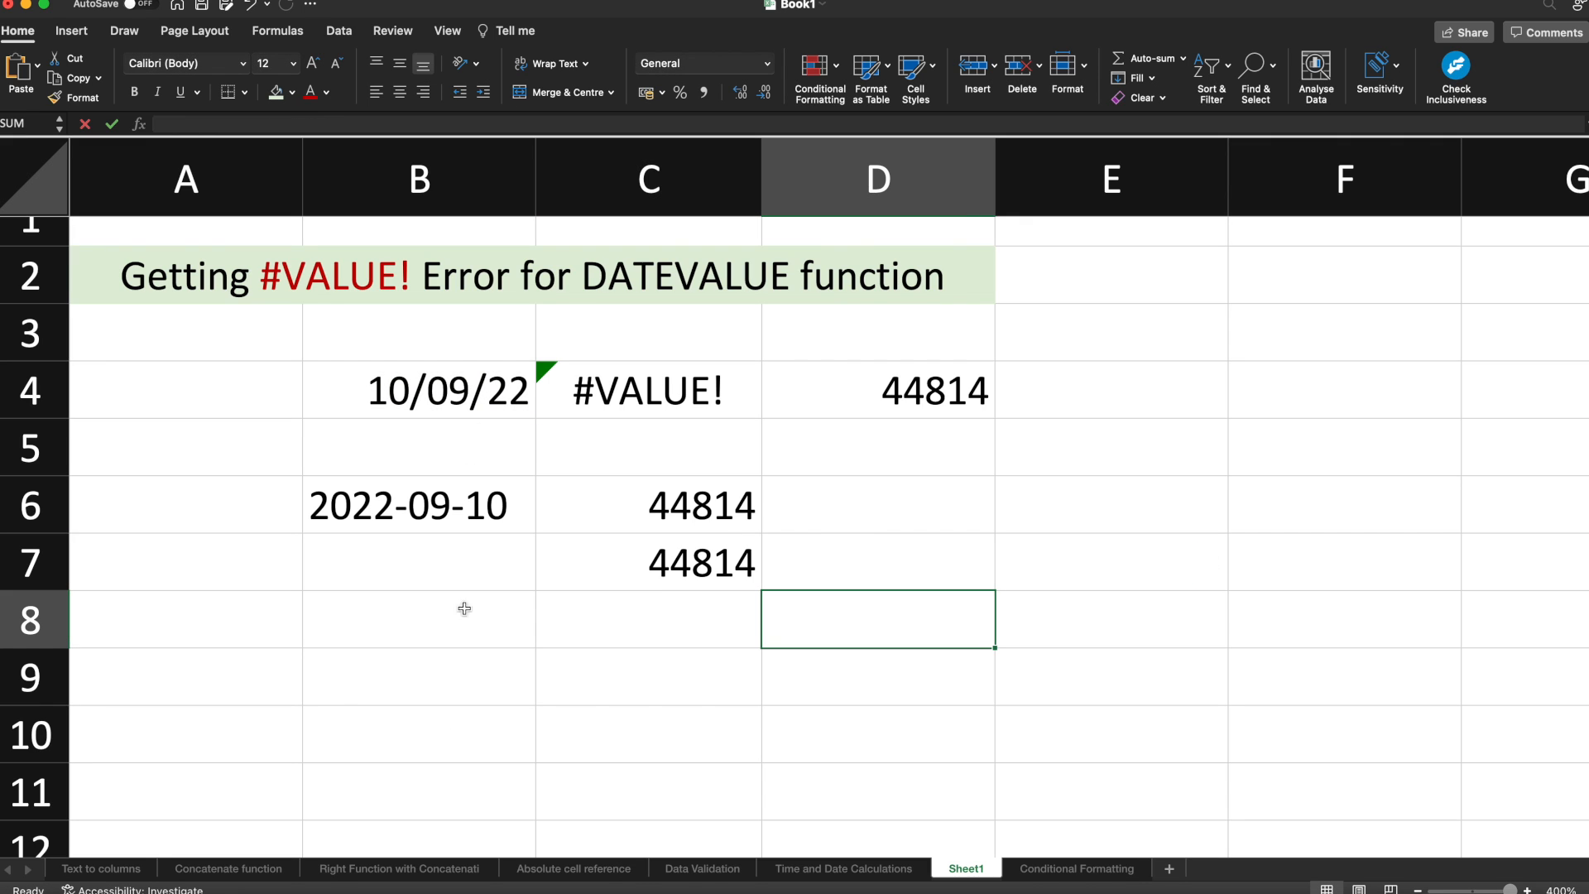
click(649, 390)
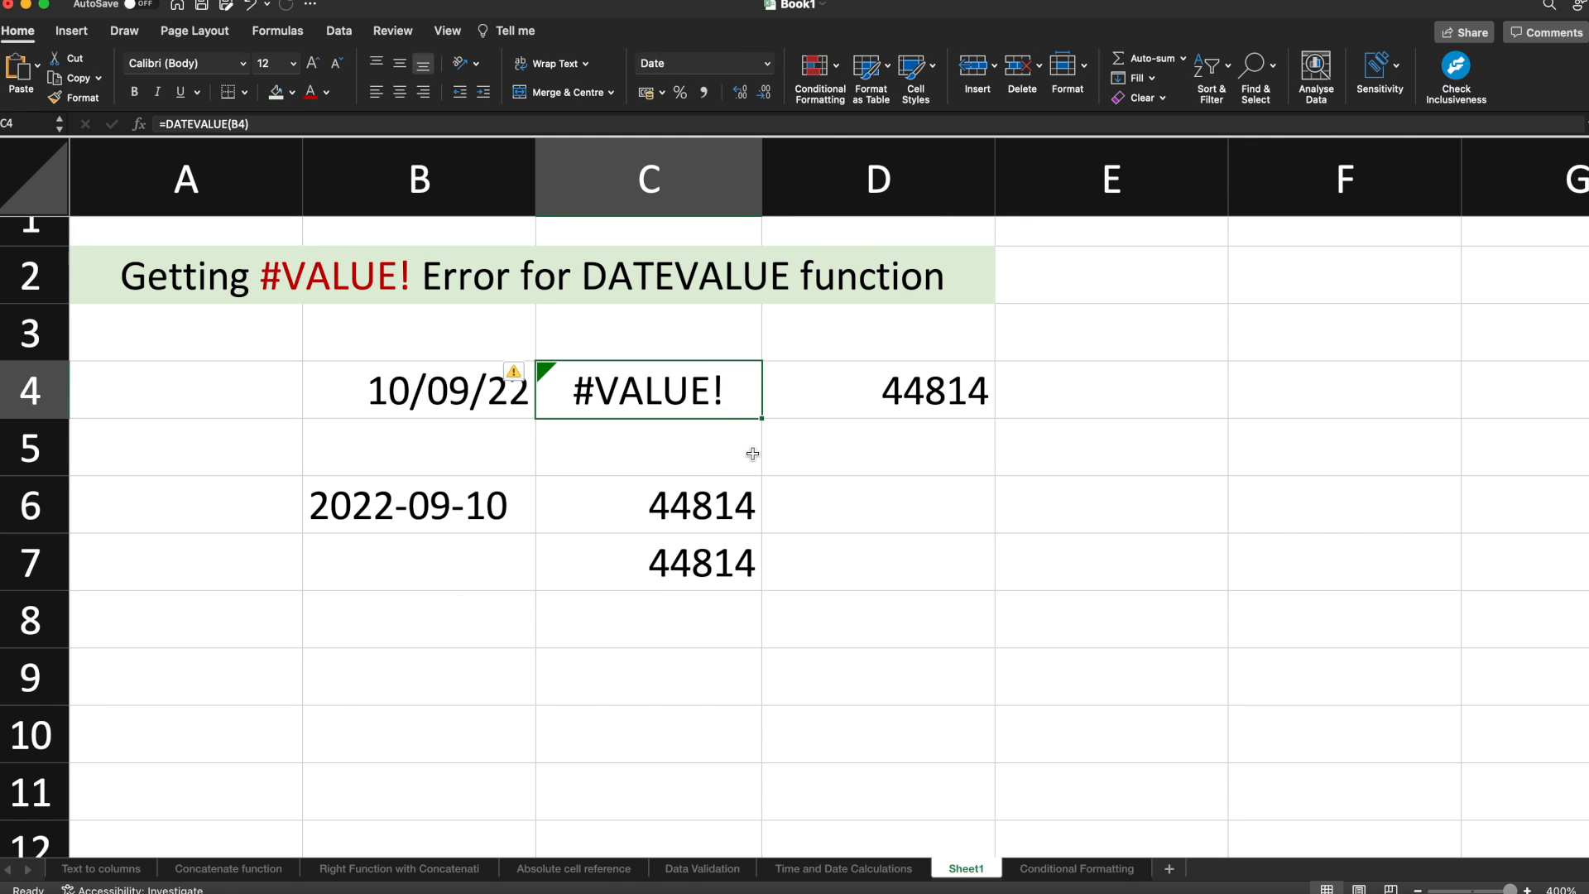
click(647, 563)
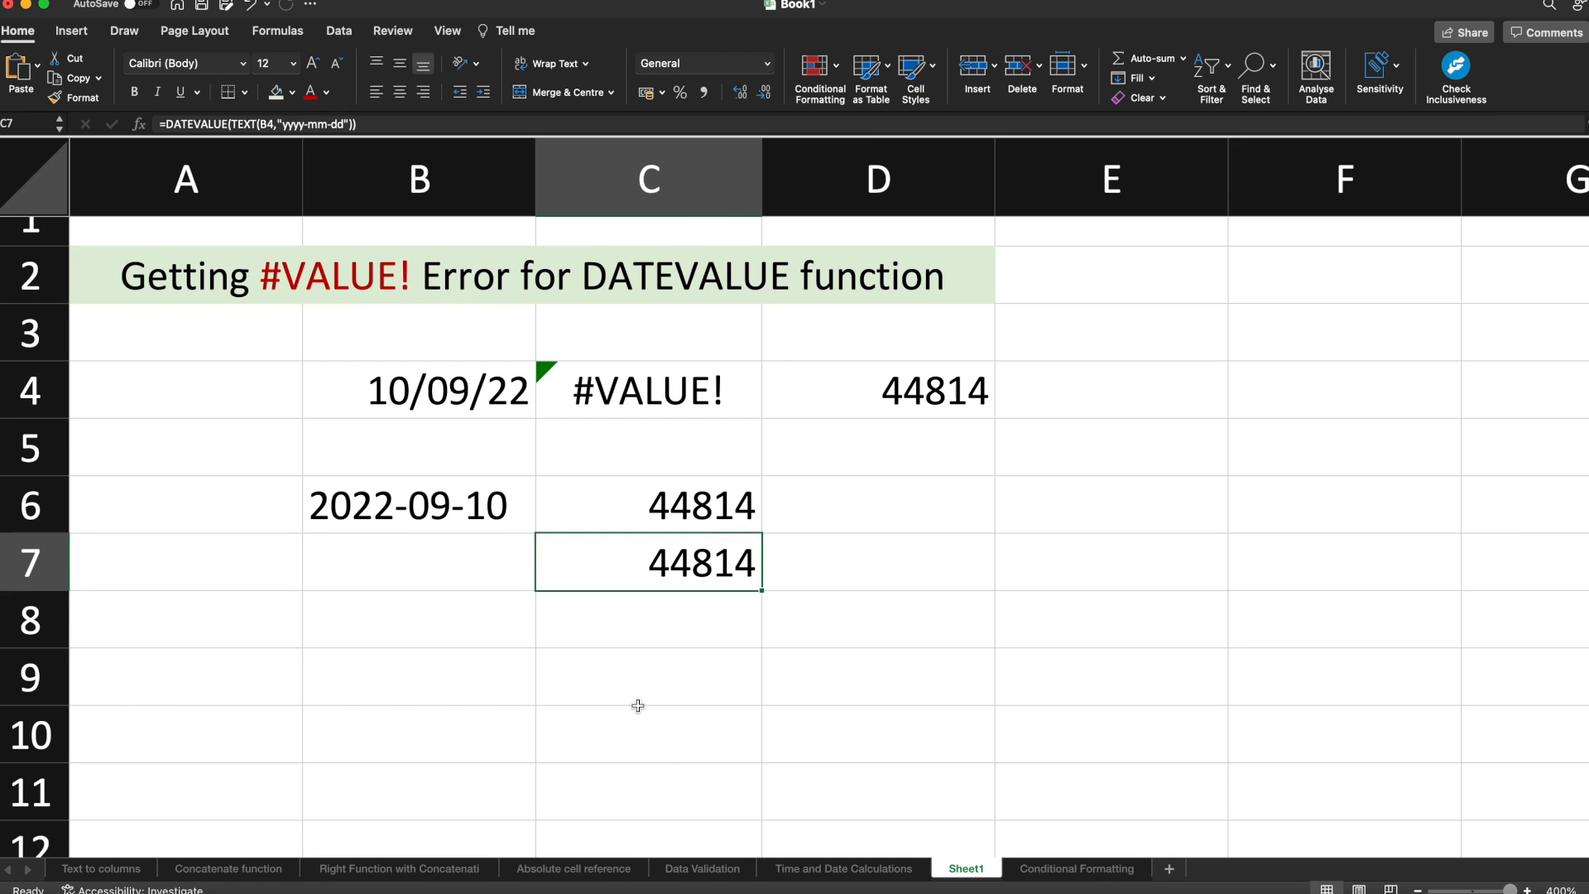
mouse_move(632, 579)
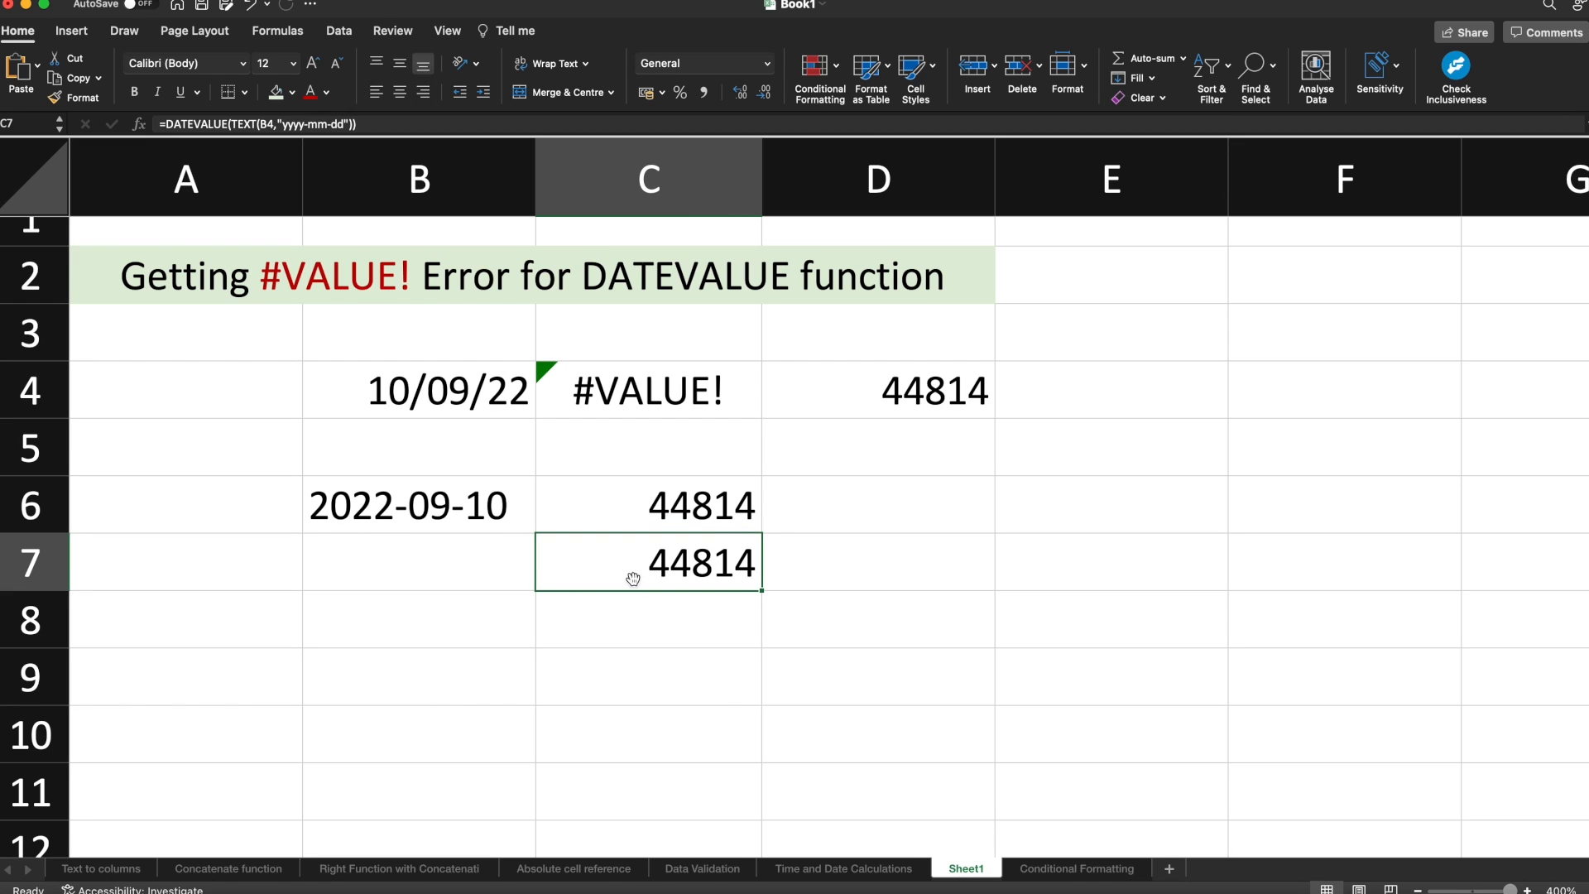
mouse_move(761, 610)
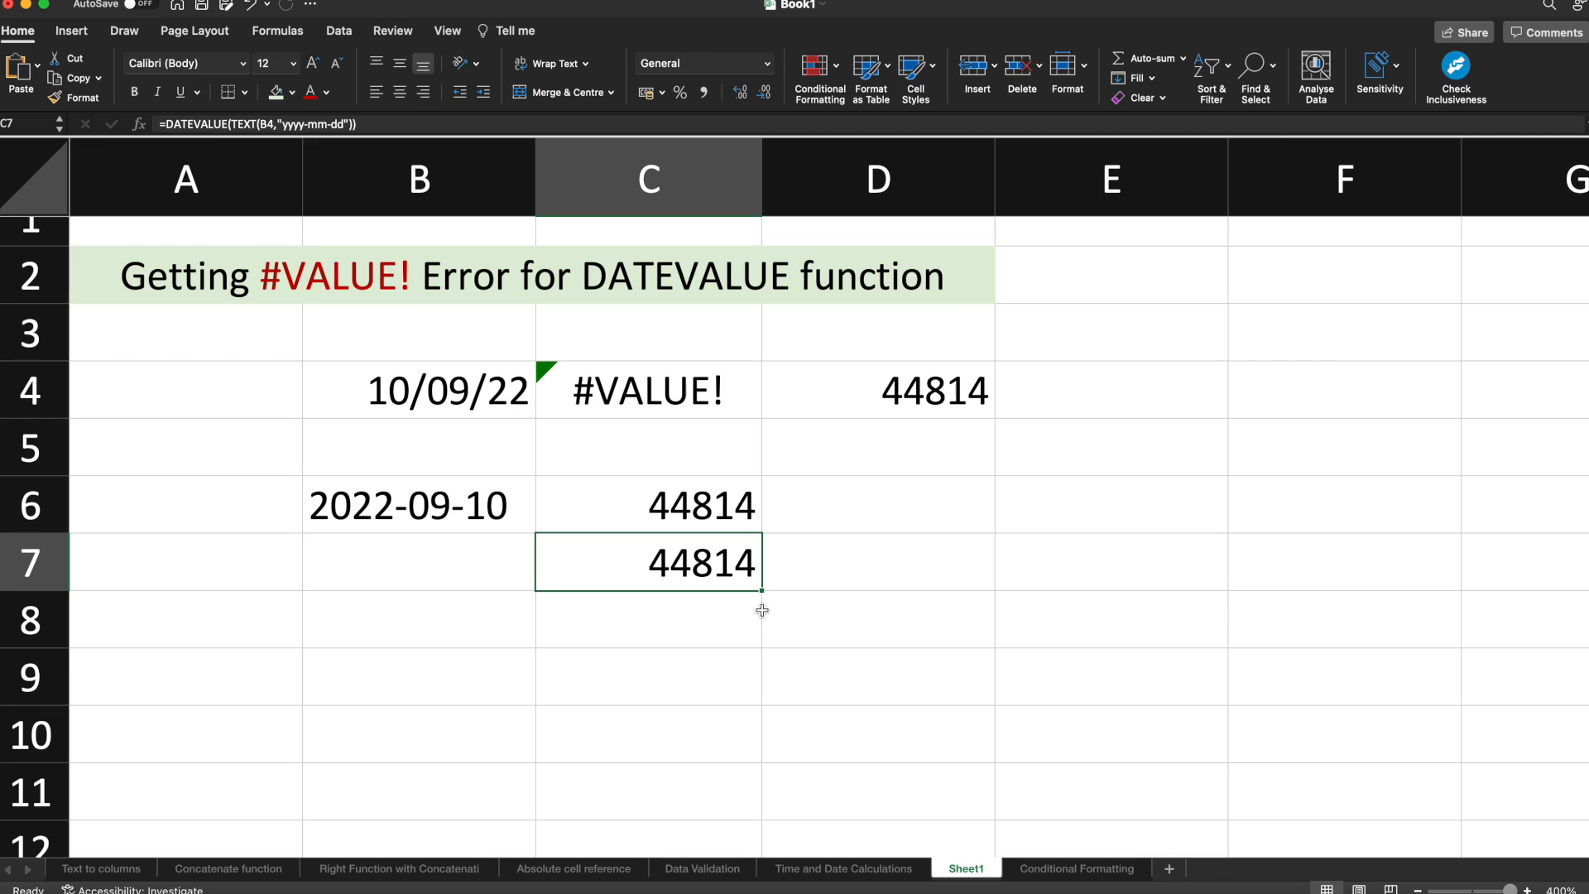
mouse_move(701, 569)
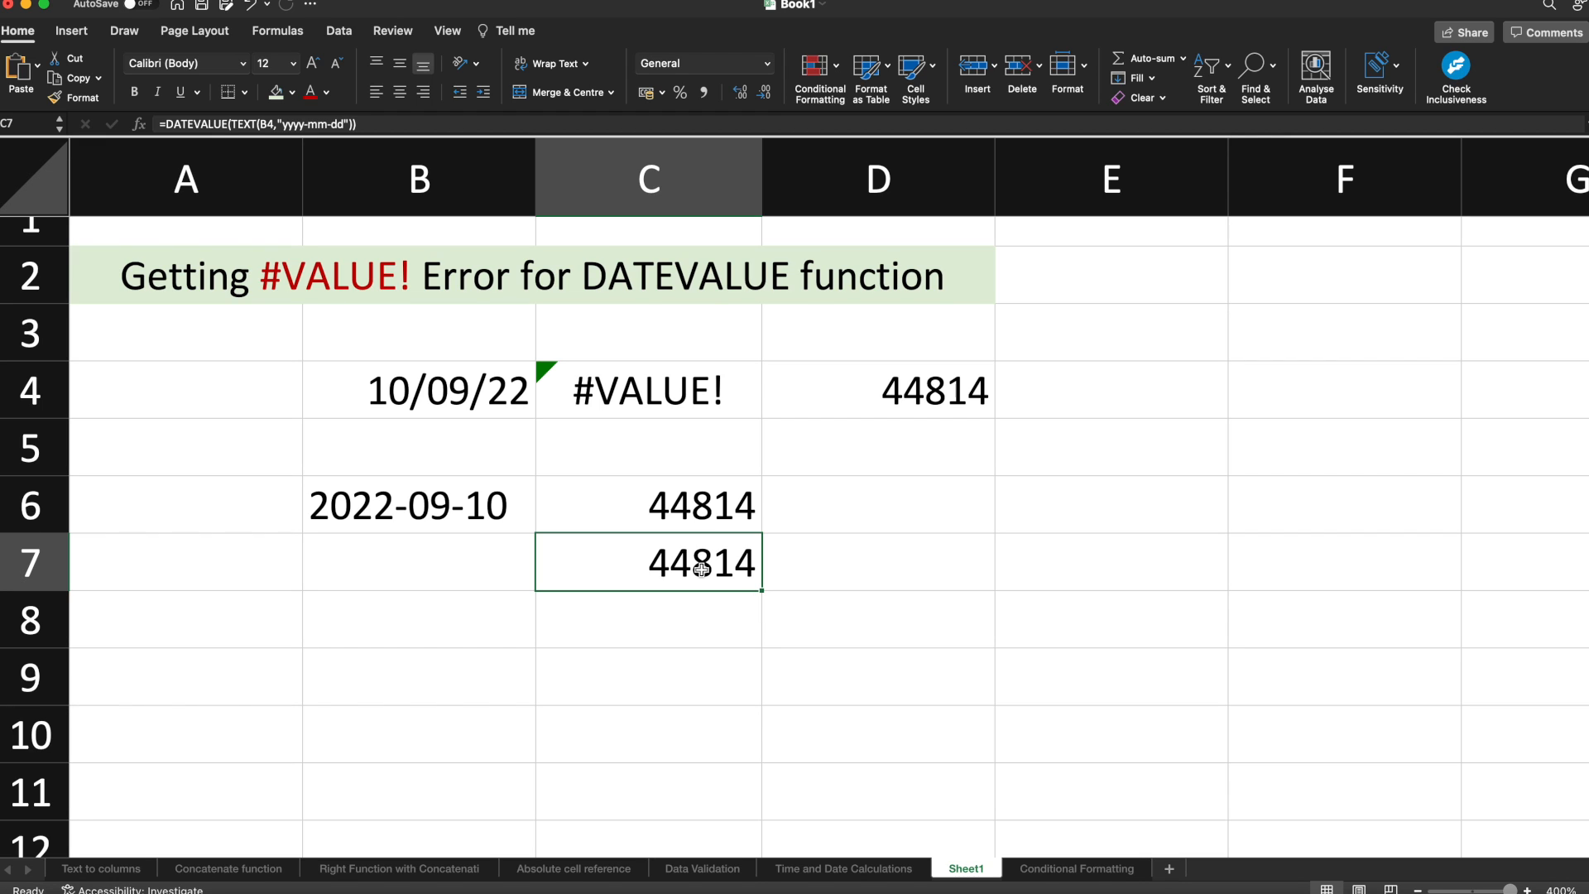